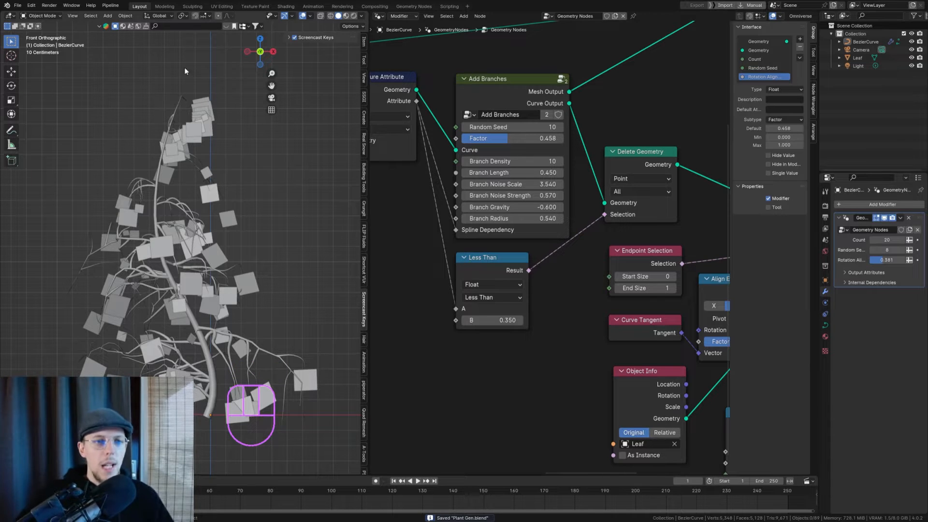
- Save the blend file before moving on to the Leaf plane object
key(ctrl+s)
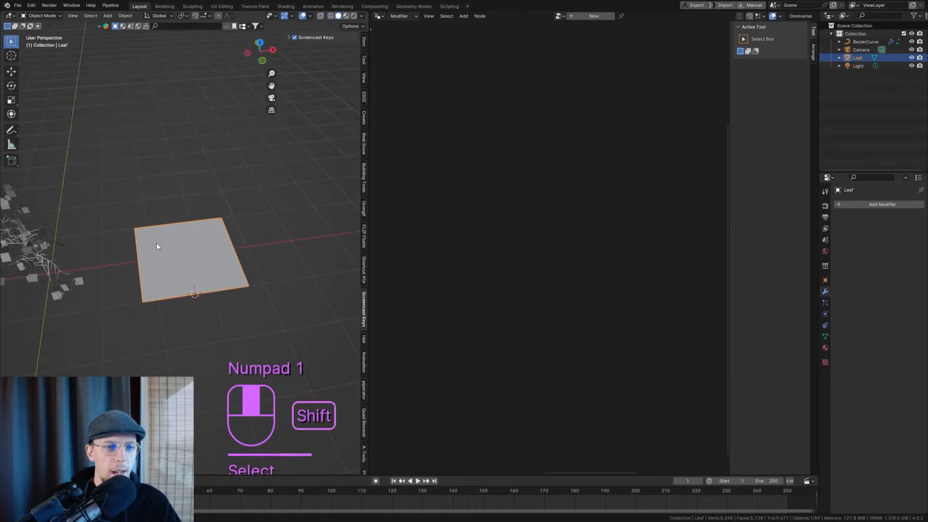
- Switch the node area to the Shader Editor for the Leaf plane's material
click(378, 16)
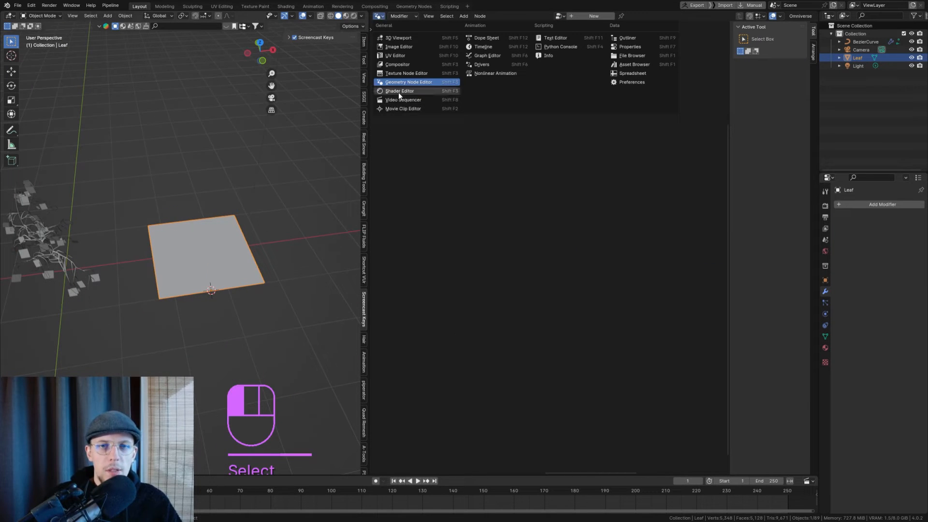
click(399, 91)
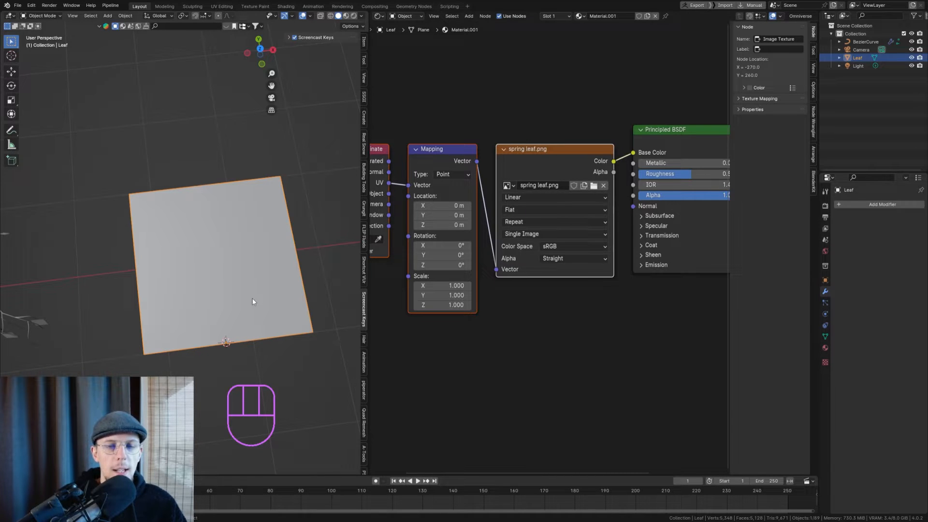
mouse_move(245, 193)
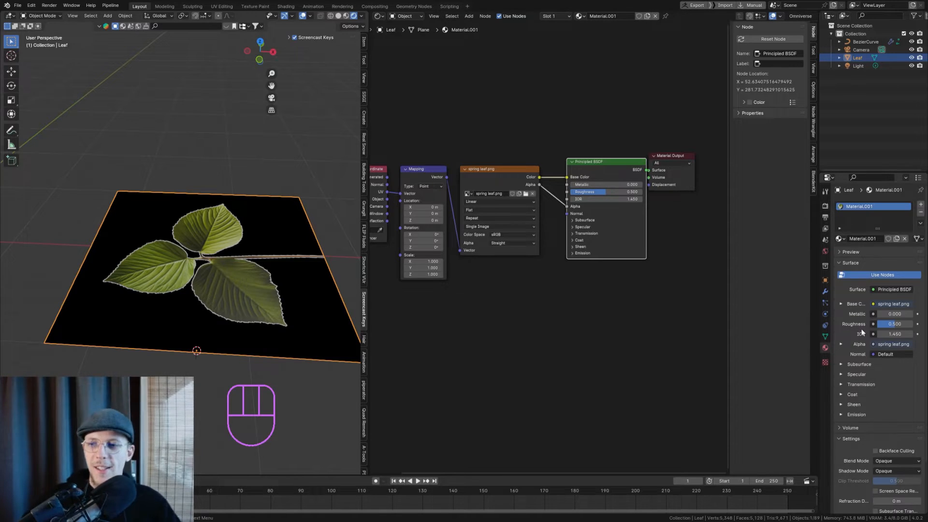
- Set the leaf material's Shadow Mode to None and Blend Mode to Alpha Clip, then move to render settings
scroll(down, 3)
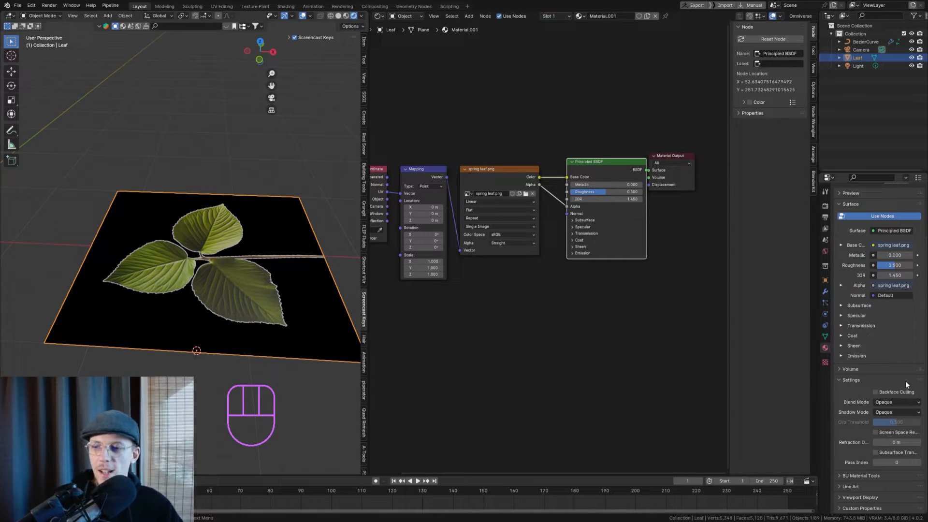
click(895, 412)
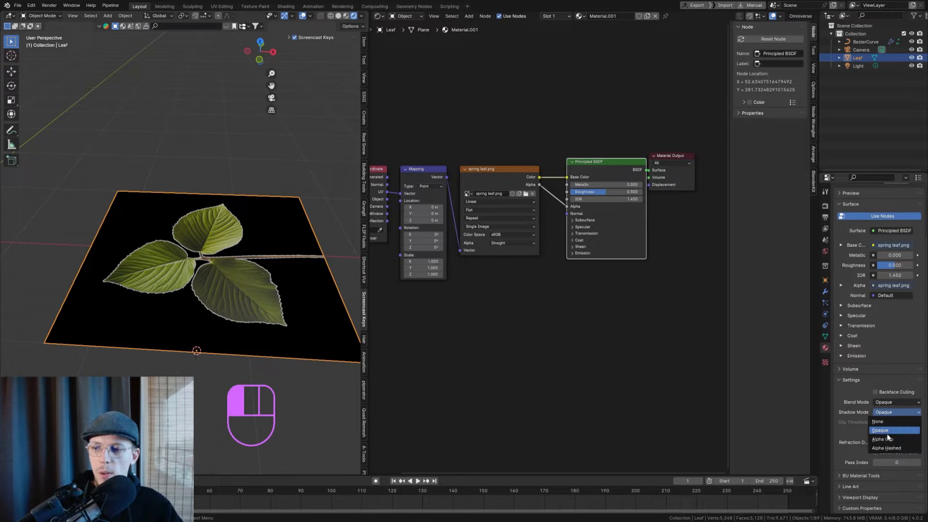
click(897, 412)
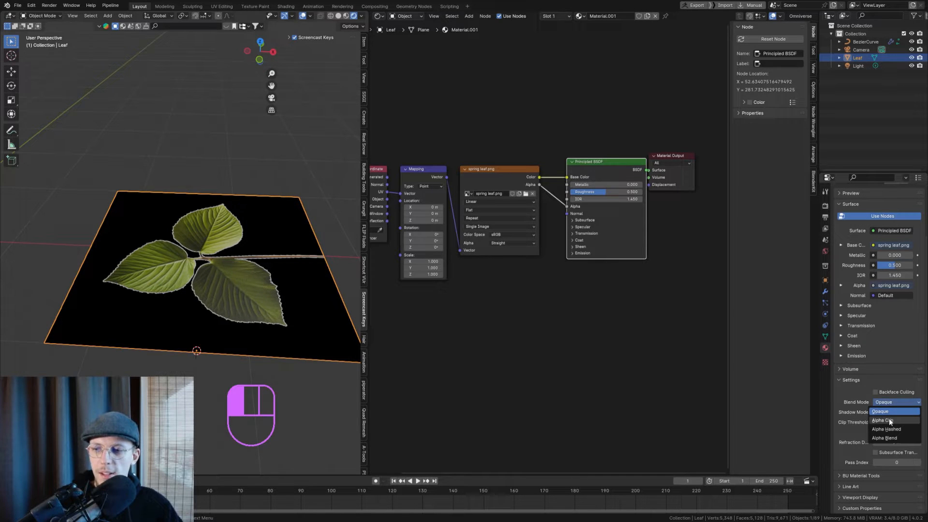
click(884, 420)
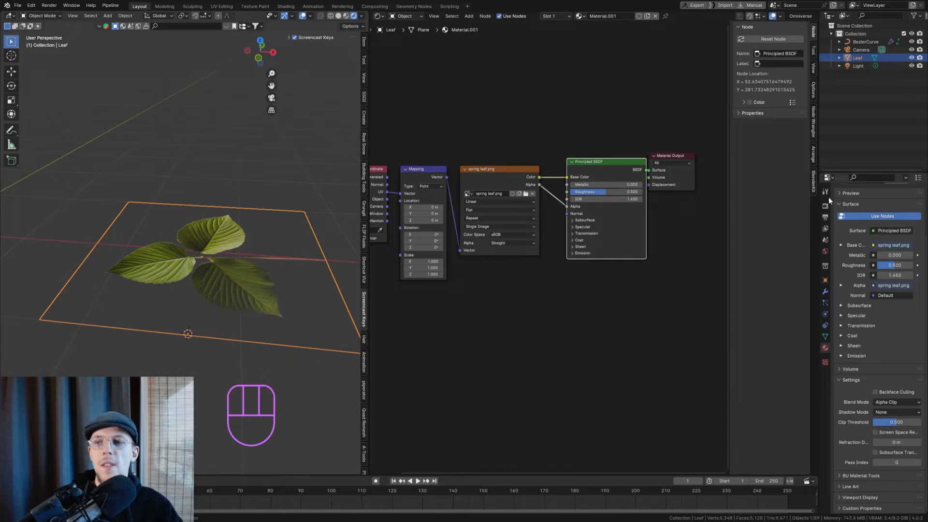
click(824, 205)
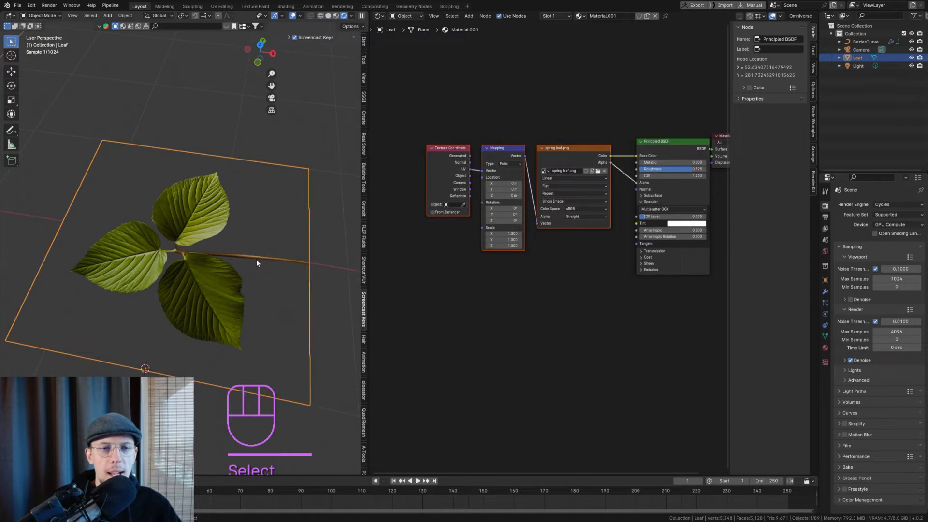
- Loop-cut the leaf plane in both directions into a grid of faces in Edit Mode
key(Tab)
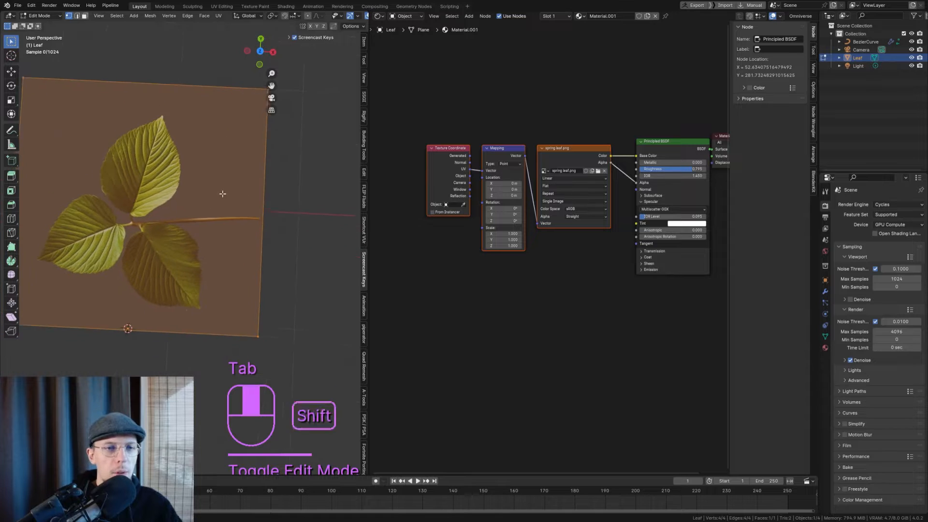
key(ctrl+r)
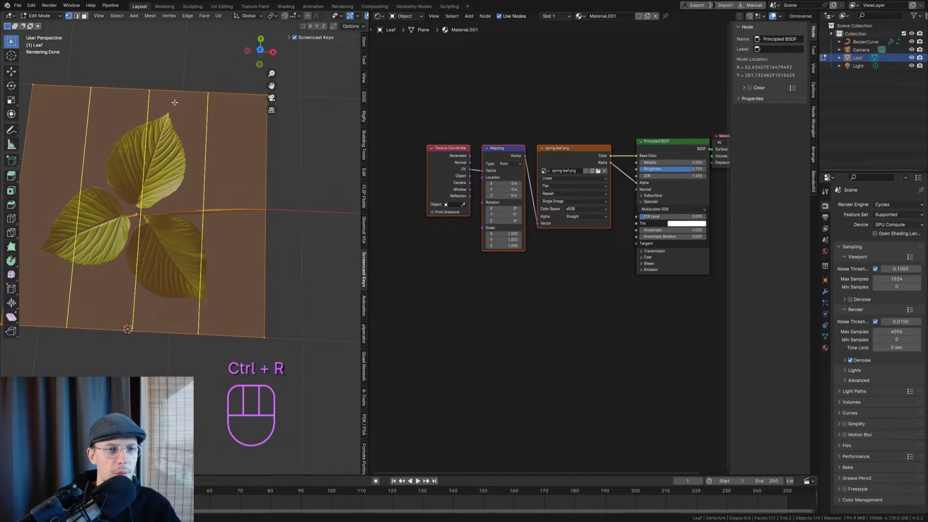
key(ctrl+r)
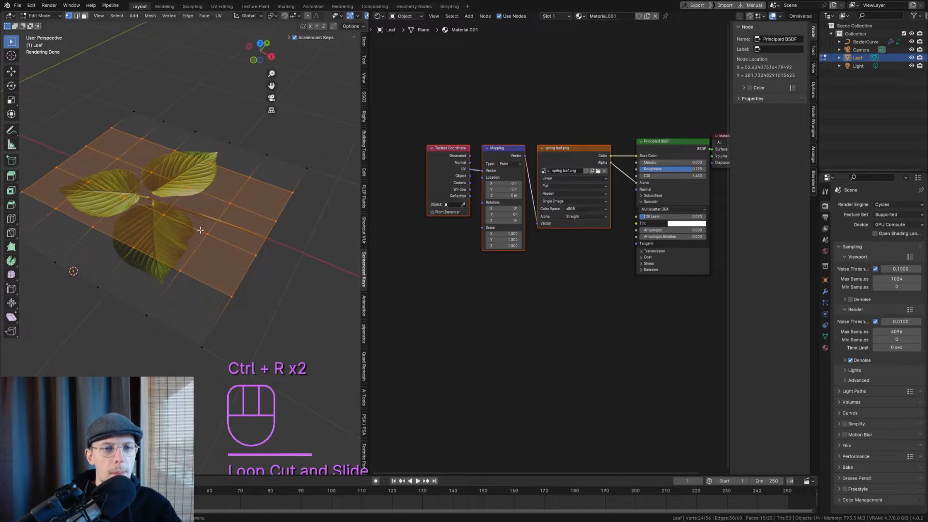
key(1)
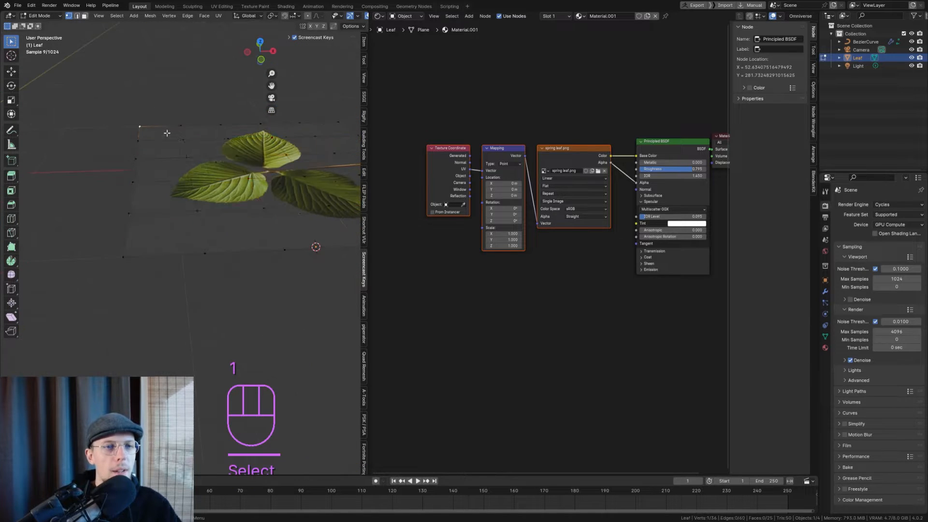
click(377, 16)
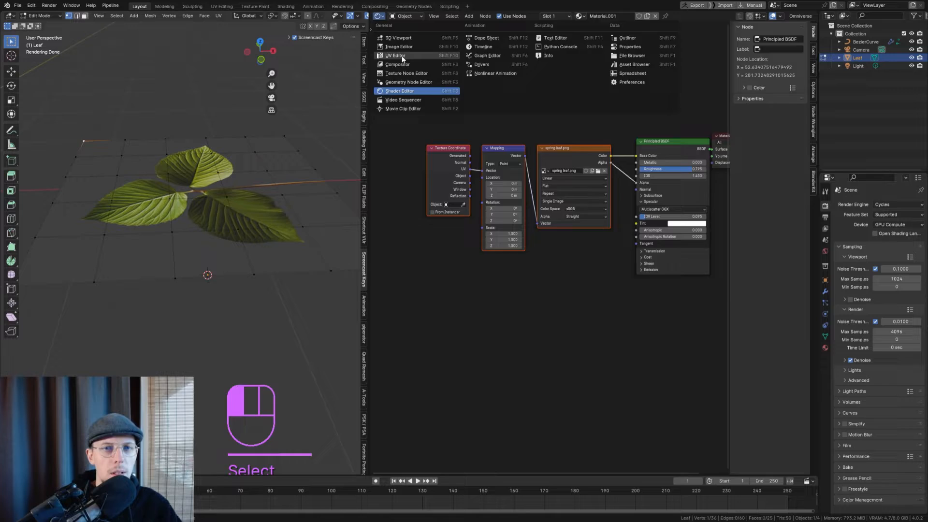
- Scale and move the whole UV grid in the UV Editor so the leaf image fills the plane
click(395, 55)
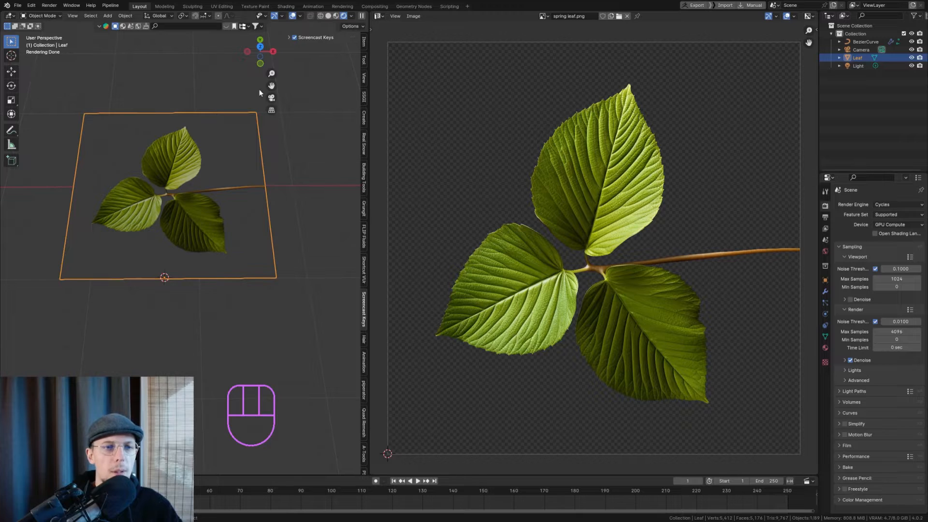
key(Tab)
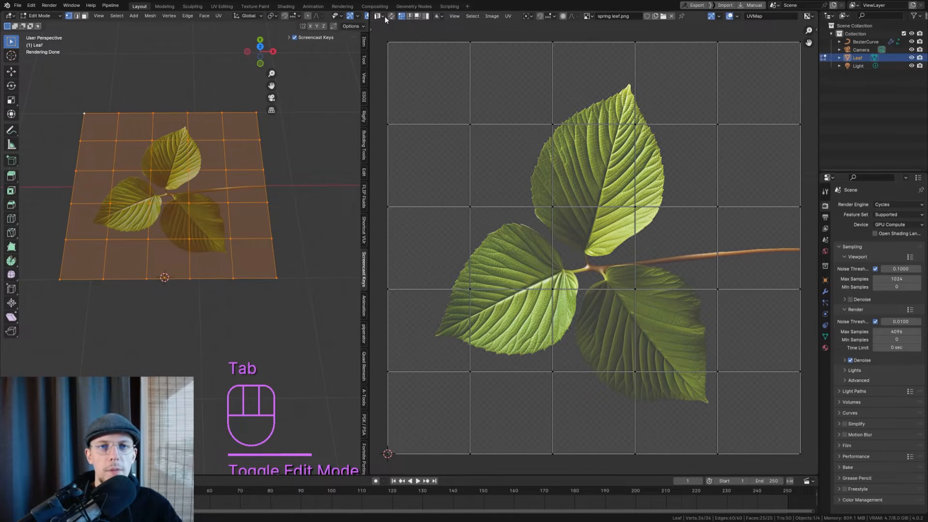
key(a)
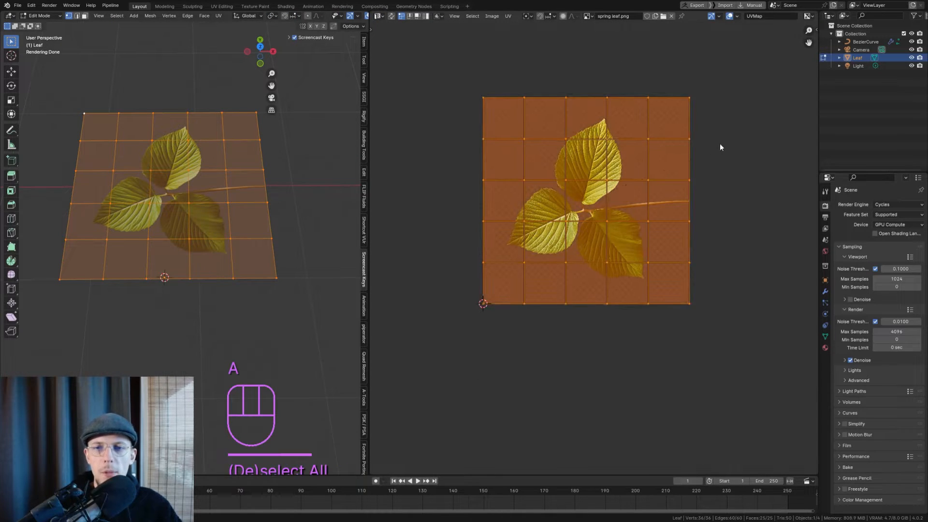
key(s)
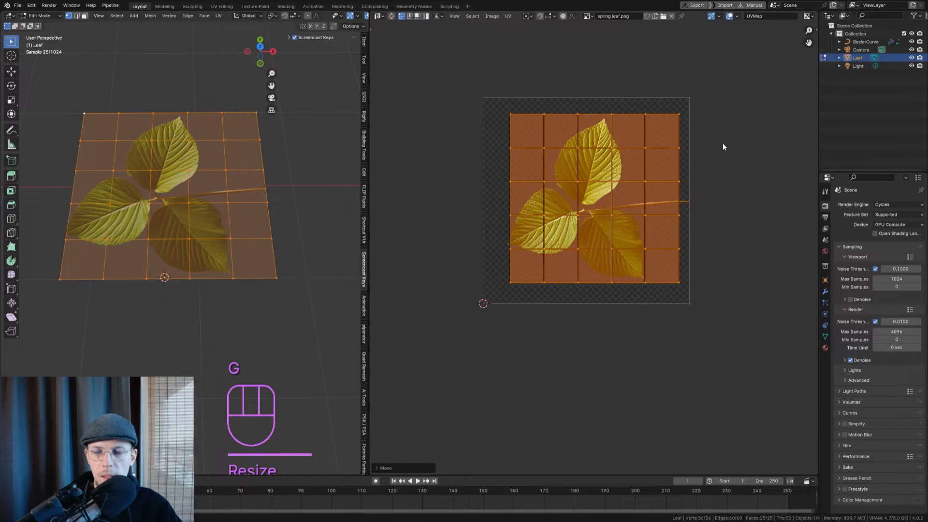
key(g)
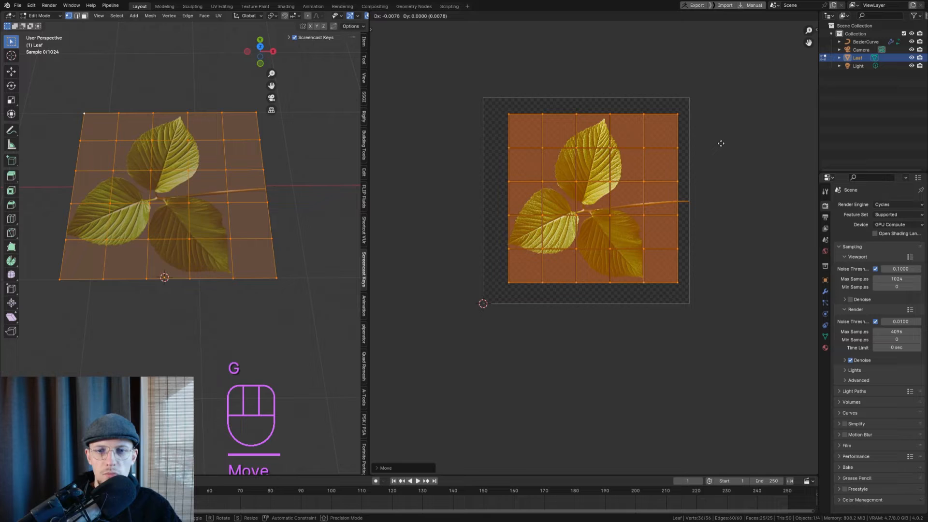
key(s)
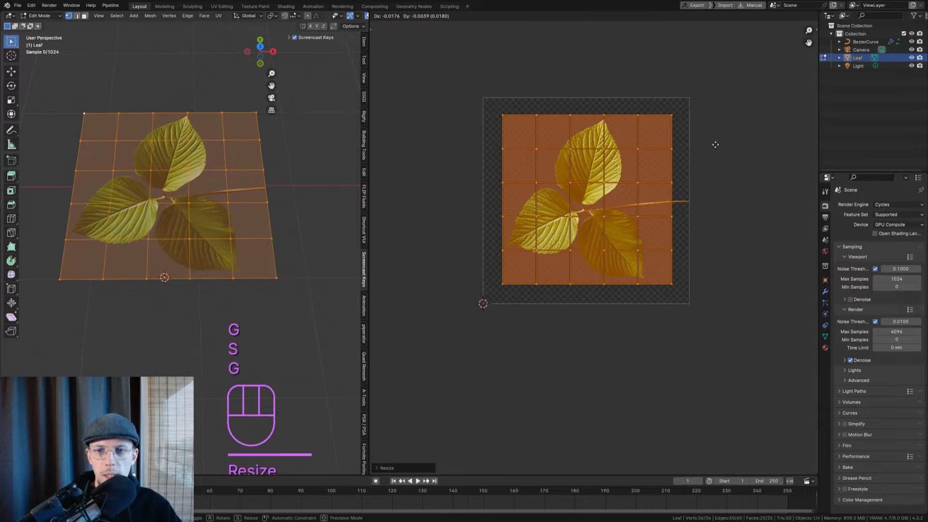
key(Tab)
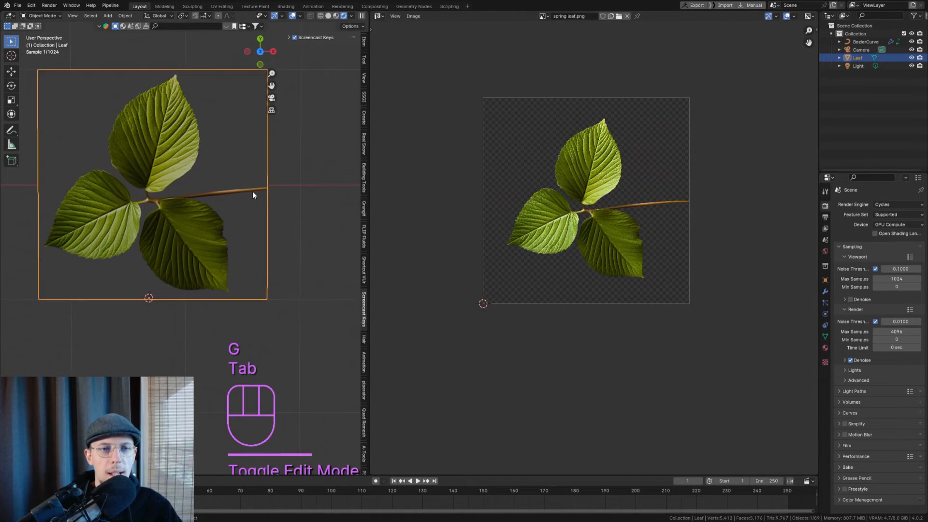
key(Tab)
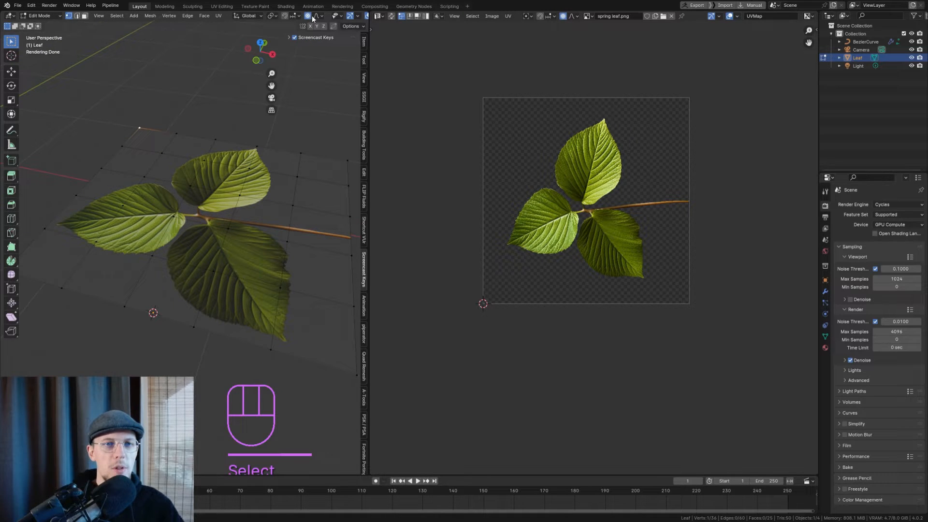
- Lift the plane's edge vertices with proportional falloff to bend the leaf into a gentle curve
click(317, 16)
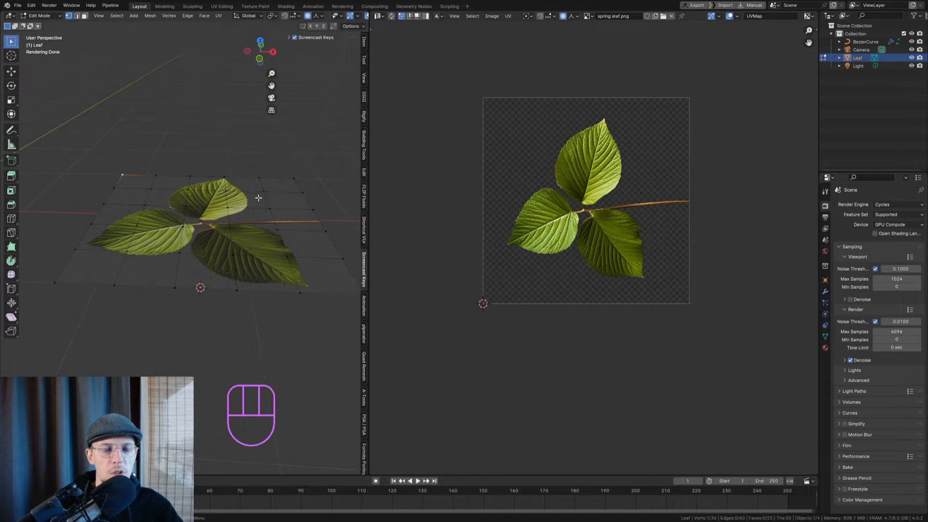
key(g)
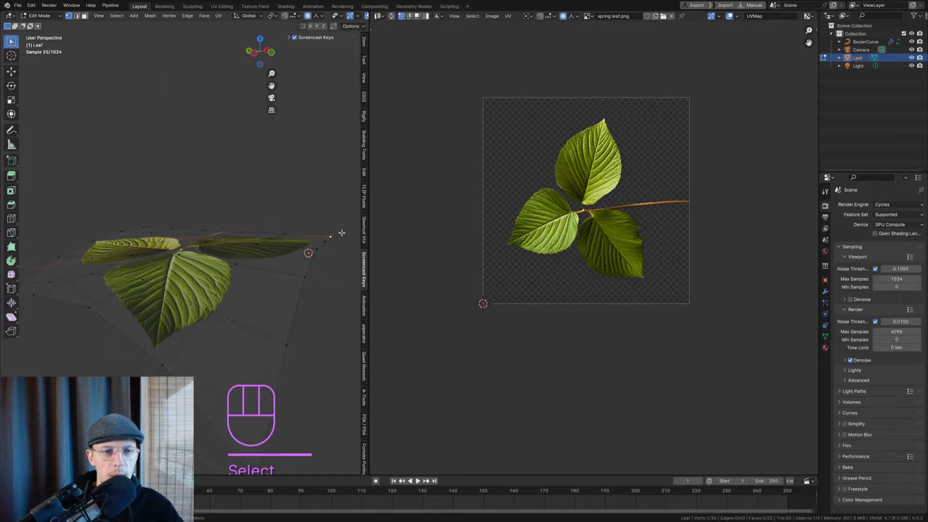
key(g)
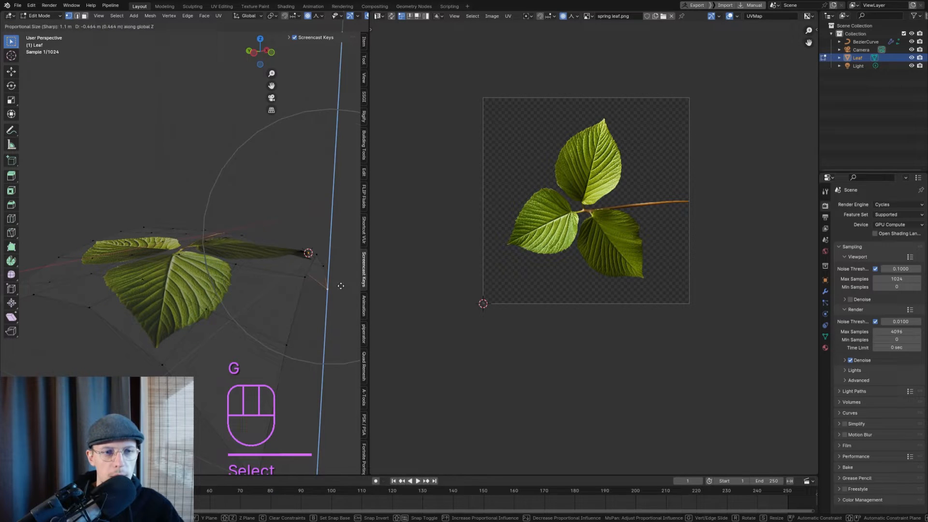
key(Tab)
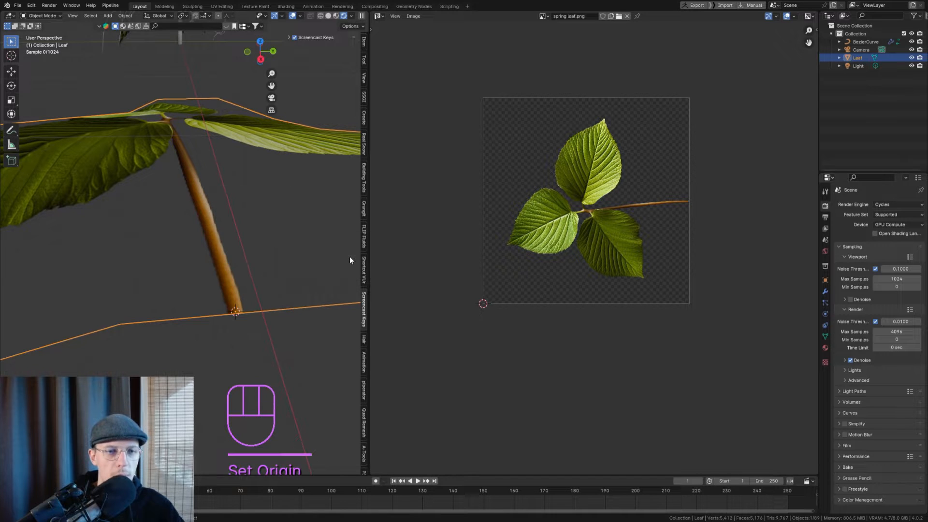
key(Tab)
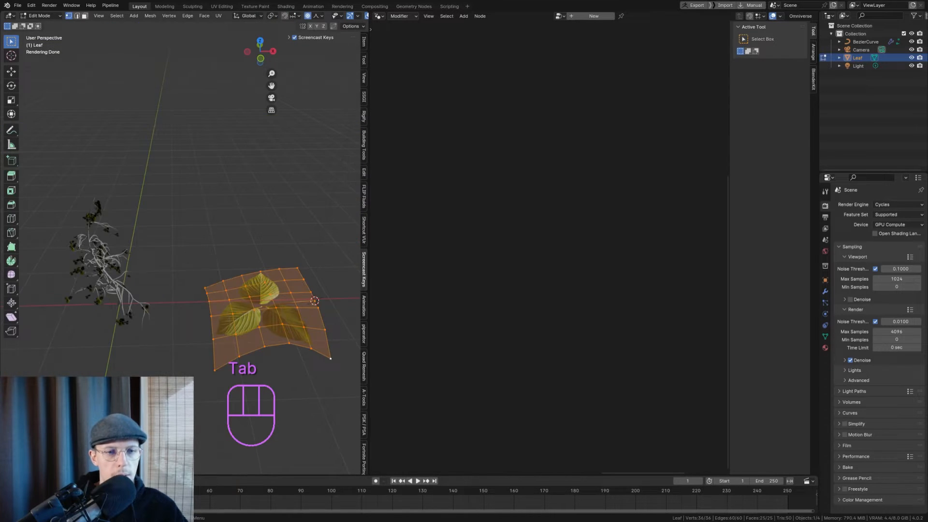
- Reorient the whole Leaf mesh in Edit Mode and reset the Leaf object's origin to the stem end
key(Tab)
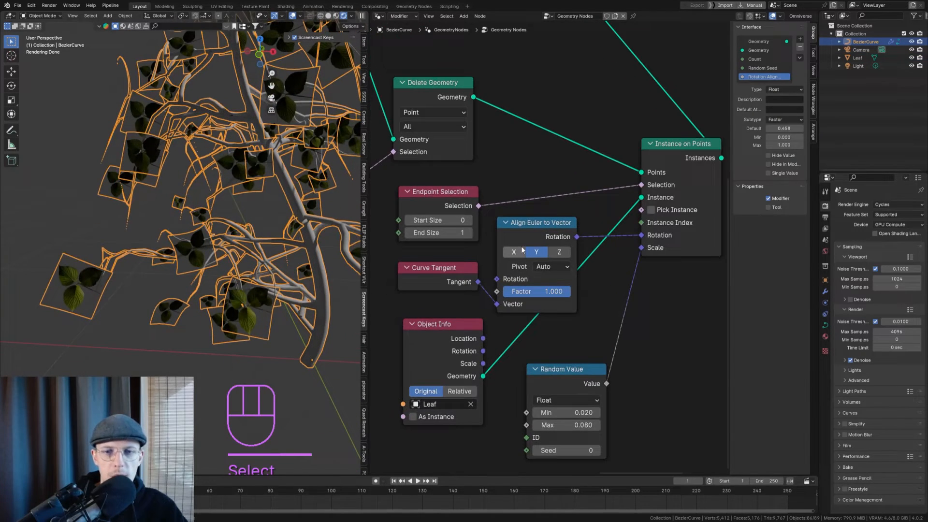
click(514, 251)
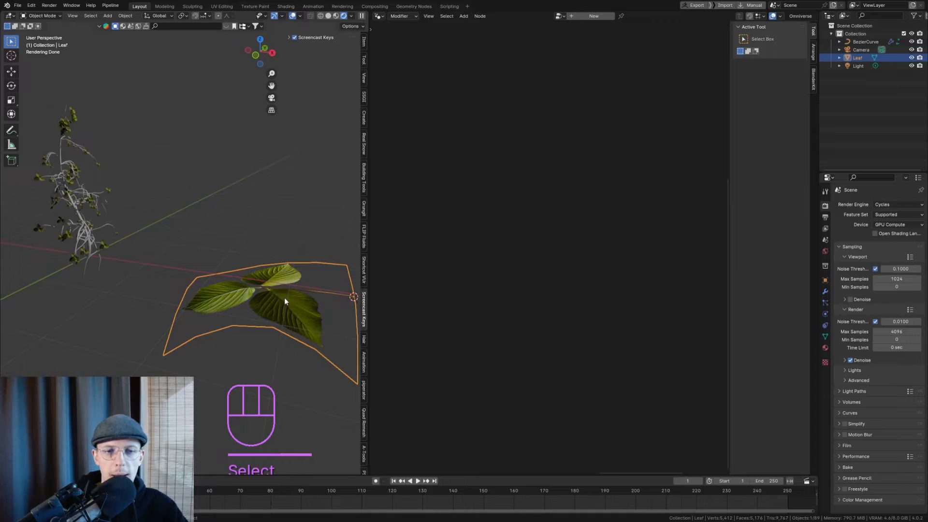
key(Tab)
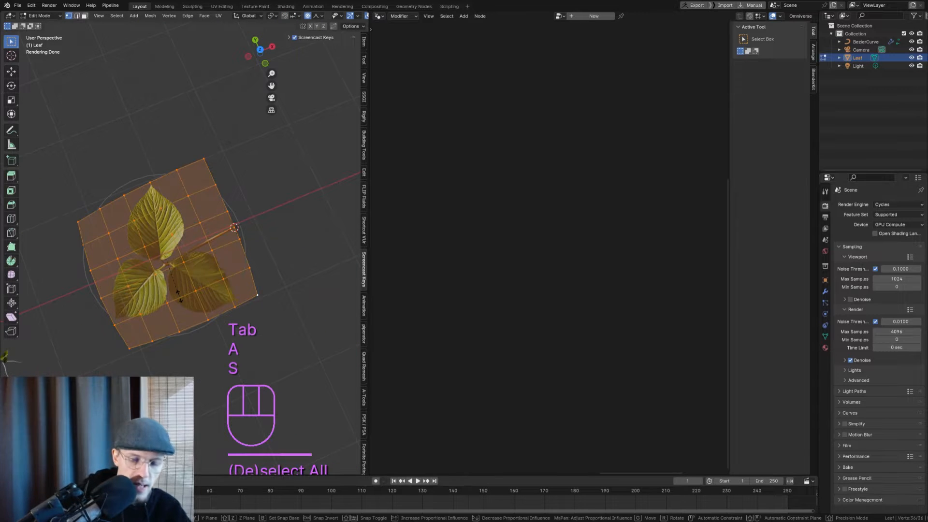
key(s)
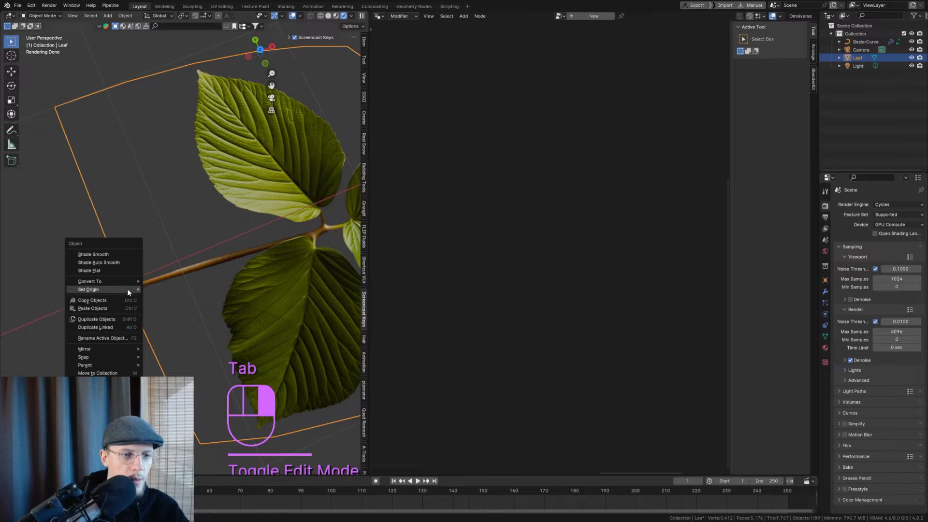
click(88, 289)
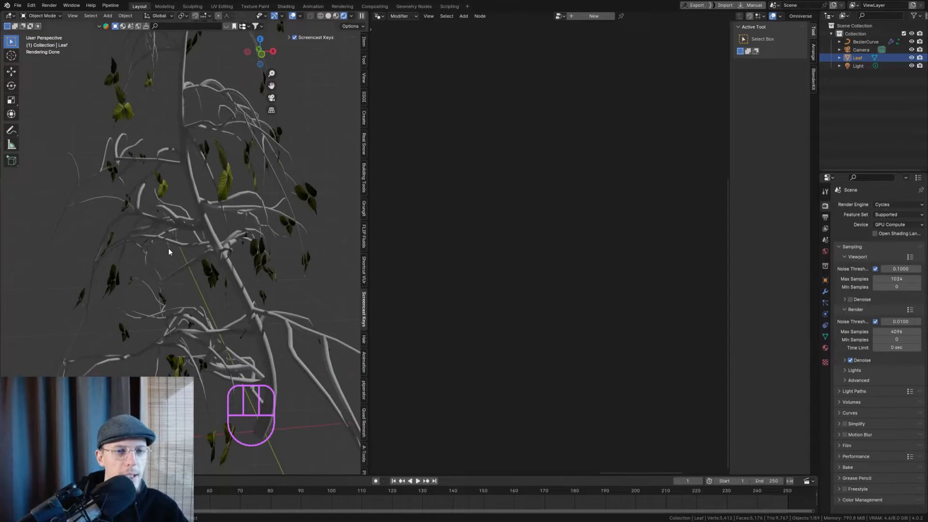
key(Numpad1)
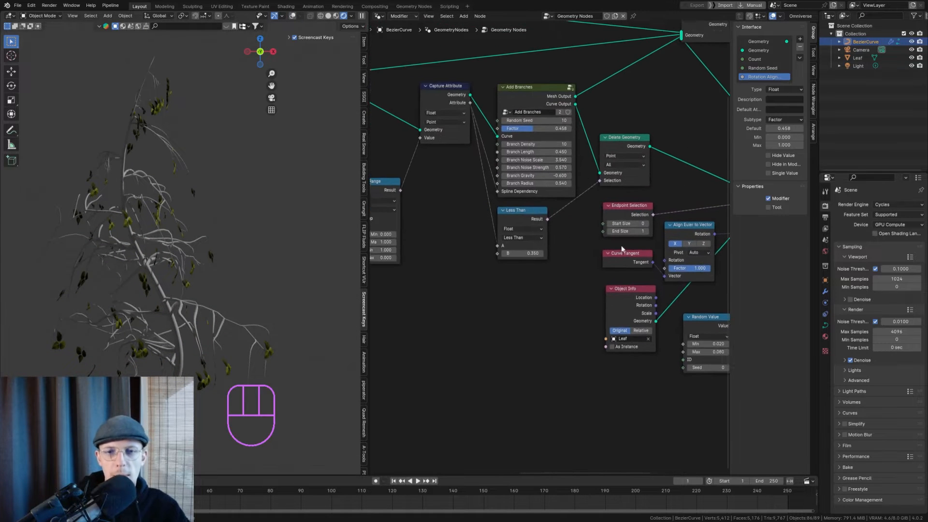
- Raise the leaf Random Value scale to Min 0.11, Max 0.17 and save the file
scroll(down, 3)
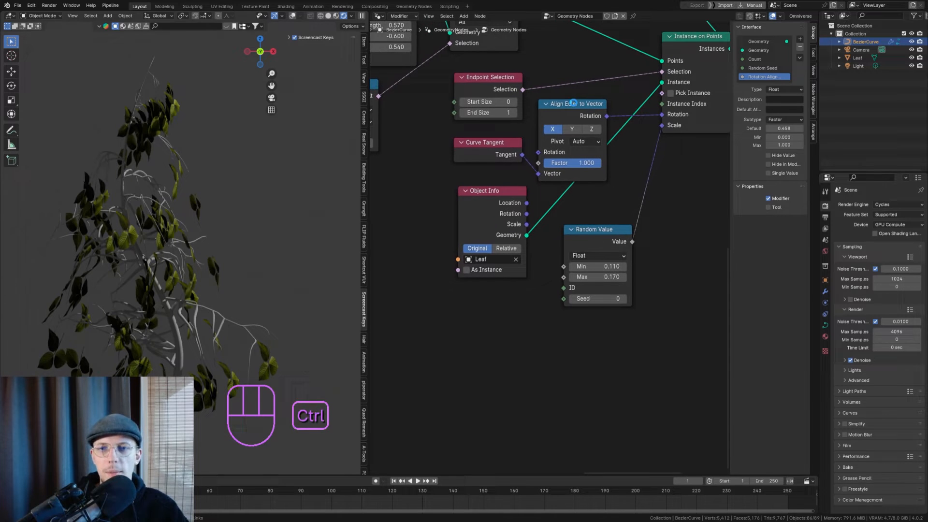
key(ctrl+s)
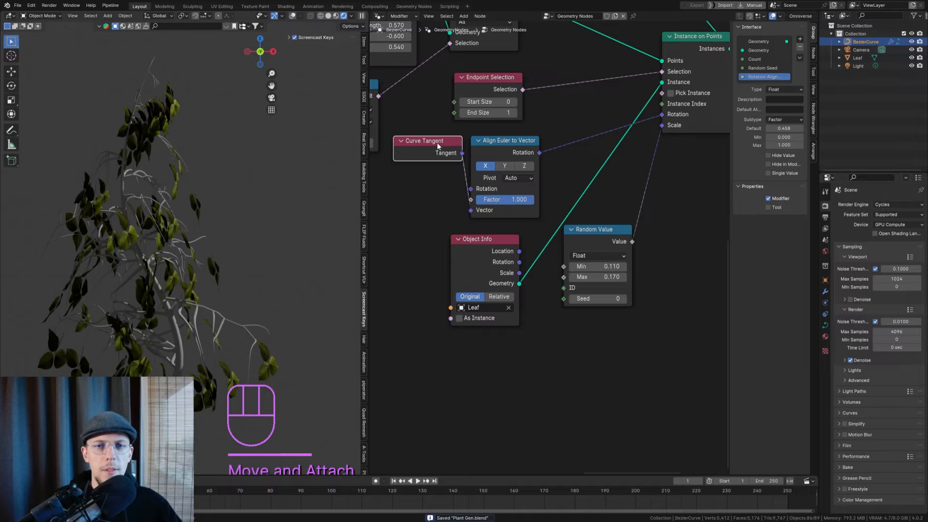
mouse_move(485, 172)
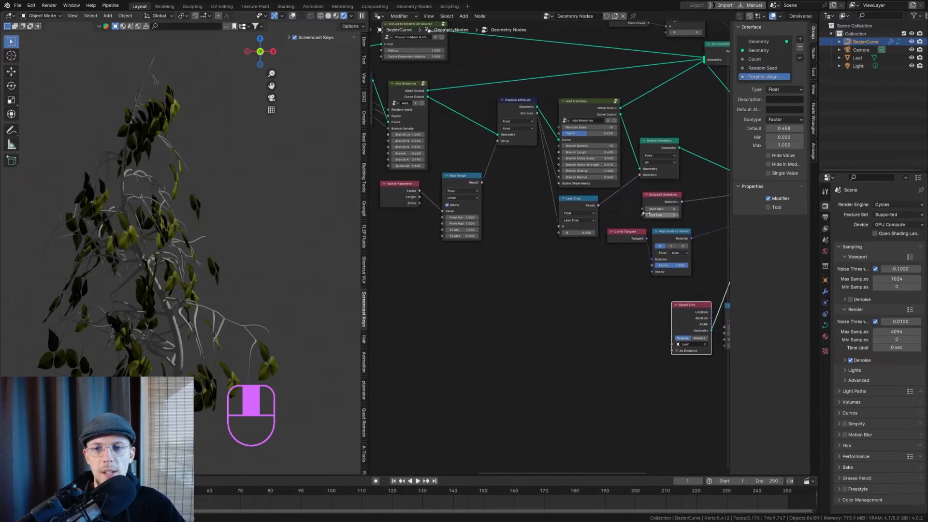
- Drive leaf spin with a Rotate Euler fed by Random Value -3.142 to 3.142, lower scale Min to 0.08
key(shift+a)
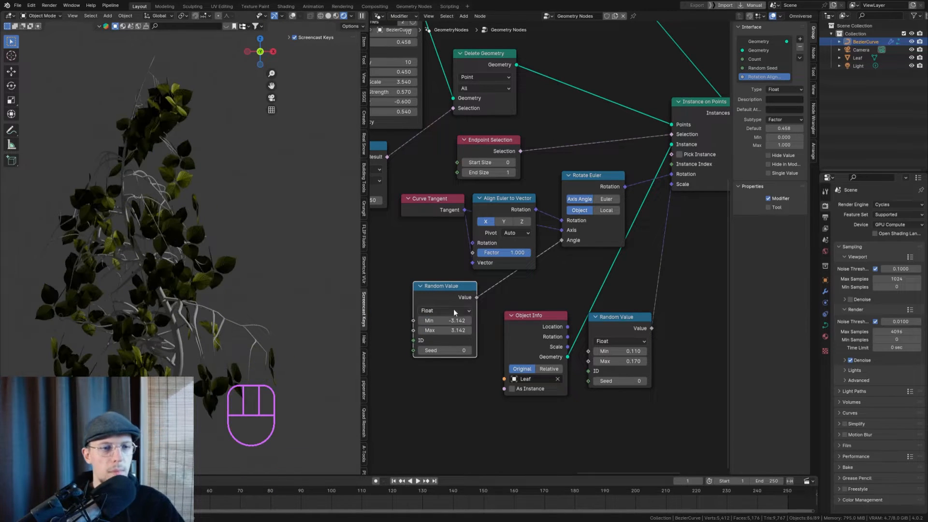
key(ctrl+s)
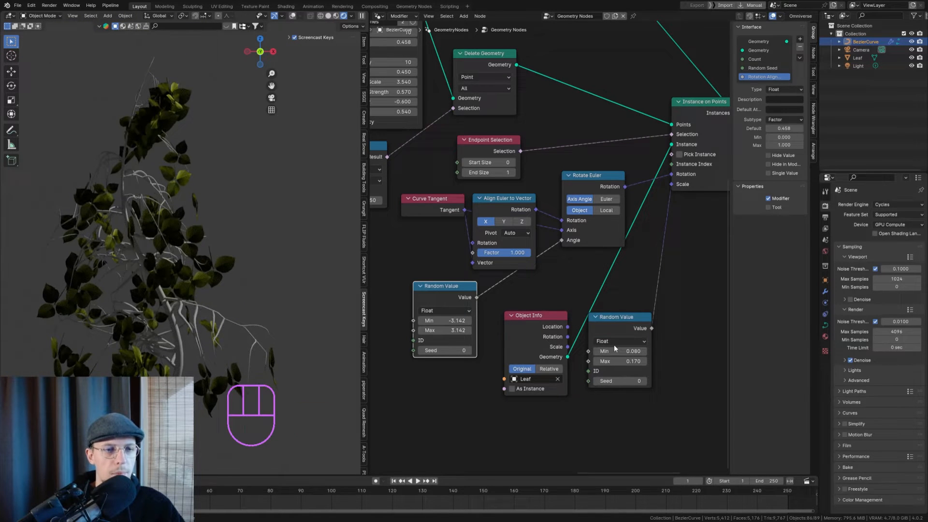
key(ctrl+s)
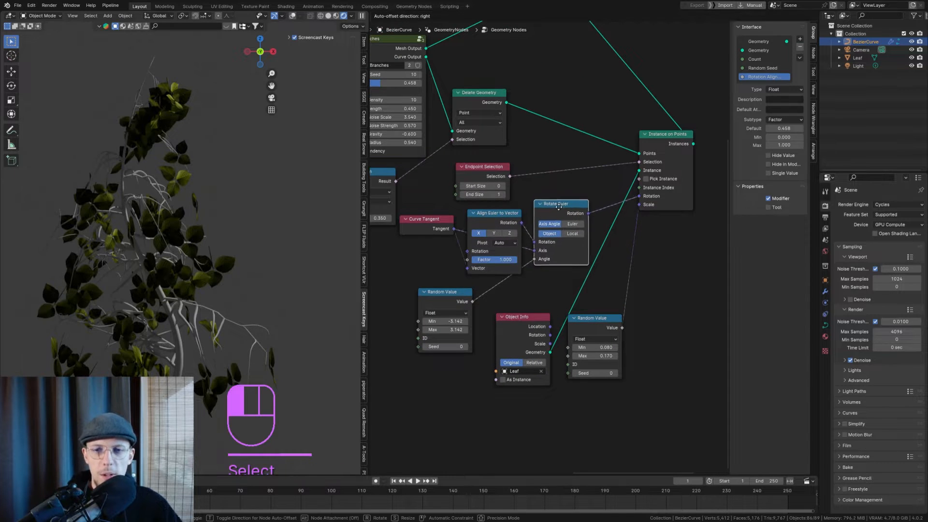
key(g)
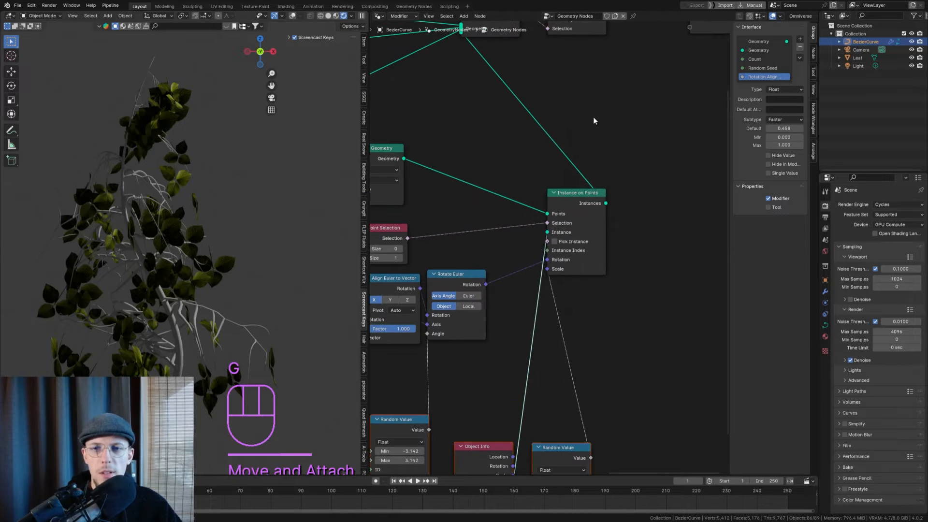
key(shift+a)
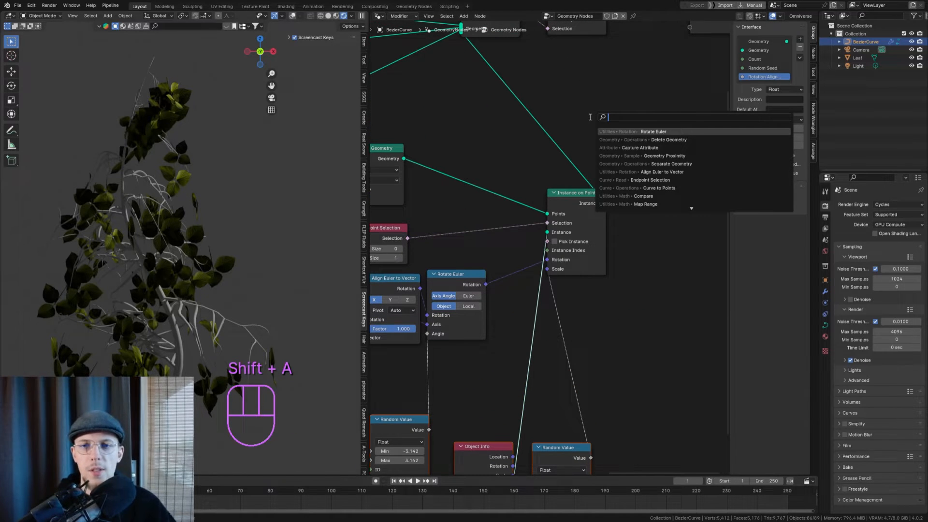
- Add Rotate Instances after Instance on Points with a vector Random Value tilt of -0.5 to 0.5, and save
click(652, 131)
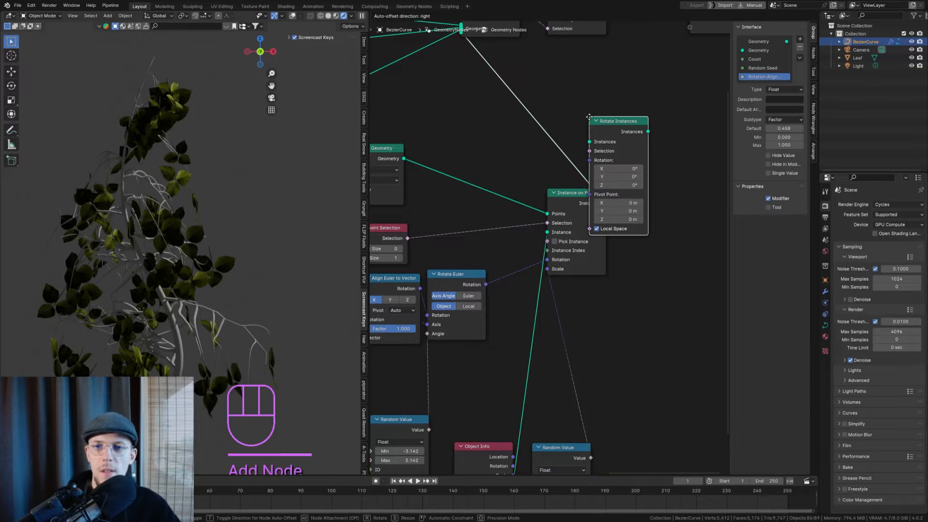
key(g)
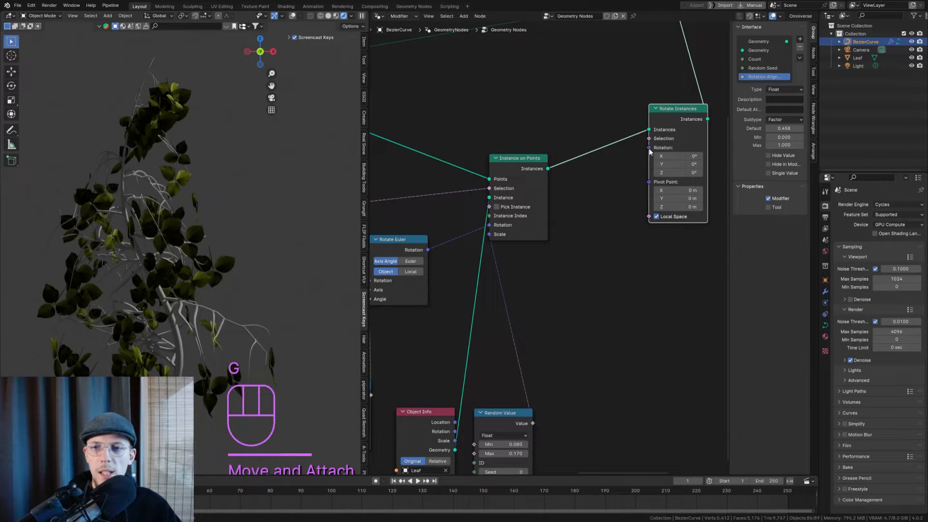
text(random)
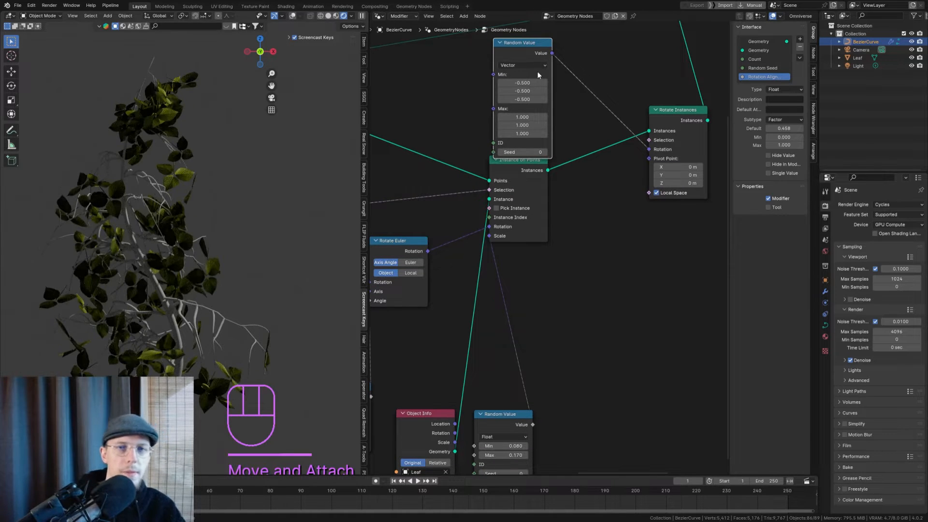
click(521, 117)
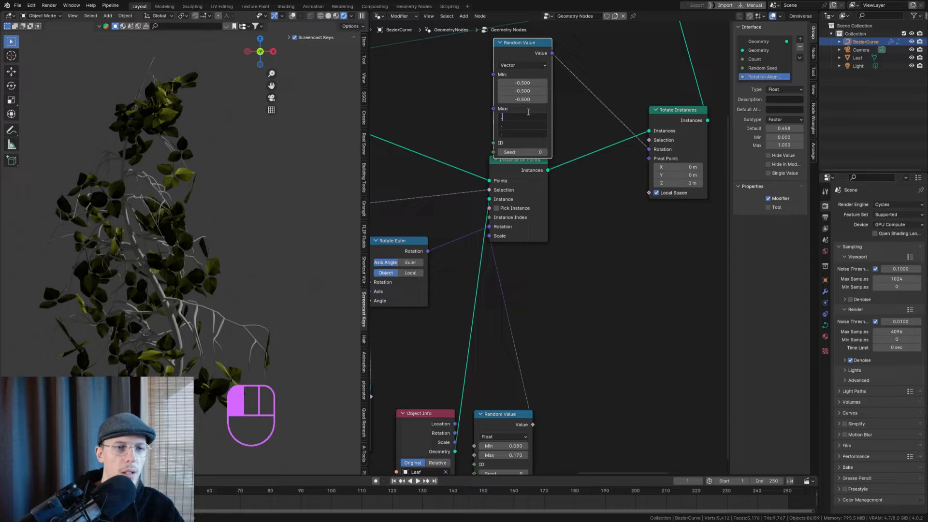
key(ctrl+s)
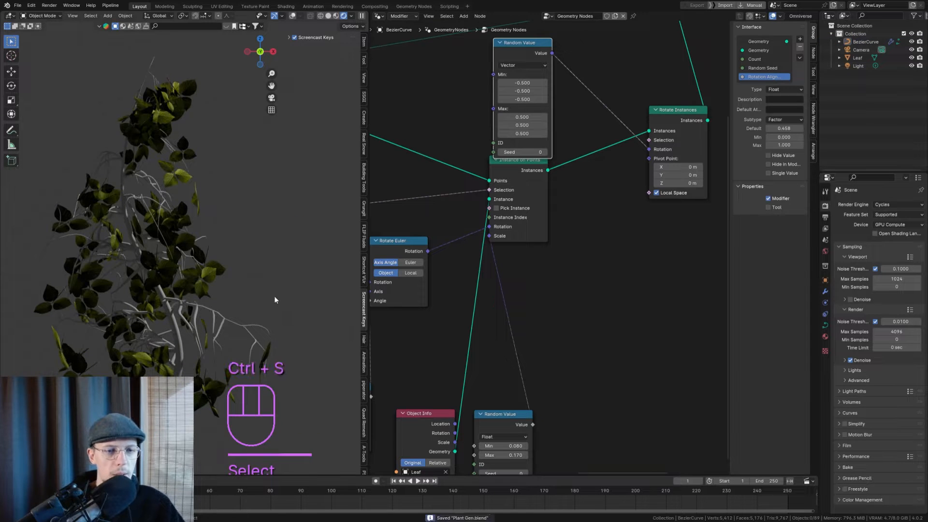
scroll(down, 3)
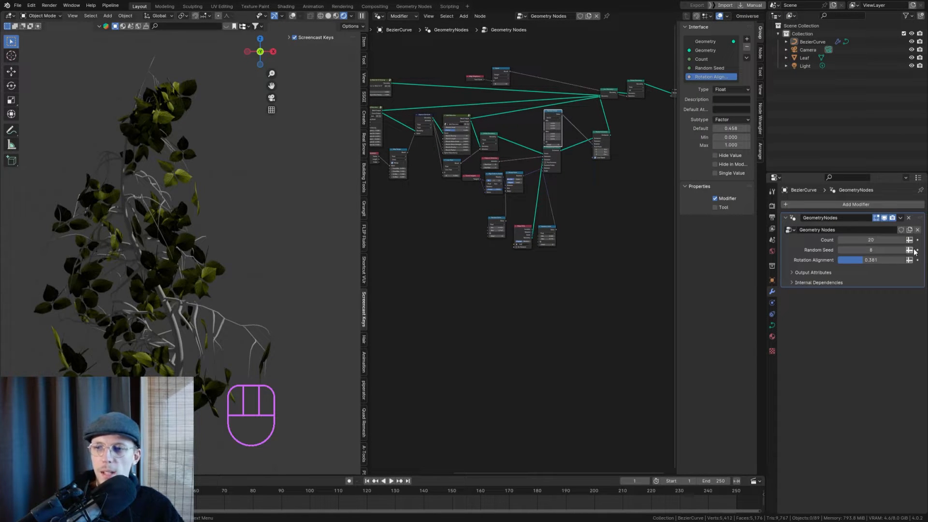
- Set the plant's random seed to 14, undoing the stray leaf-count change, and save
click(910, 250)
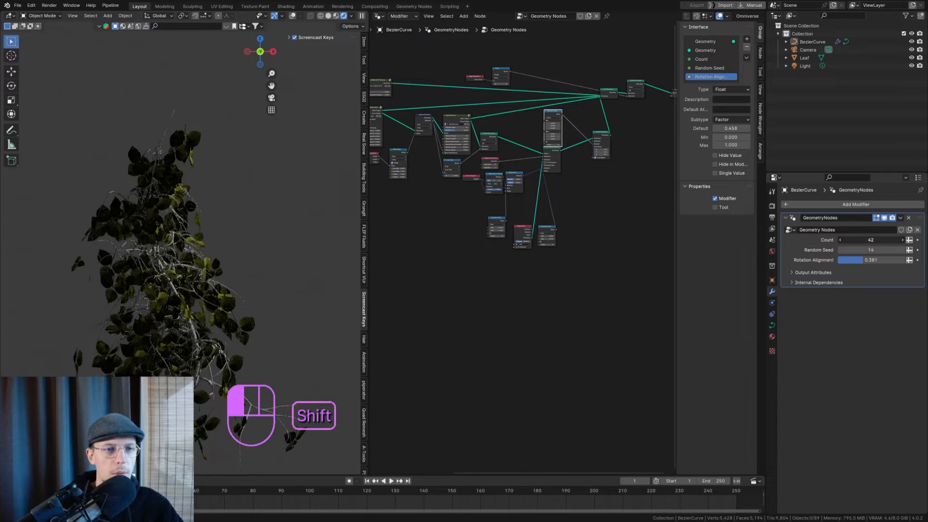
key(ctrl+z)
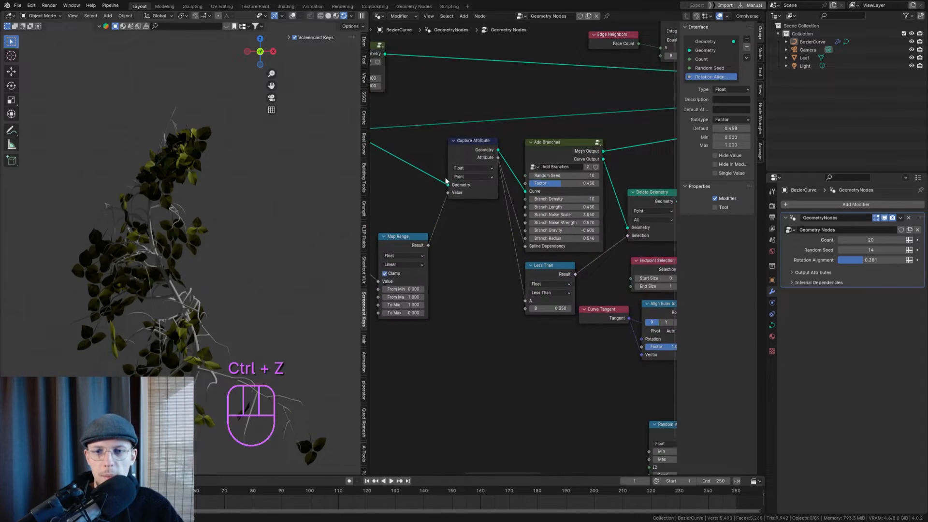
key(ctrl+z)
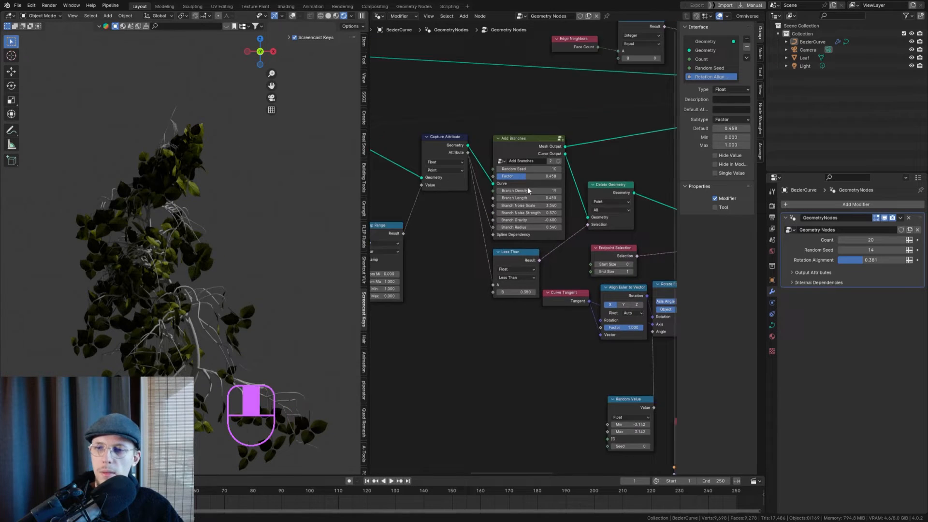
key(ctrl+s)
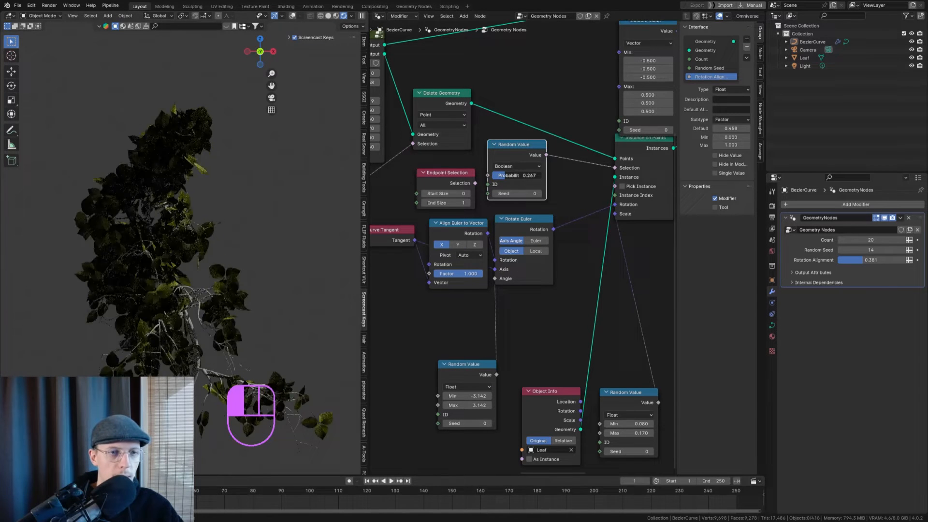
- Thin the leaves with a Boolean Random Value at 0.250 probability on the instance selection, then save
click(515, 175)
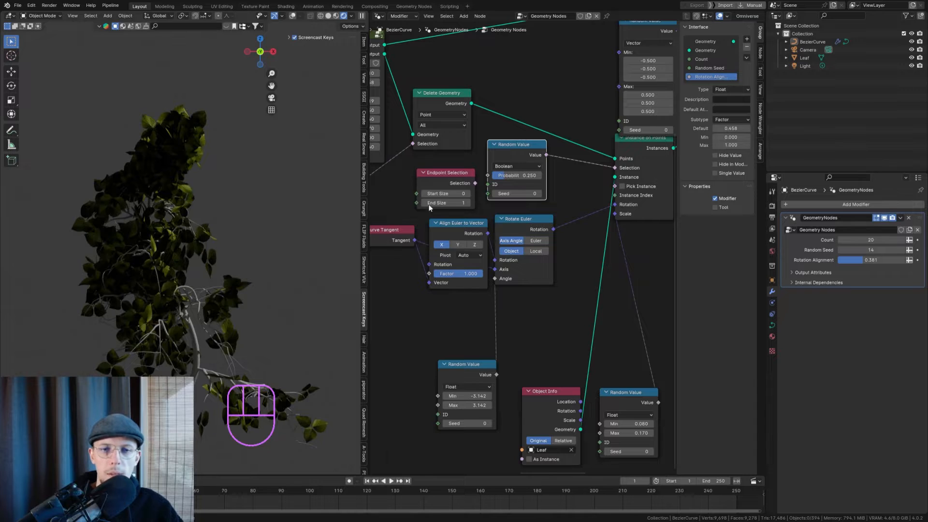
key(ctrl+s)
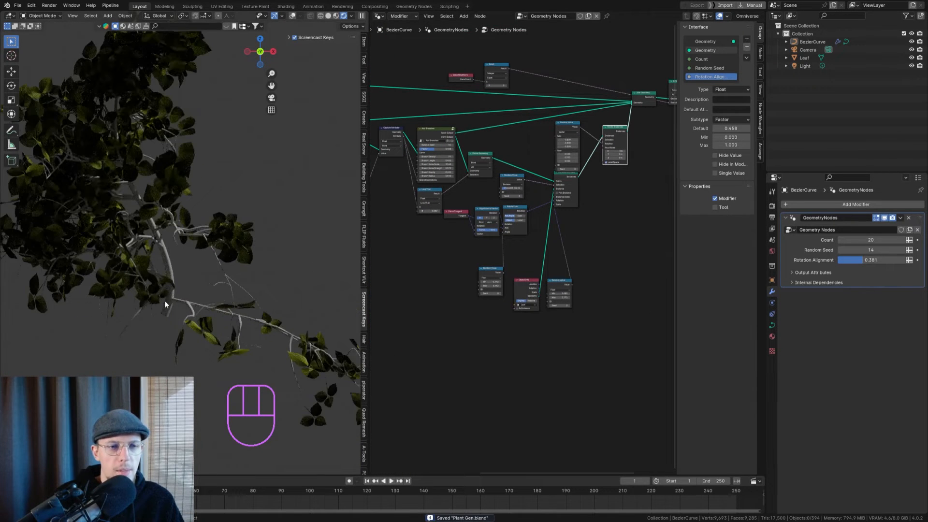
mouse_move(173, 315)
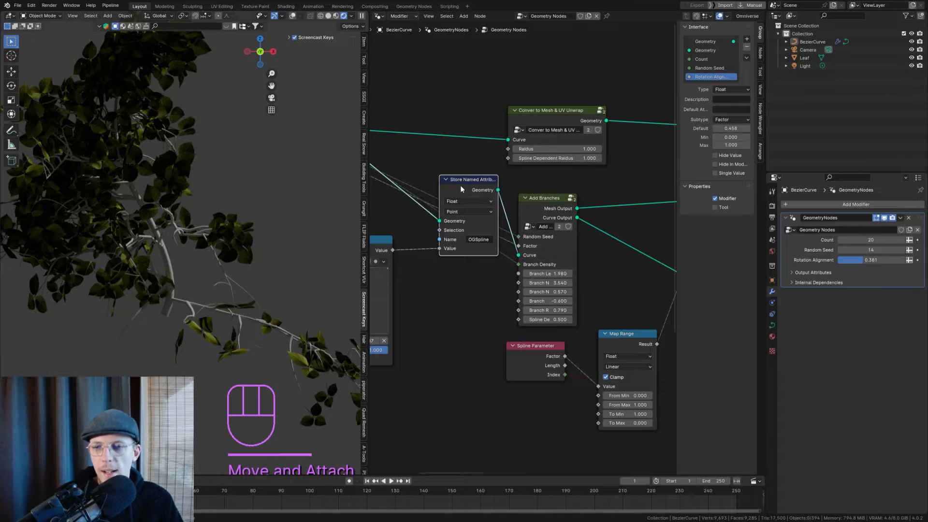
- Insert a Trim Curve node (Start 0.135) before branching, set random seed 24, and save
key(shift+a)
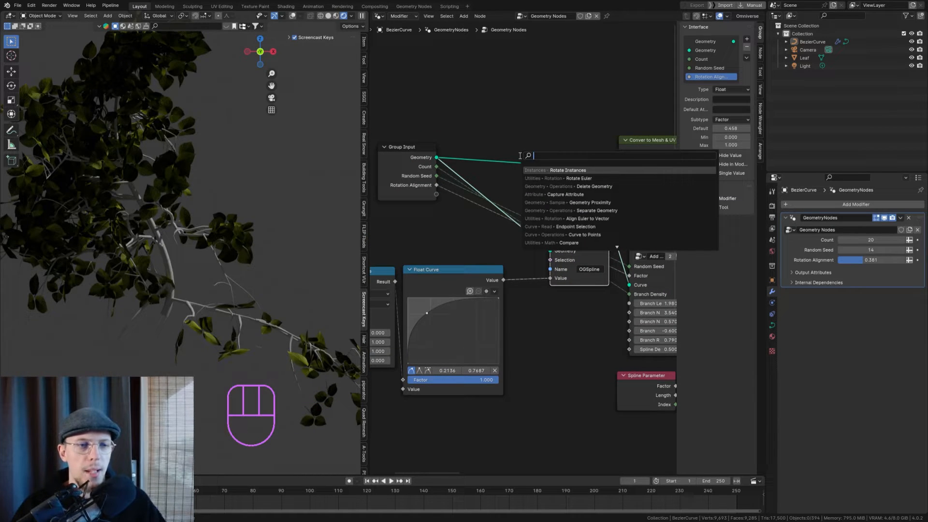
text(trim)
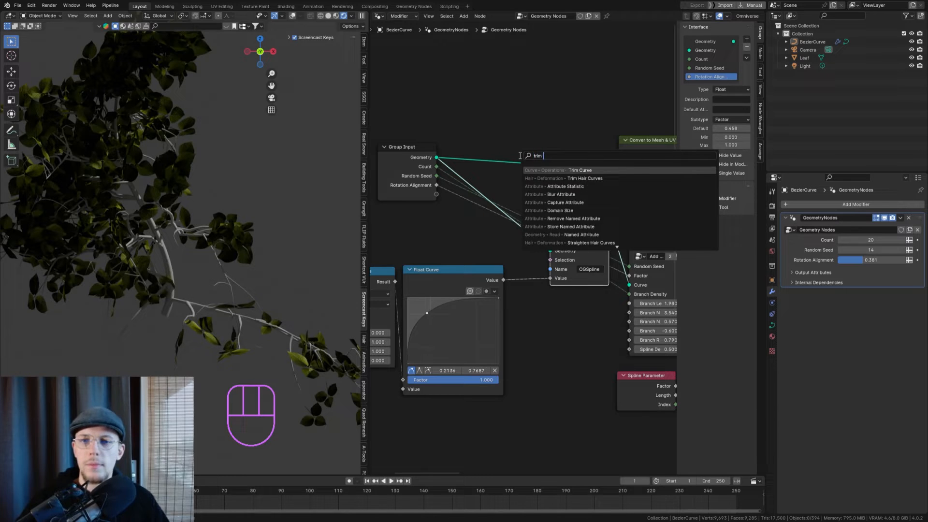
click(579, 170)
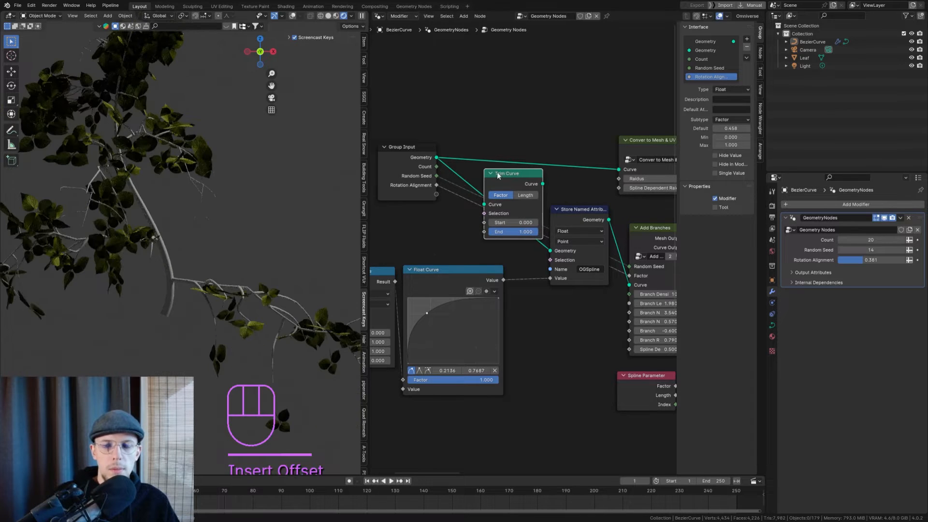
key(ctrl+z)
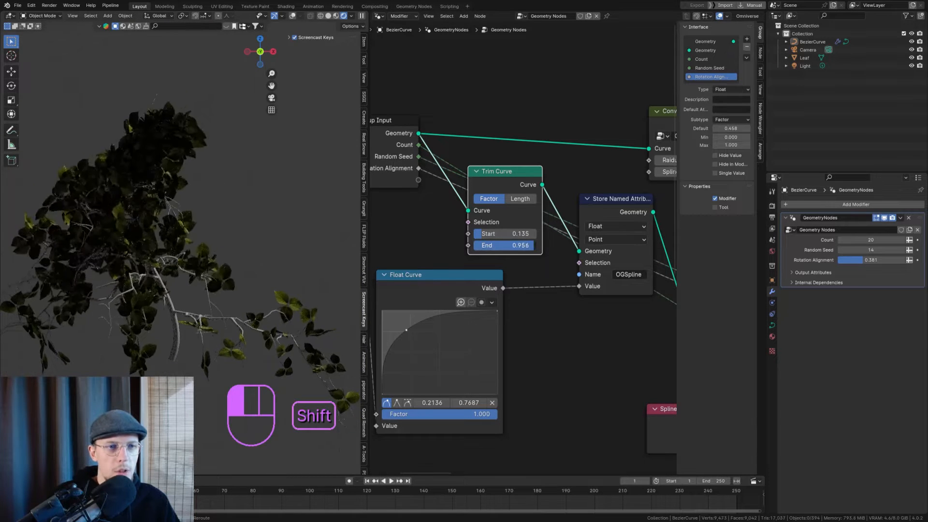
key(ctrl+z)
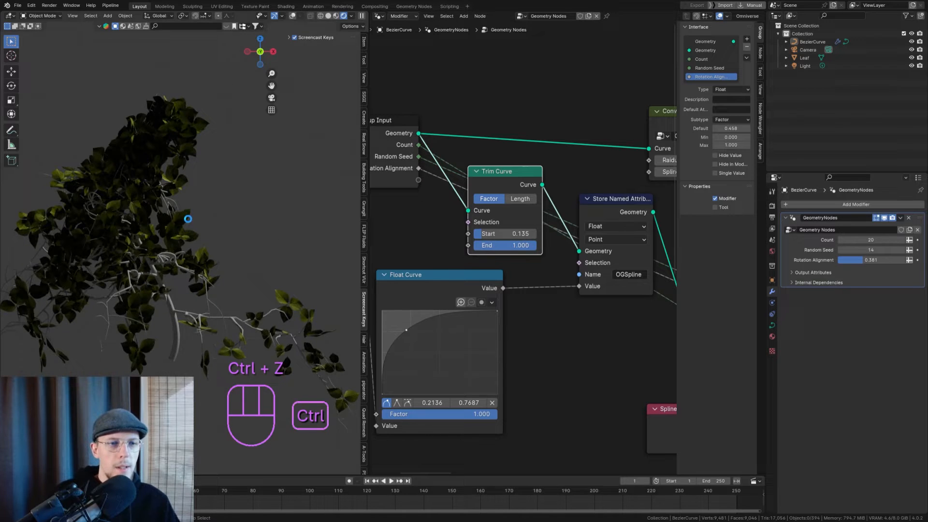
key(ctrl+s)
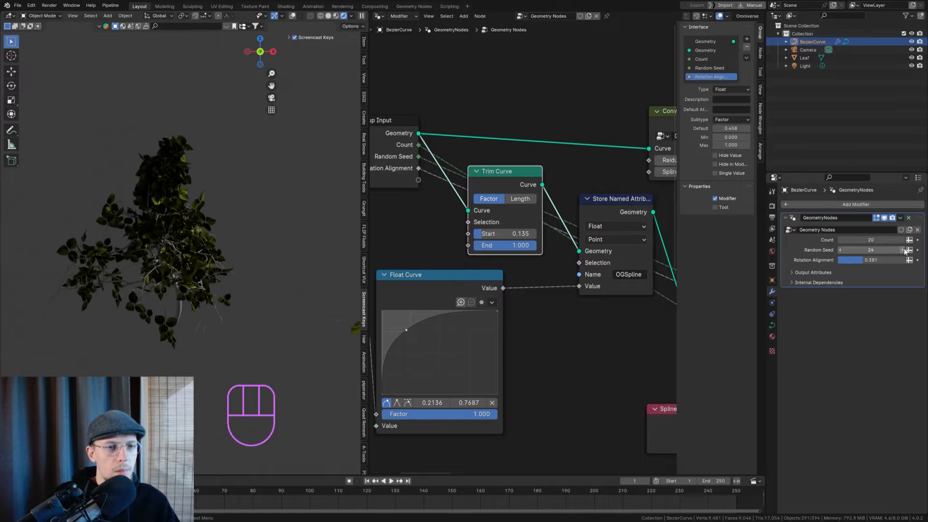
- Delete the base curve's points and redraw a single taller stem so the plant regrows along it
key(Tab)
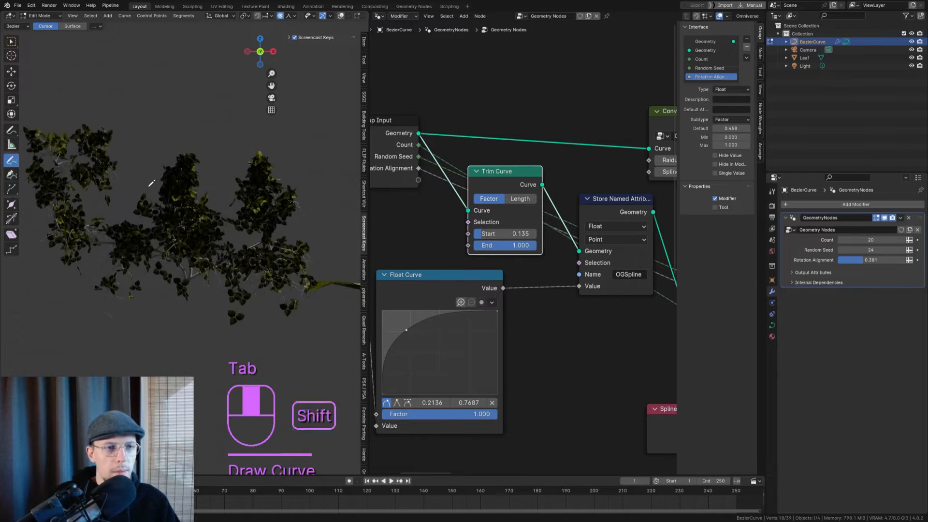
key(ctrl+z)
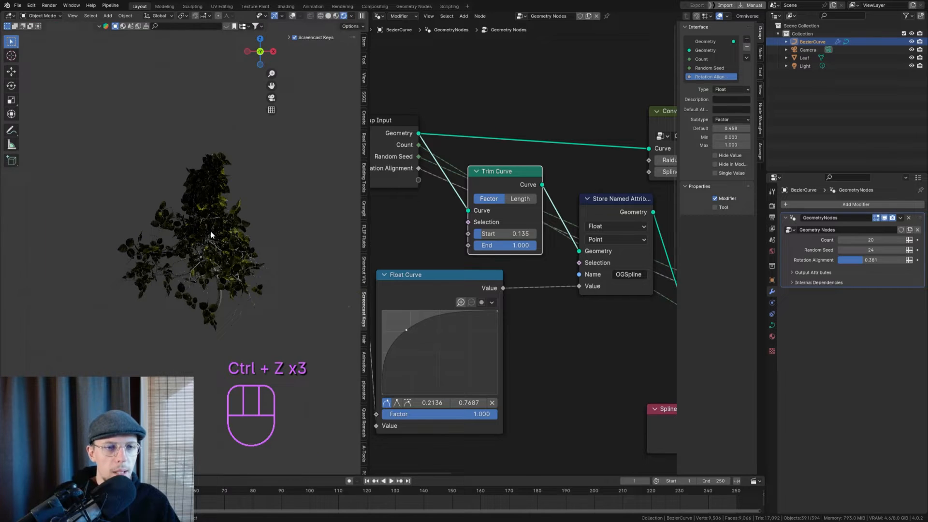
key(Tab)
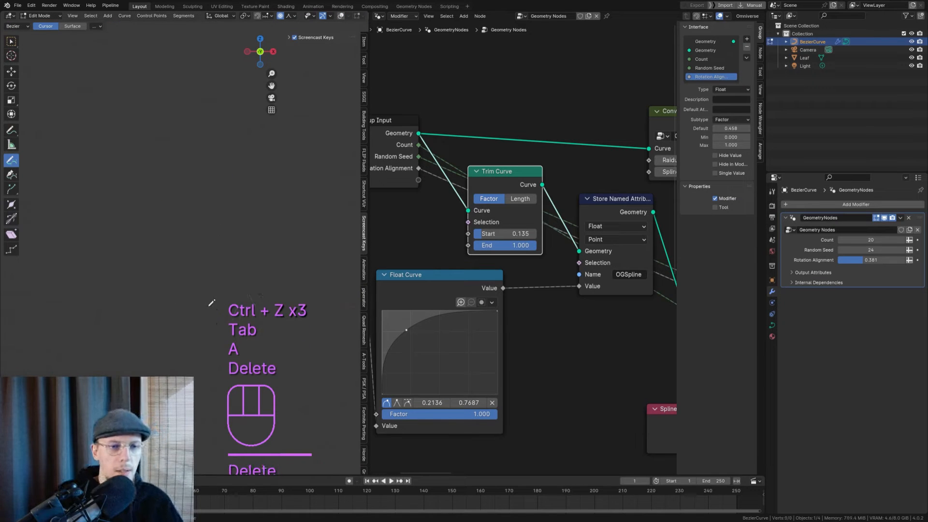
key(ctrl+z)
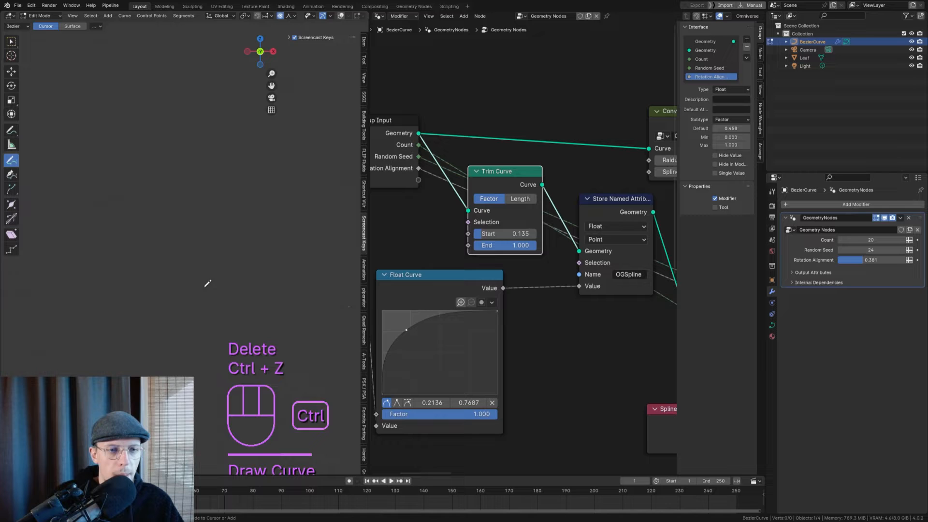
key(ctrl+z)
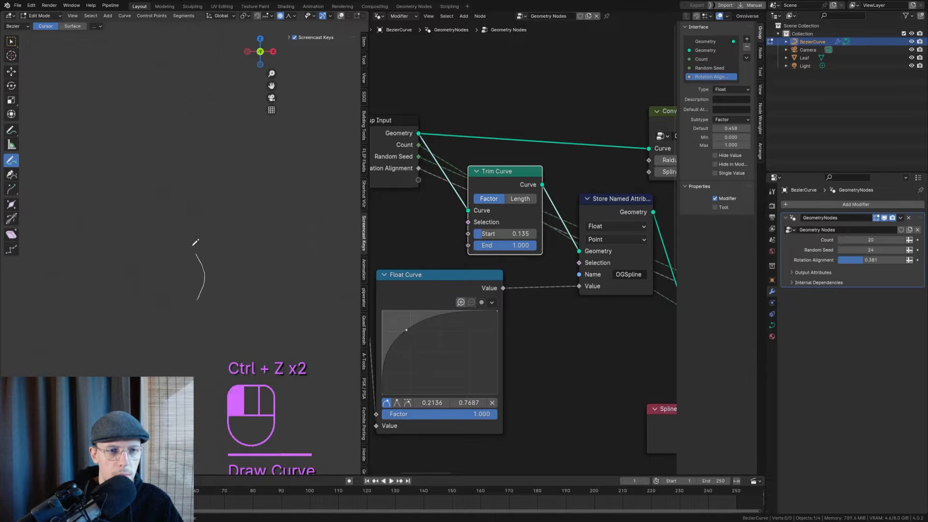
key(Tab)
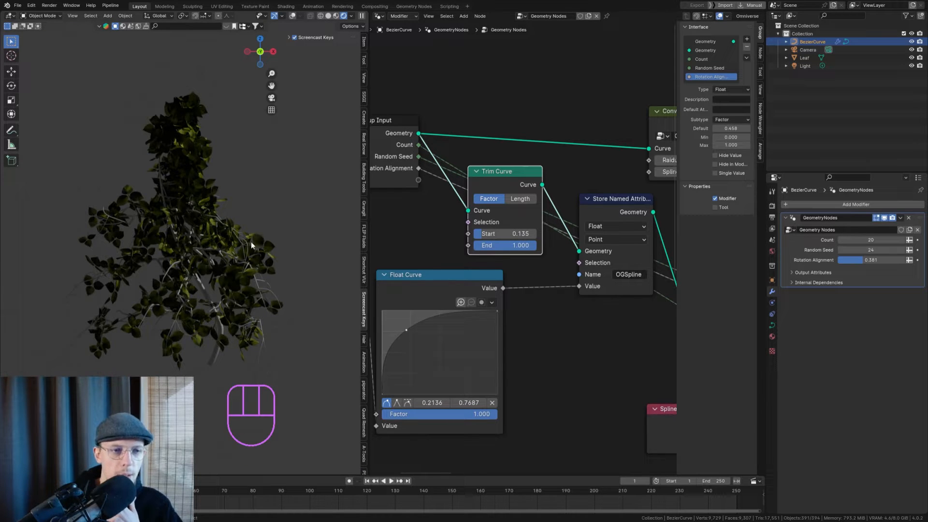
- Show the World's Background shader in the node editor and World properties, saving the file
click(378, 16)
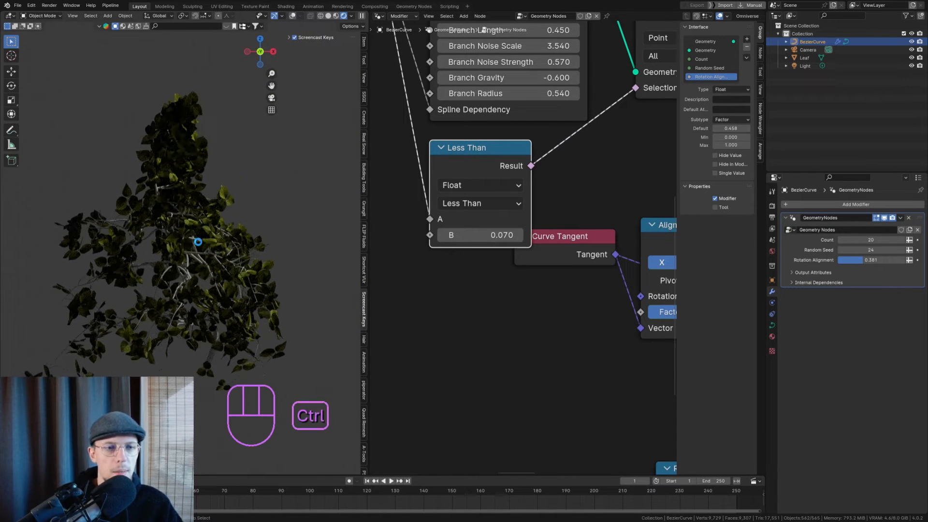
key(ctrl+s)
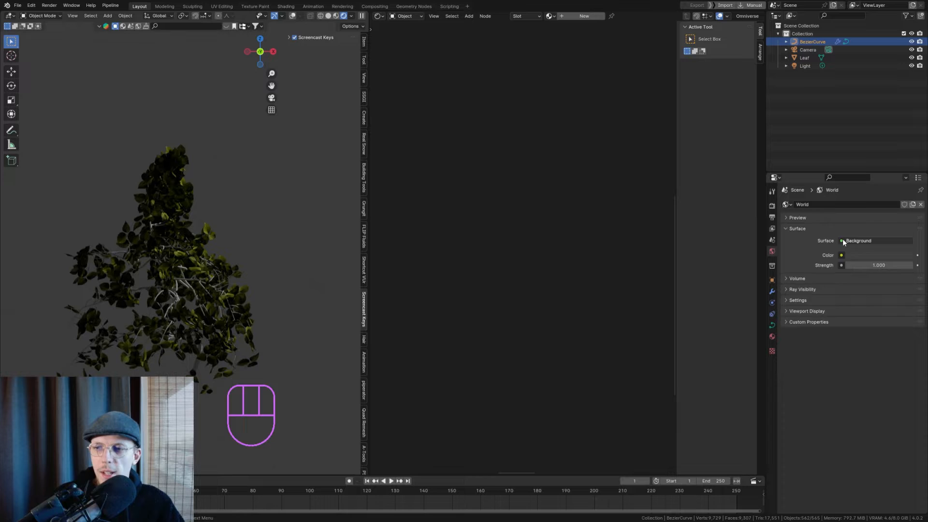
- Give the world colour an Environment Texture, enable Film > Transparent in Render settings, and save Plant Gen
click(857, 240)
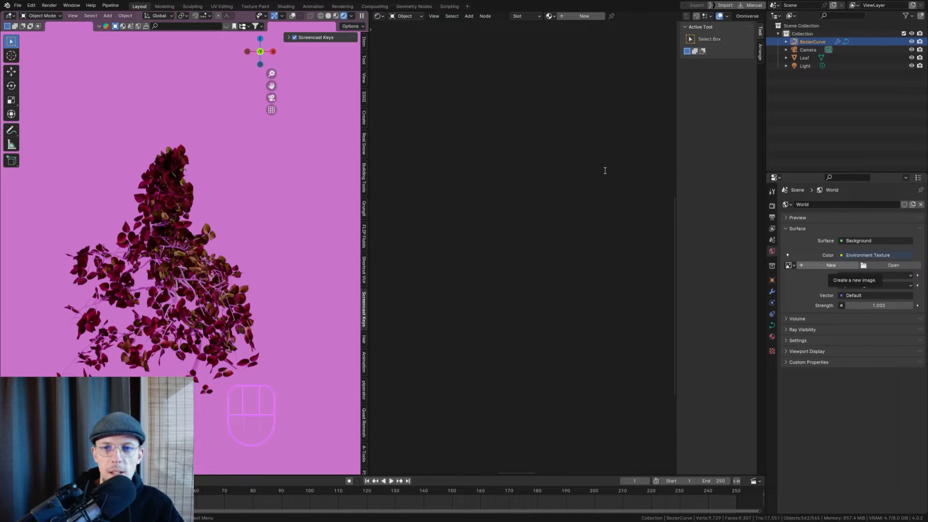
mouse_move(625, 257)
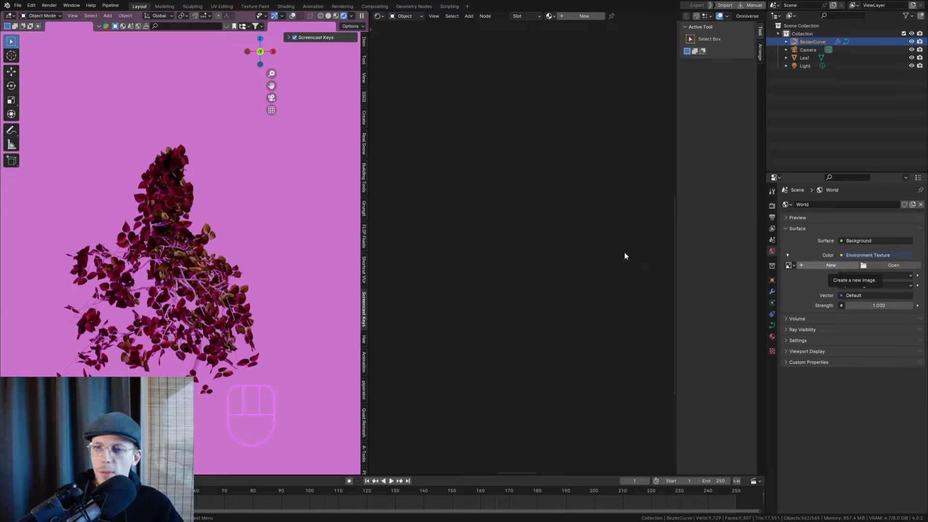
click(892, 264)
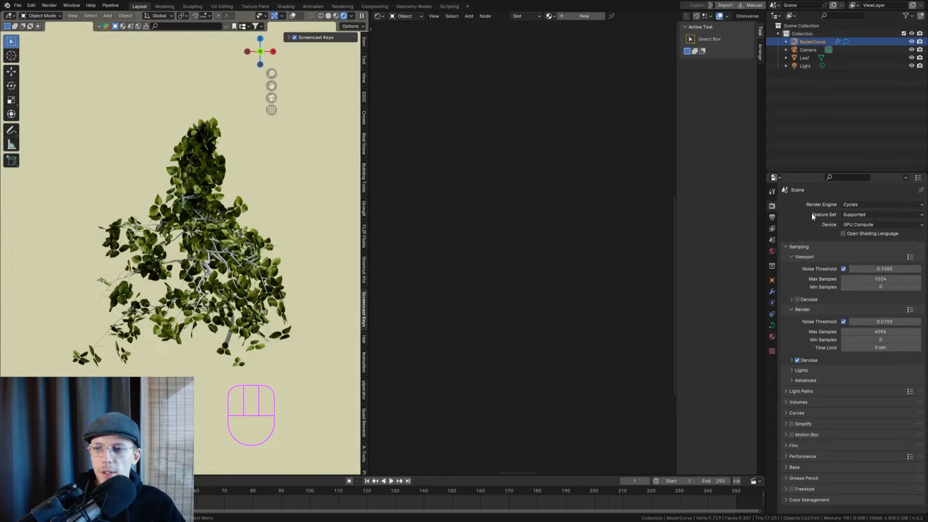
scroll(down, 3)
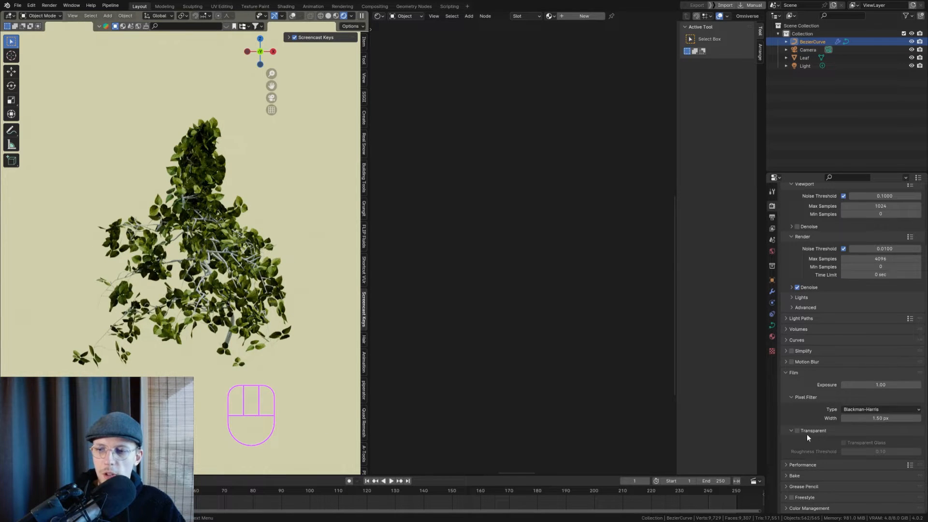
key(ctrl+s)
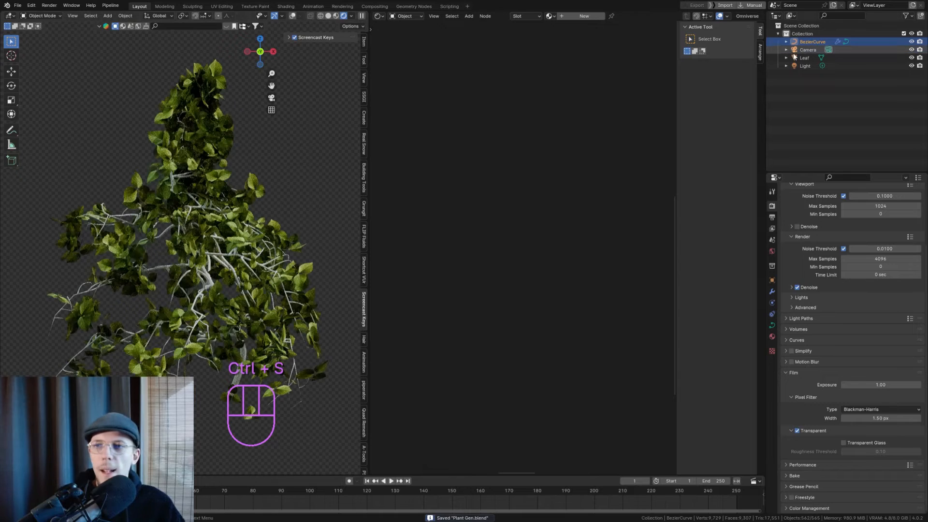
- On the Leaf material, add a shader mix and a Translucent BSDF alongside the Principled shader
click(804, 57)
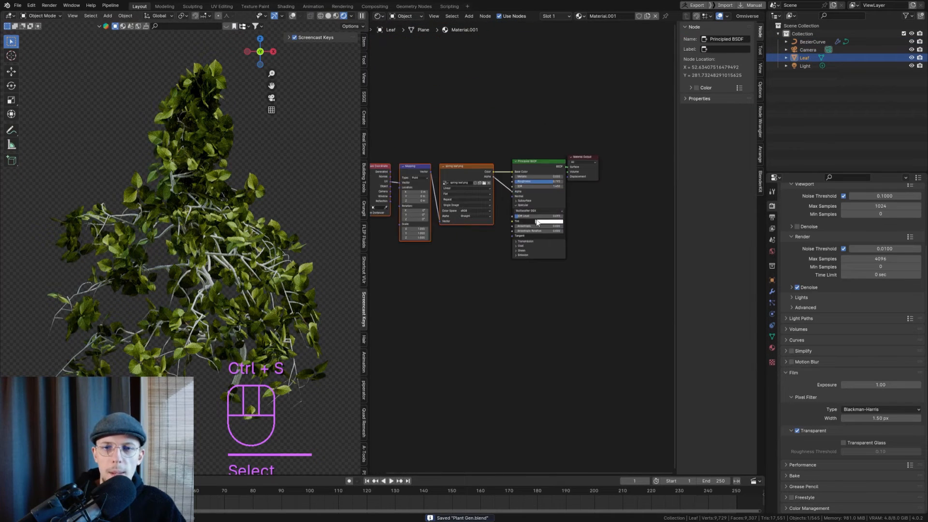
key(shift+a)
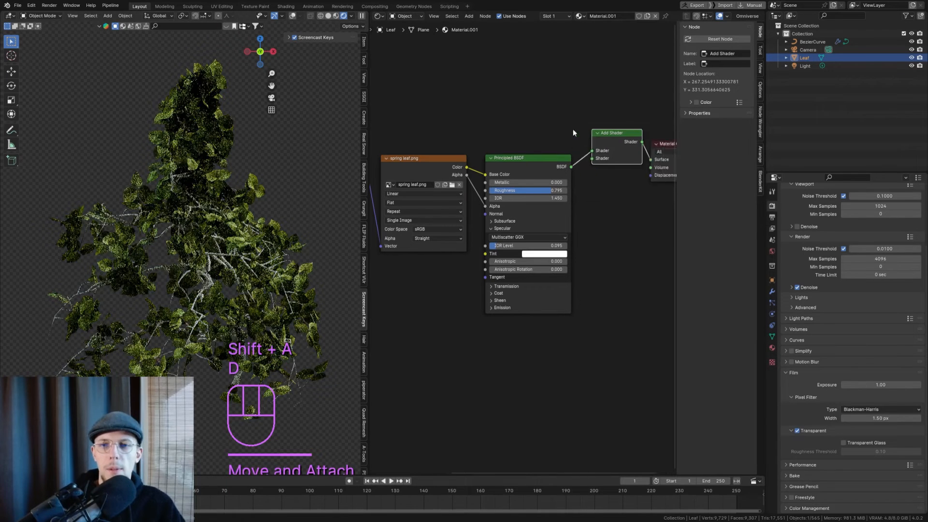
text(translu)
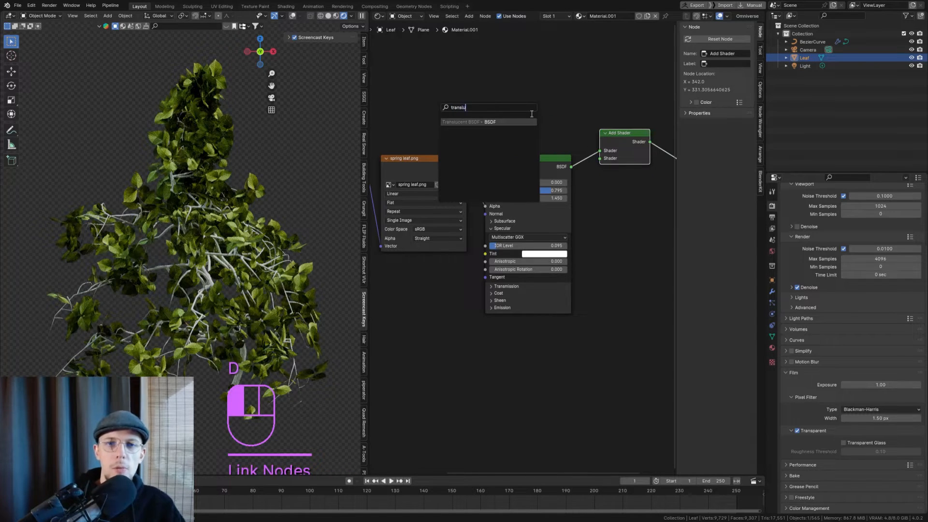
click(468, 122)
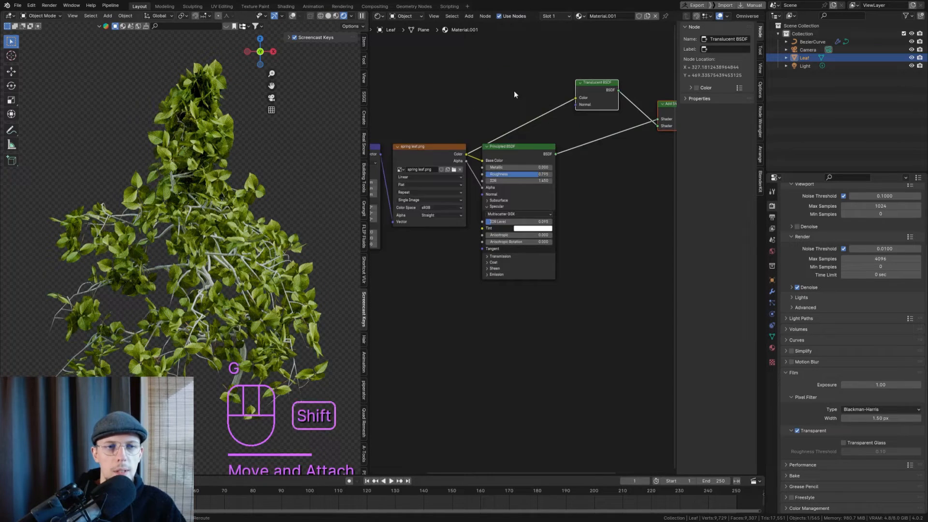
- Feed the leaf colour through Hue/Saturation/Value at Value 0.37 into the Translucent BSDF and save
key(shift+a)
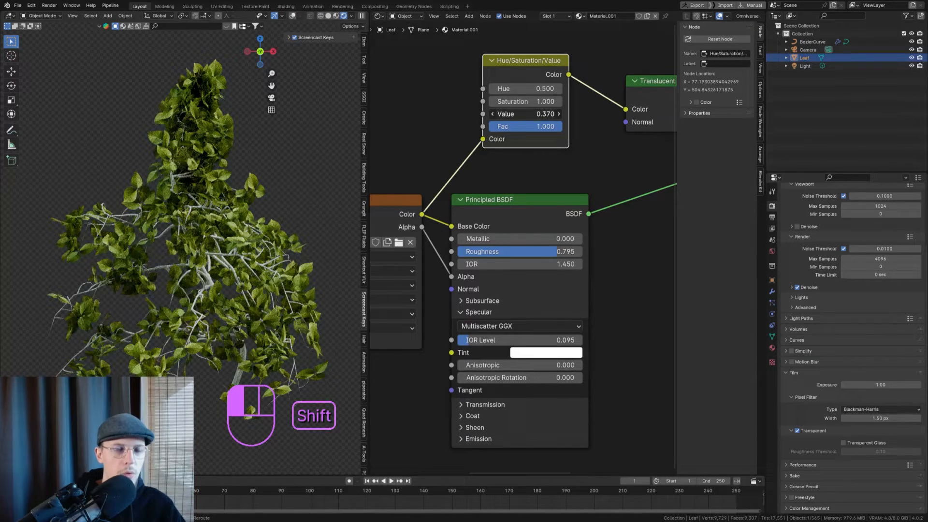
key(ctrl+s)
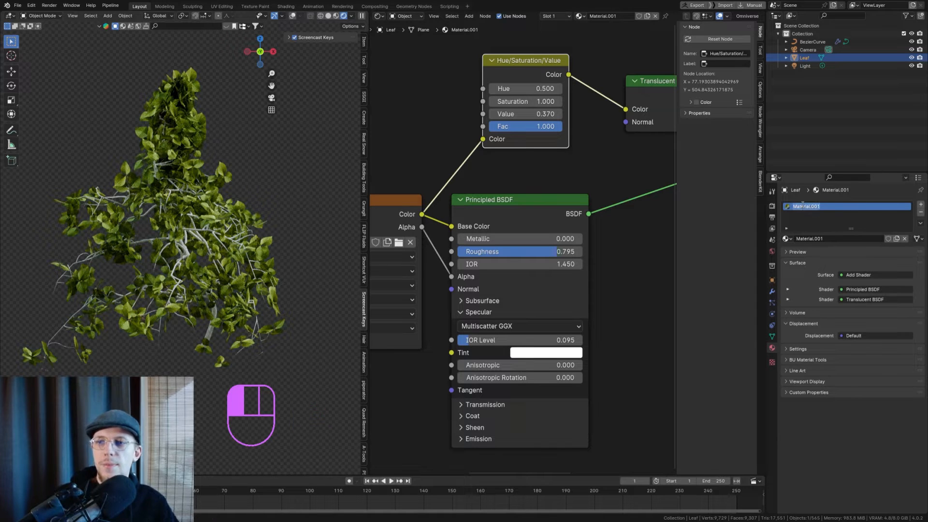
click(812, 42)
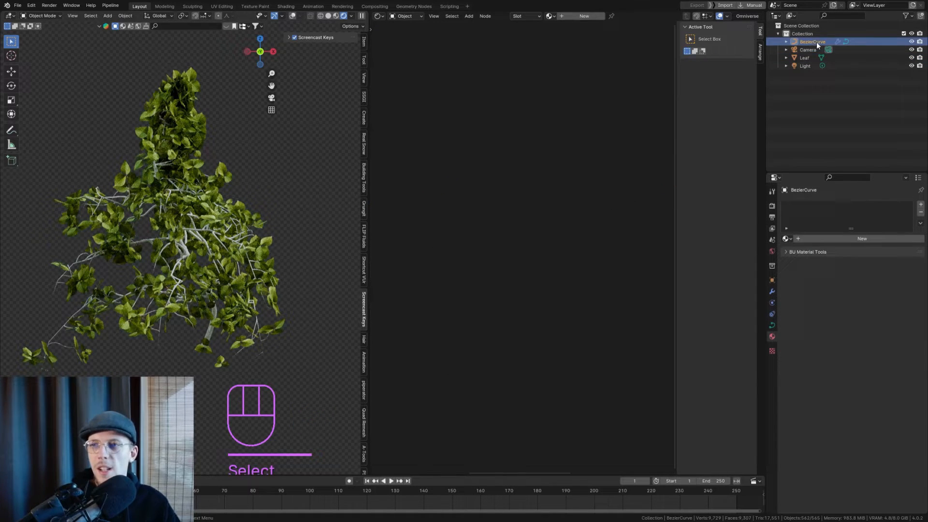
- Load the bark PNG into the Branch material's Image Texture and set the upper area to Geometry Node Editor
double_click(811, 42)
text(Plant)
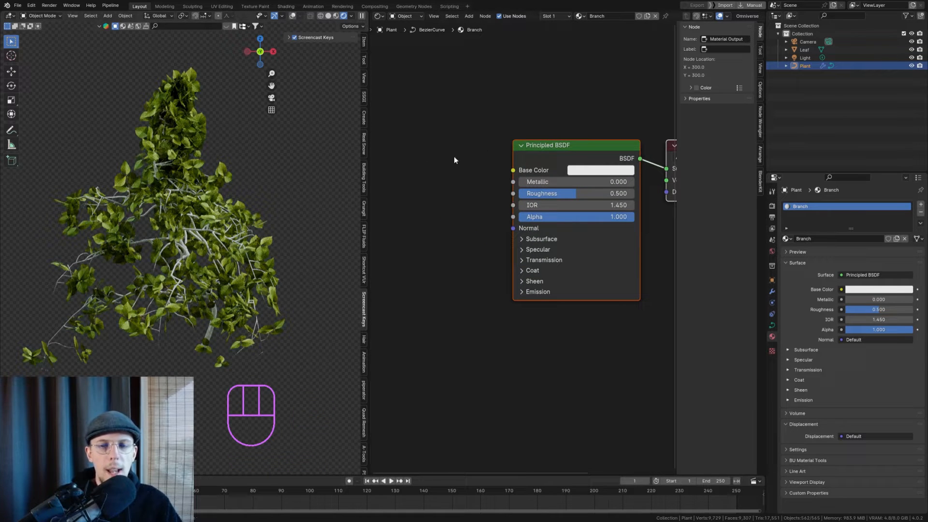
mouse_move(423, 240)
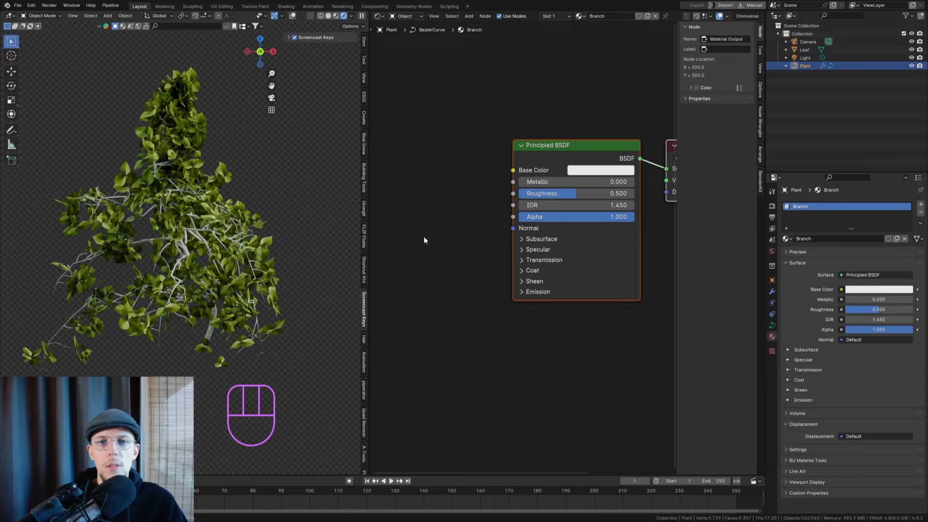
mouse_move(575, 101)
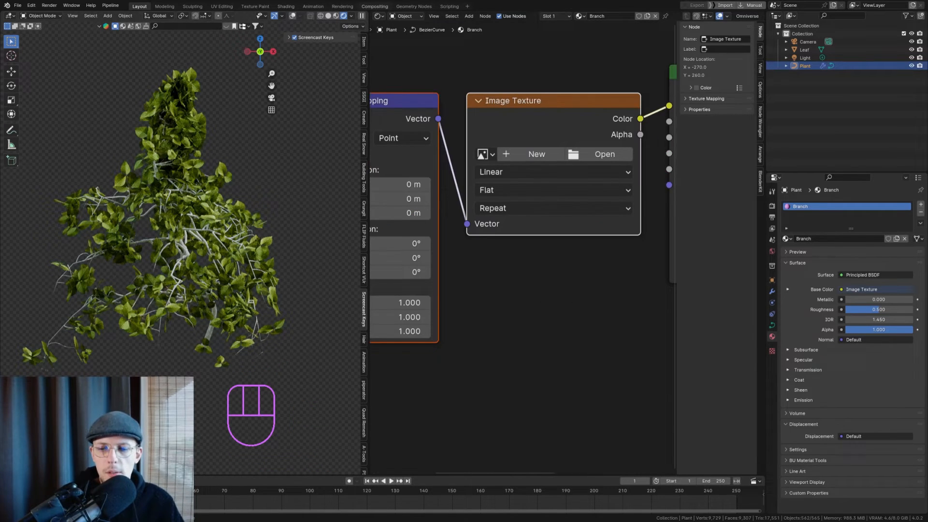
mouse_move(604, 154)
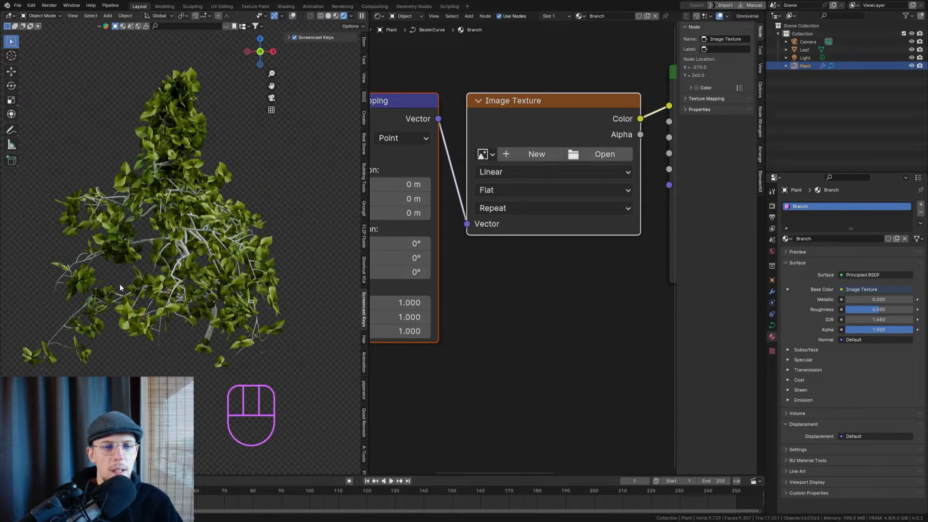
mouse_move(243, 309)
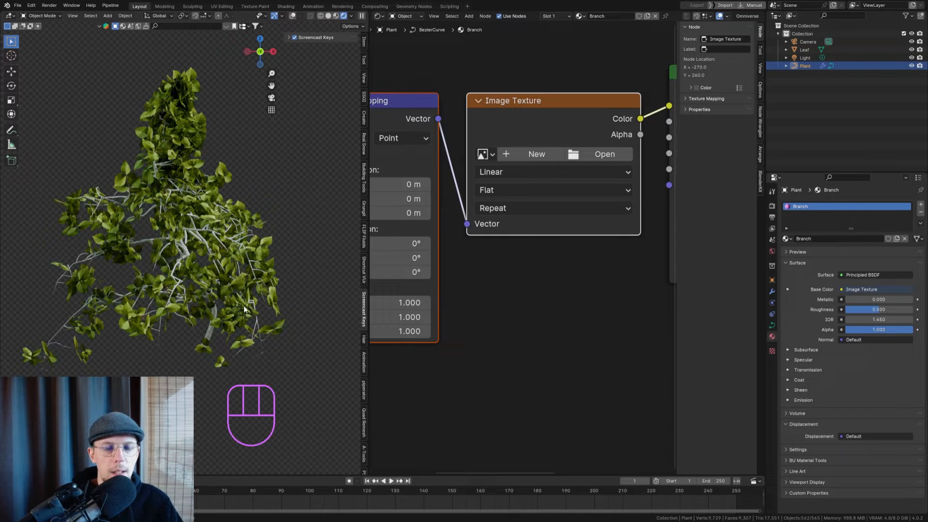
mouse_move(248, 307)
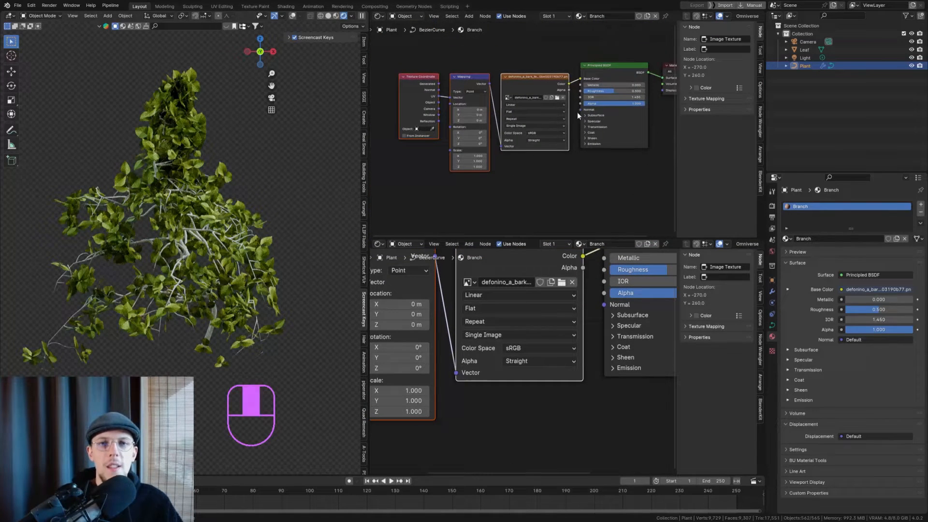
click(377, 16)
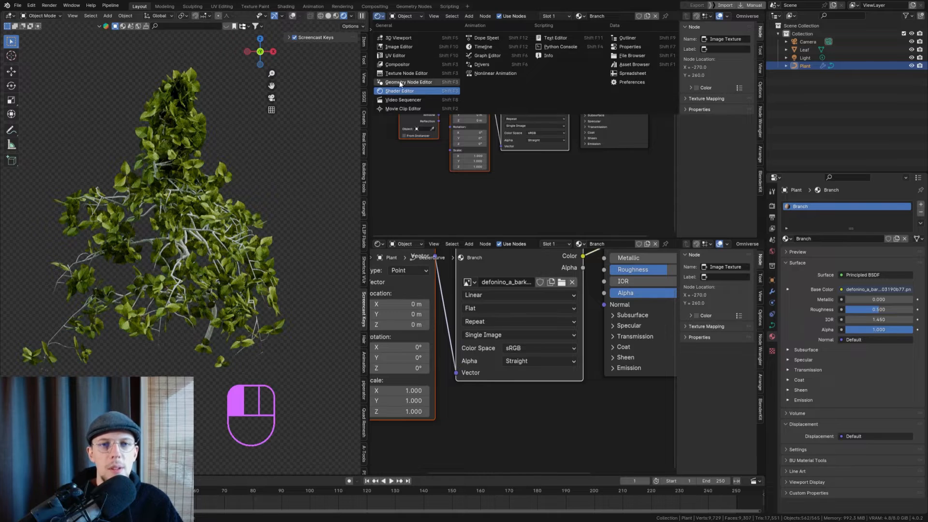
click(408, 81)
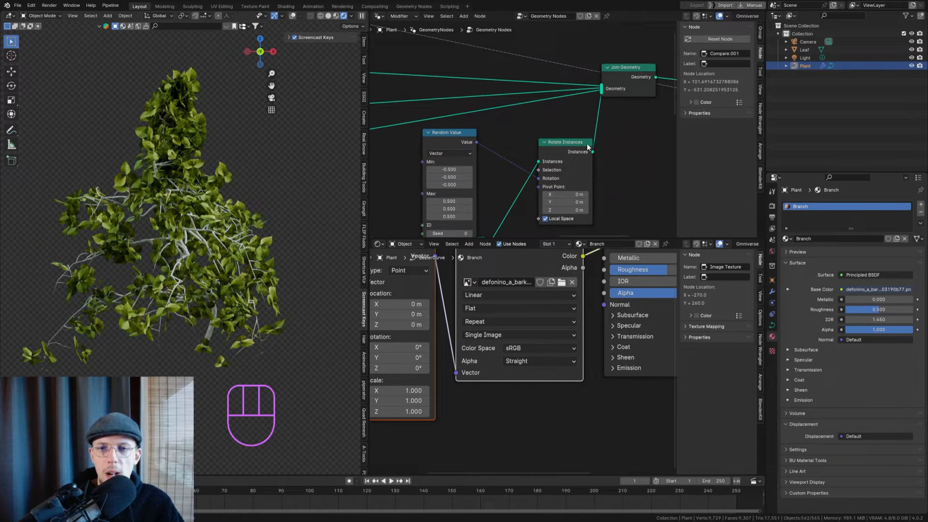
- Tidy the branch geometry link into Join Geometry, undoing stray reroute edits
key(ctrl+z)
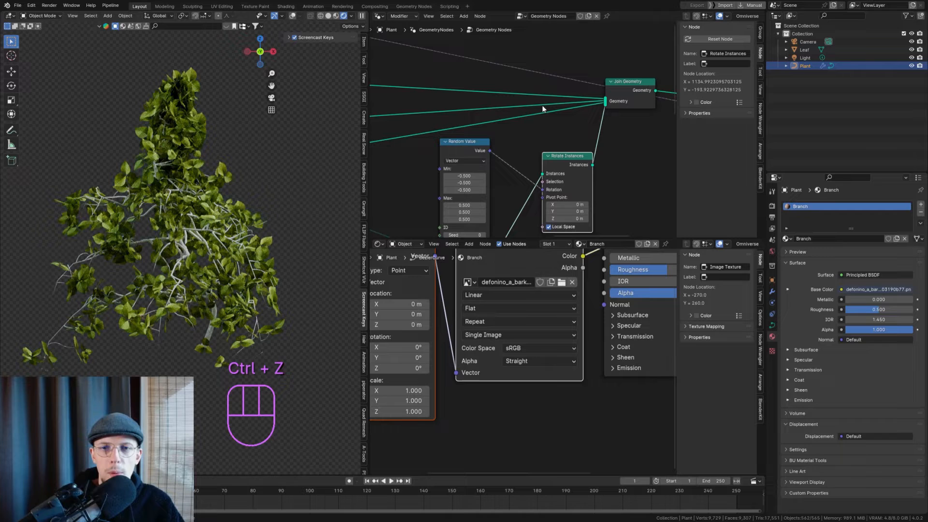
key(ctrl+z)
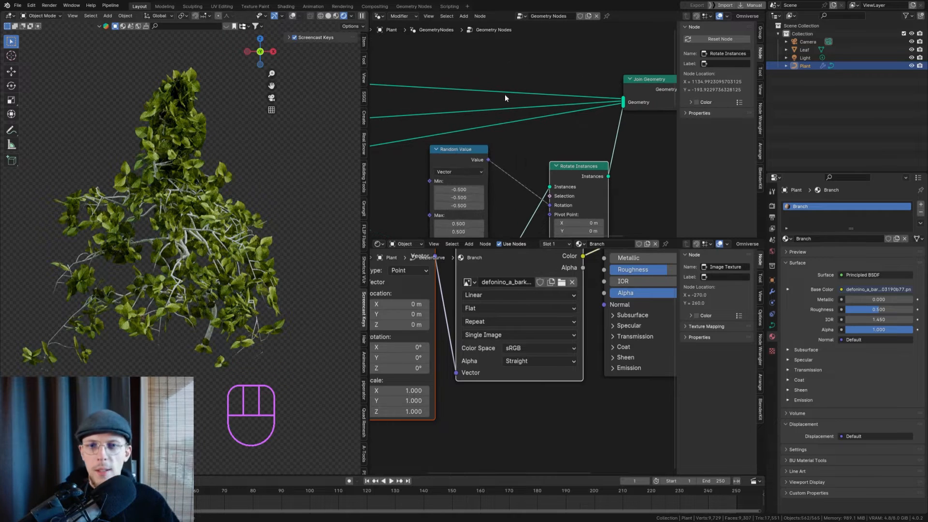
key(shift+a)
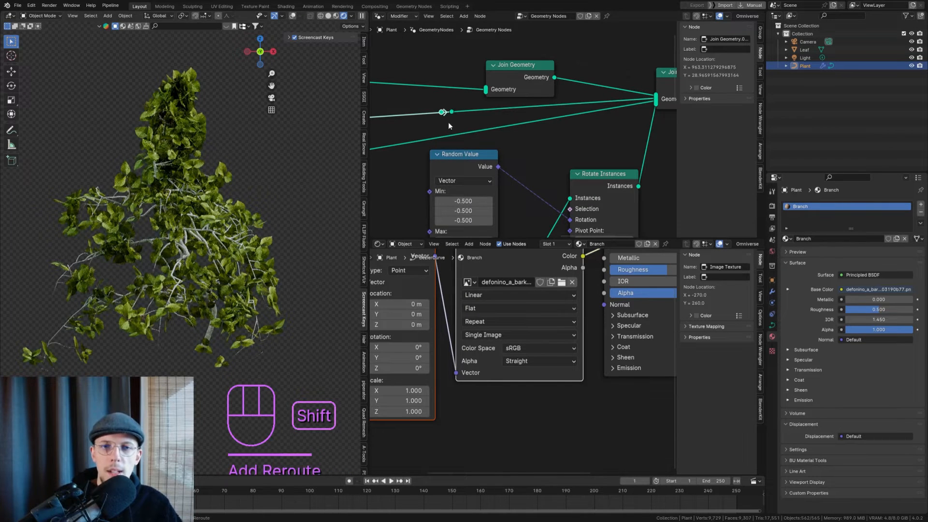
key(ctrl+z)
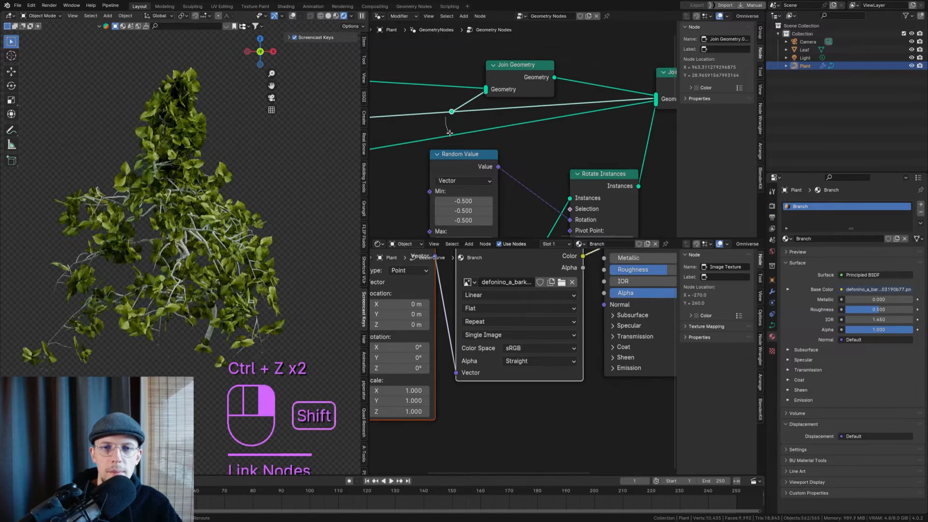
key(ctrl+z)
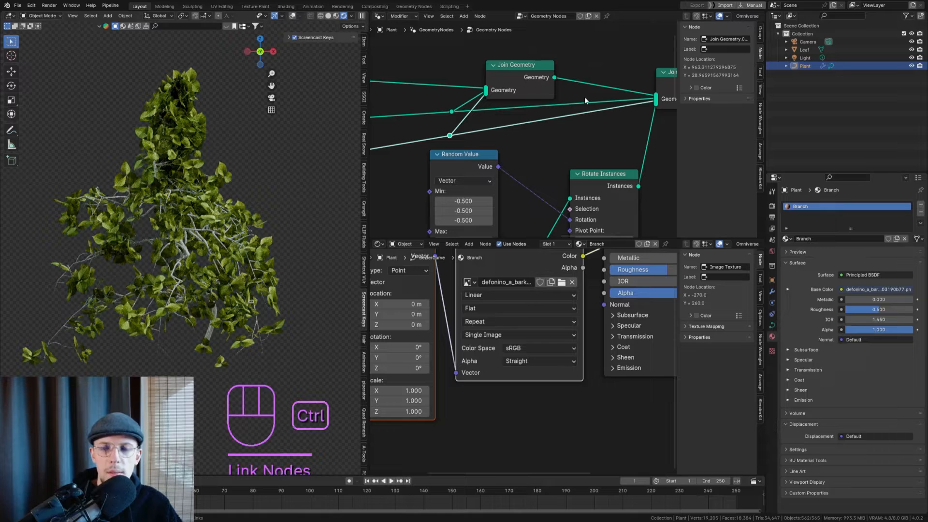
- Insert a Set Material node on that link and assign the Branch material
key(shift+a)
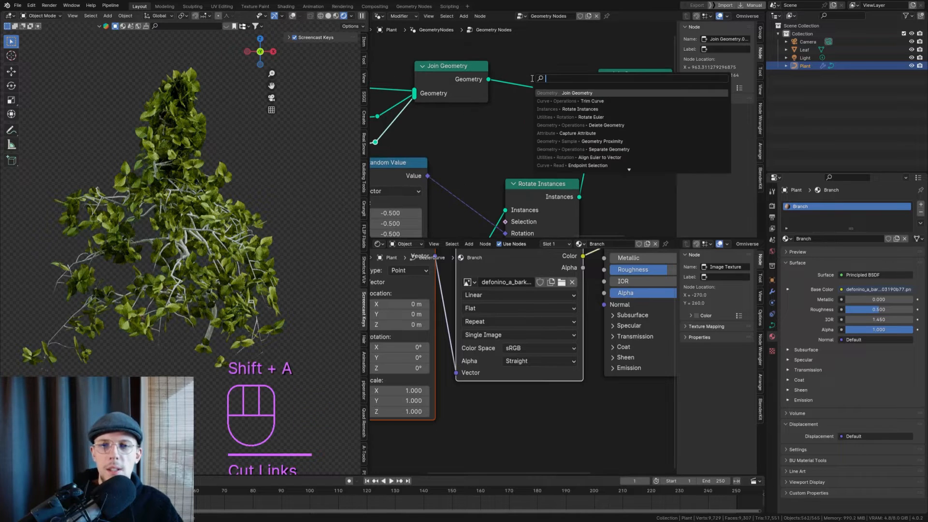
click(570, 93)
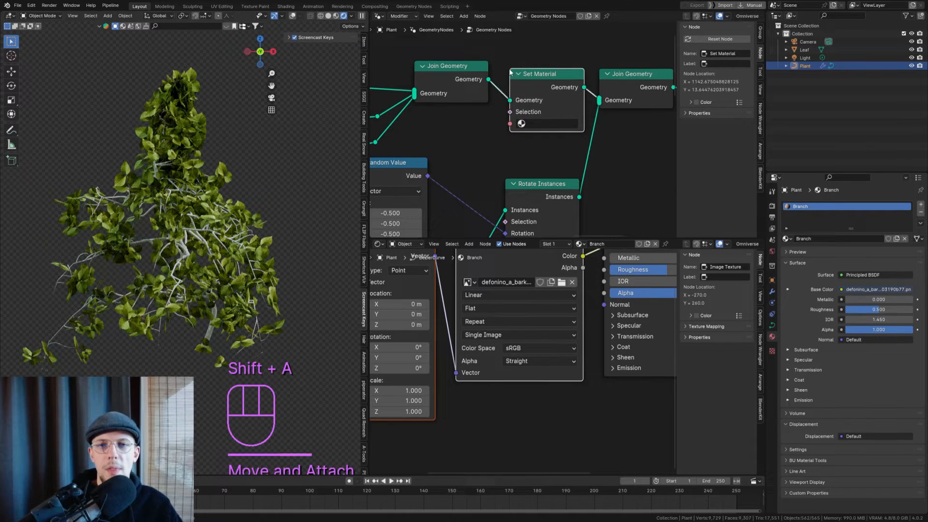
click(521, 122)
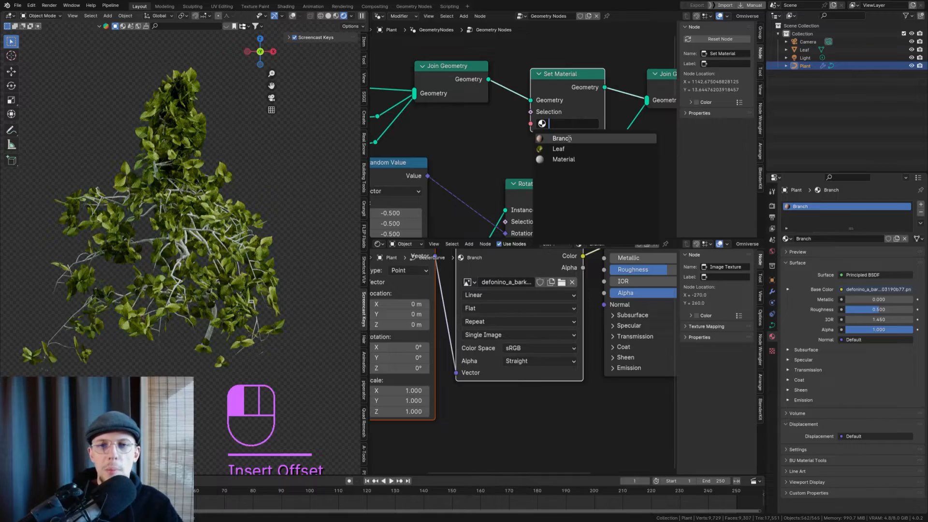
click(559, 139)
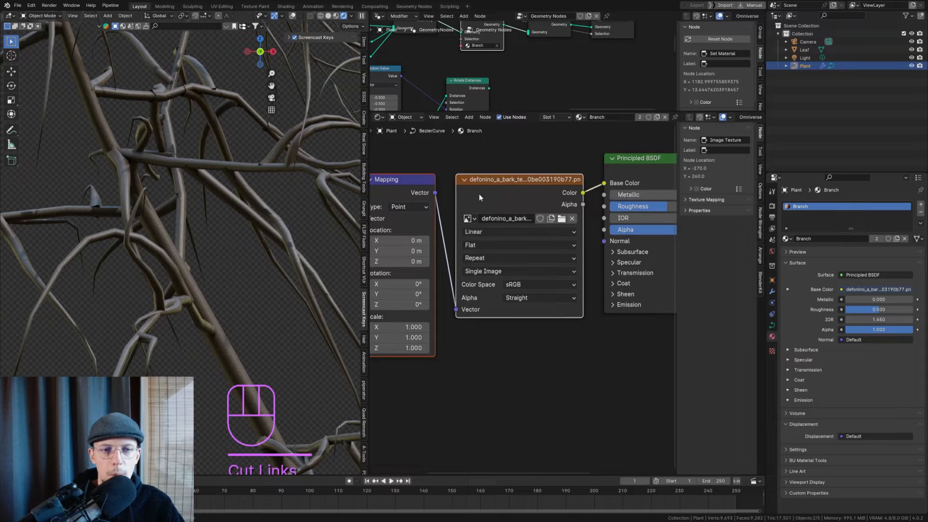
- Replace the Texture Coordinate node with an Attribute node reading the stored UV attribute for the bark mapping
scroll(down, 3)
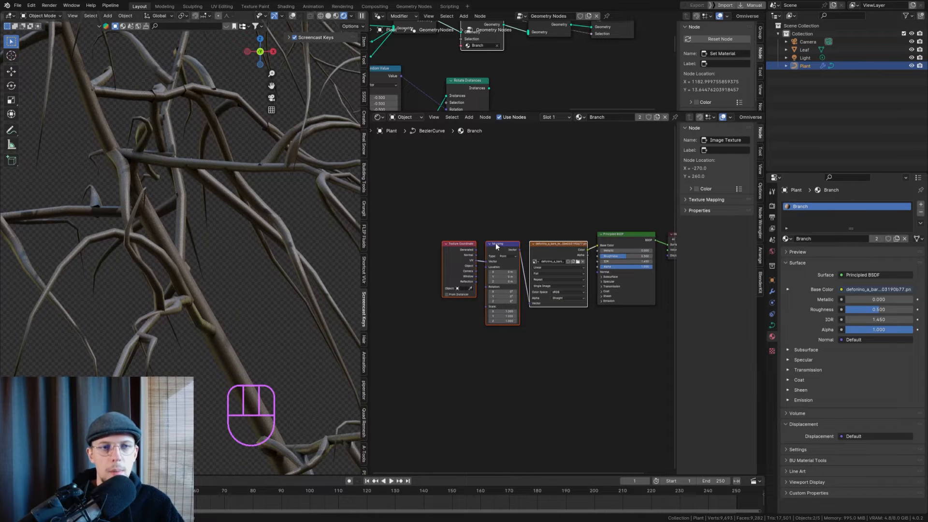
mouse_move(513, 236)
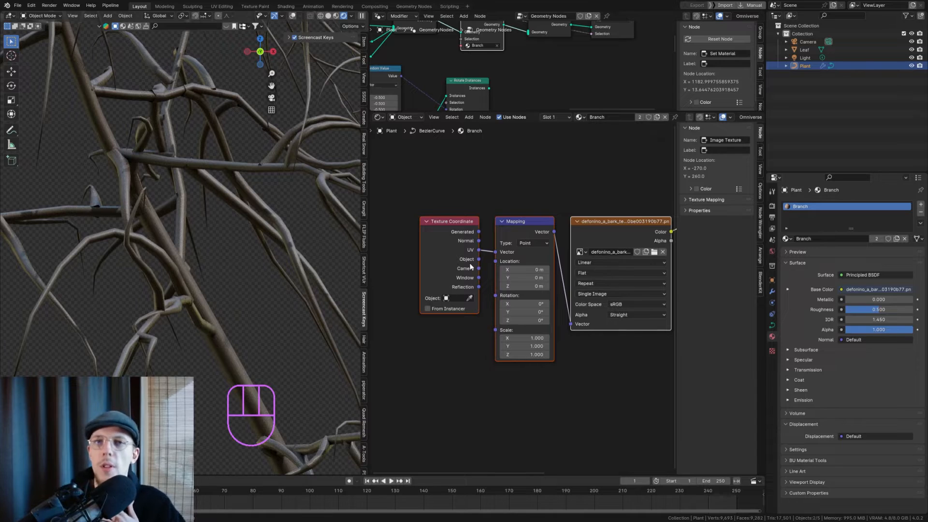
click(484, 208)
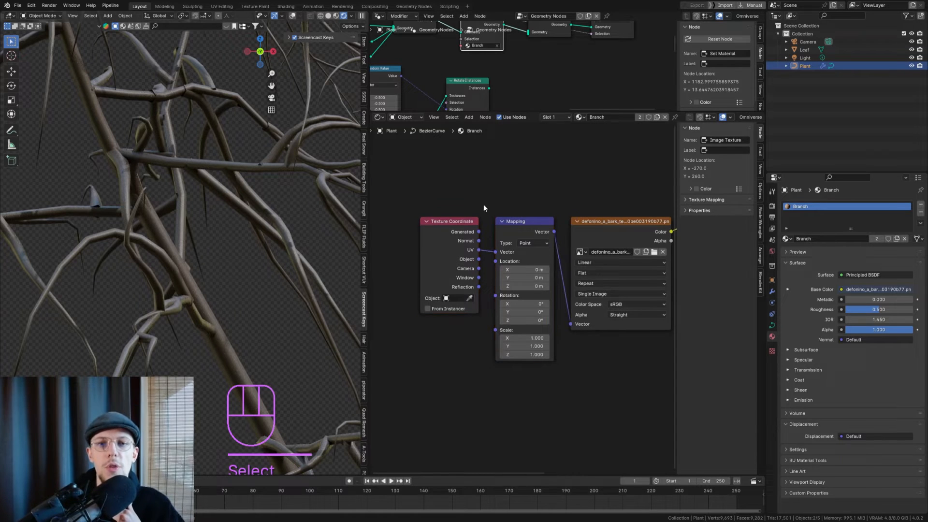
key(ctrl+x)
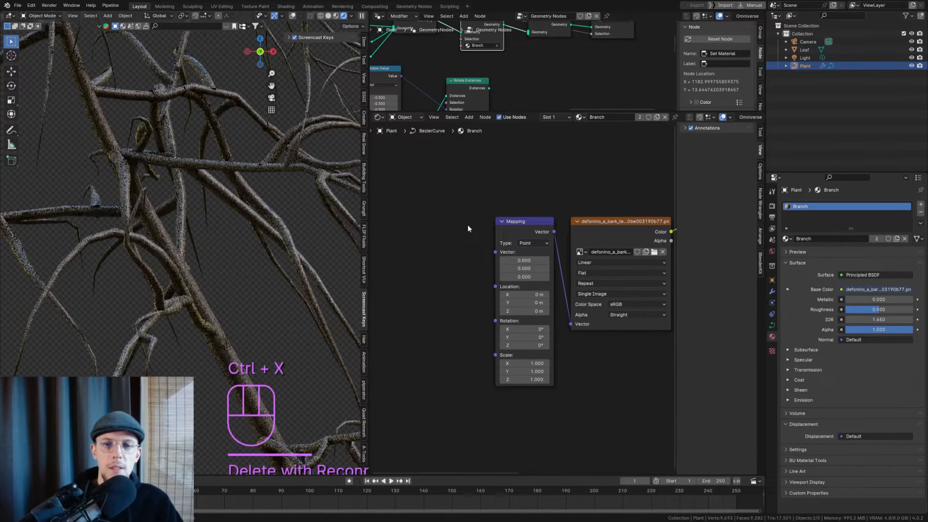
key(shift+a)
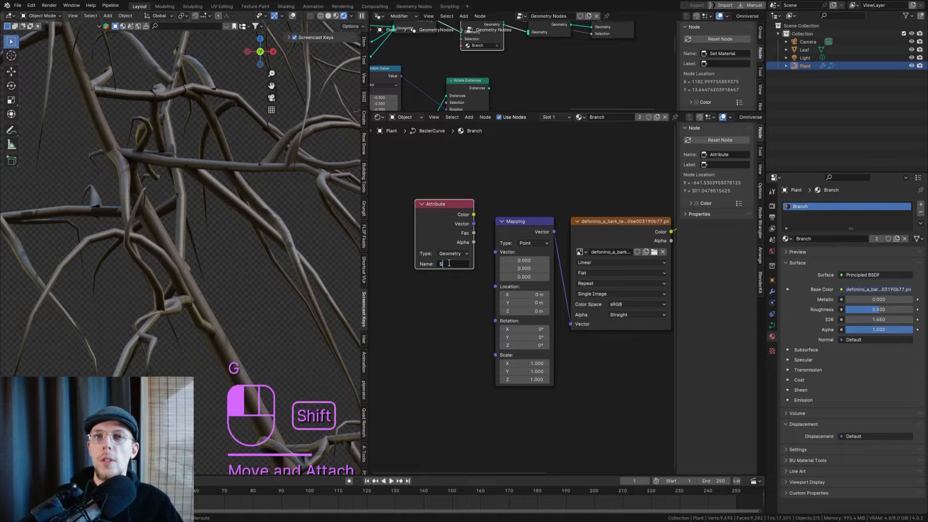
text(toreUV)
click(525, 345)
text(90)
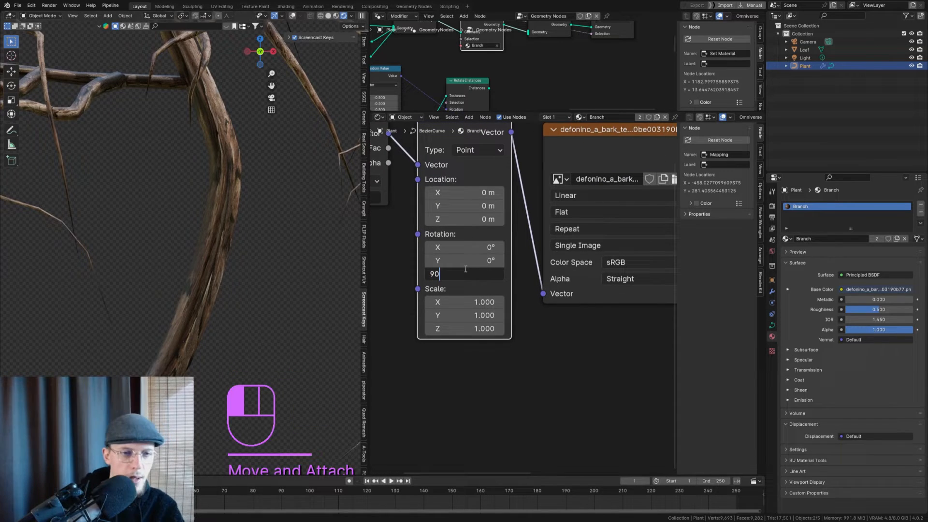
- Set the Mapping rotation Z to 90°, stretch Scale X/Y, and add a 0.315 Scale node so bark runs lengthwise
key(ctrl+z)
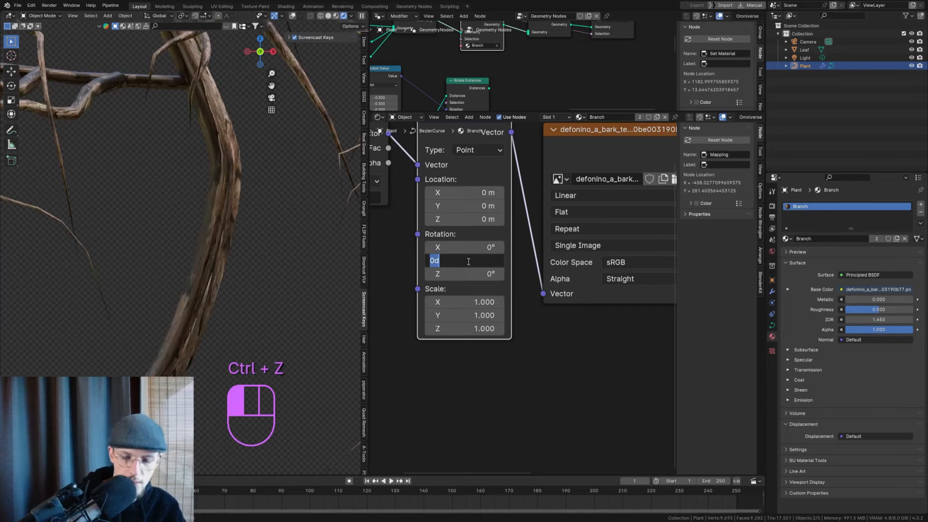
key(ctrl+z)
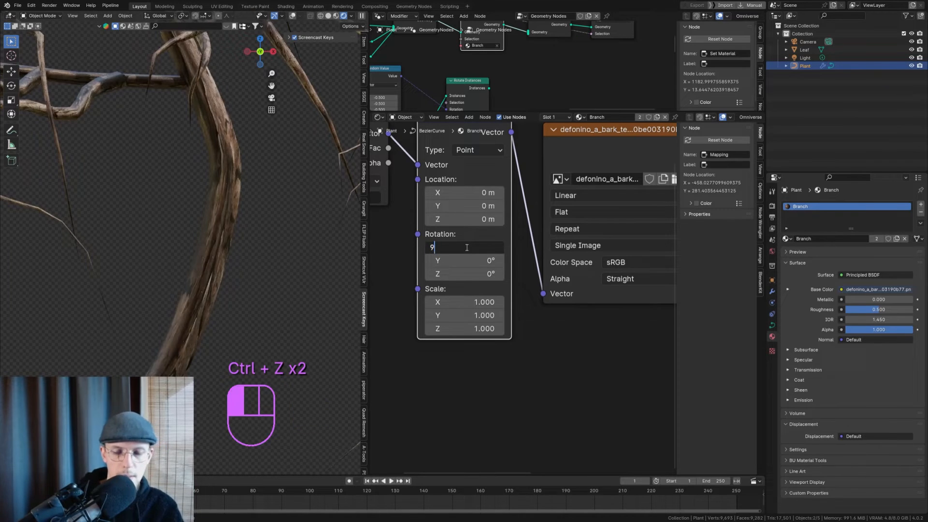
key(ctrl+z)
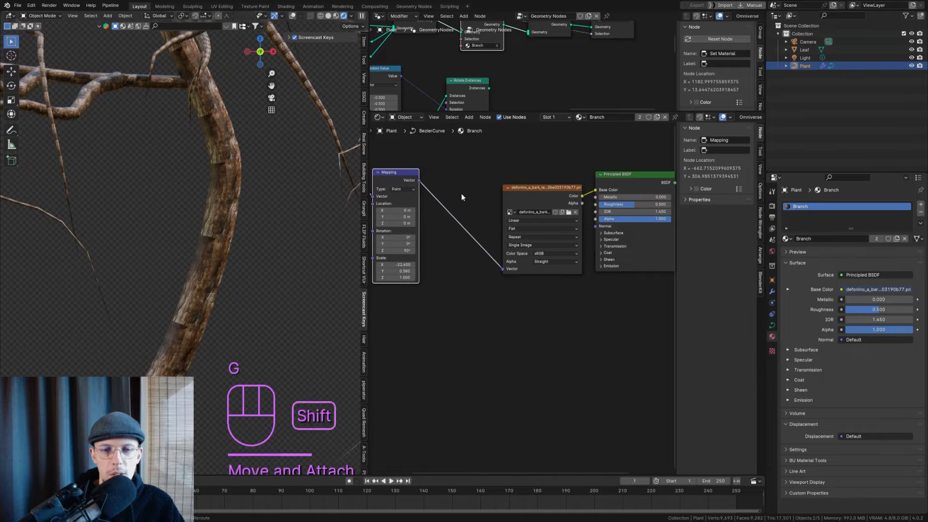
key(shift+a)
text(colorra)
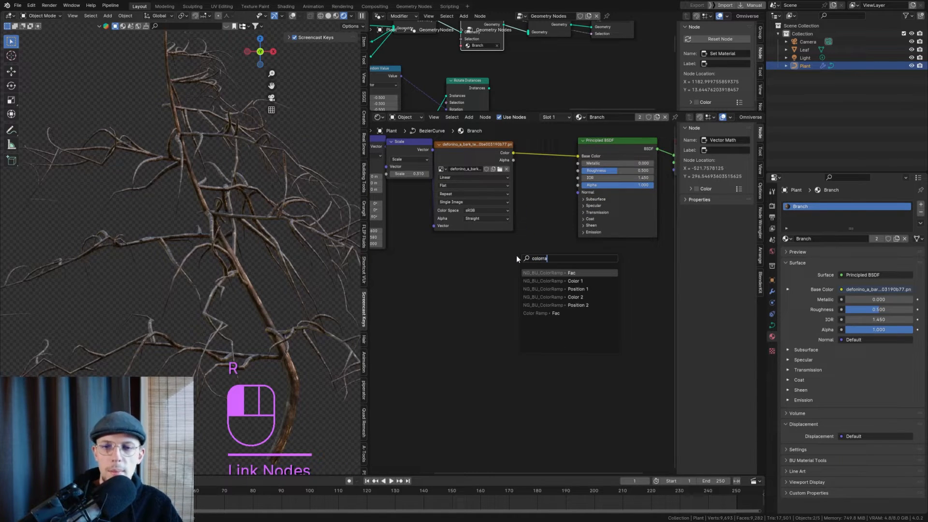
- Route the bark image through a Color Ramp into a Bump node for Normal, and a duplicated ramp into Roughness
key(ctrl+x)
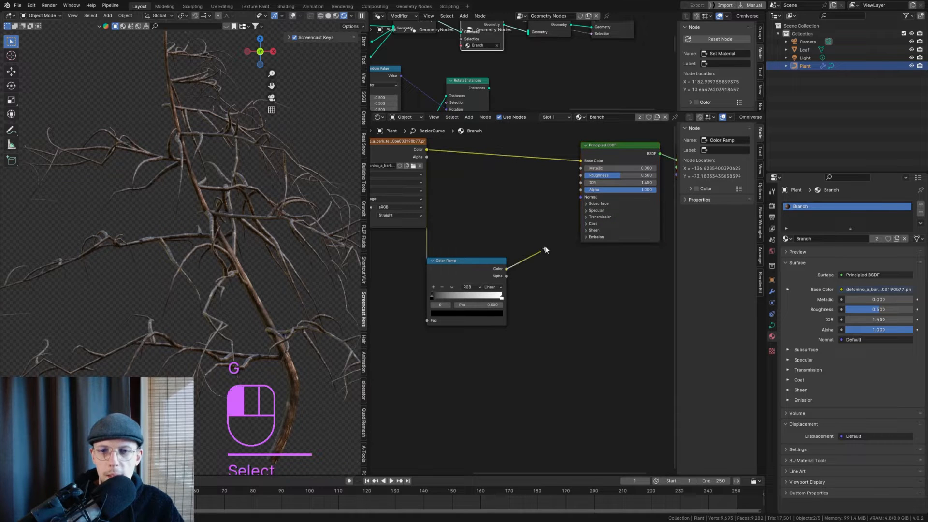
key(shift+a)
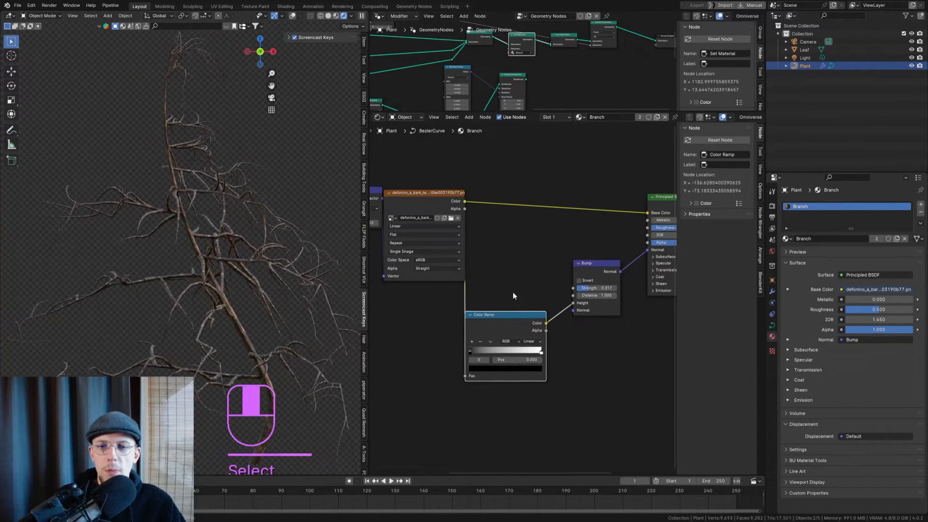
key(shift+ctrl+d)
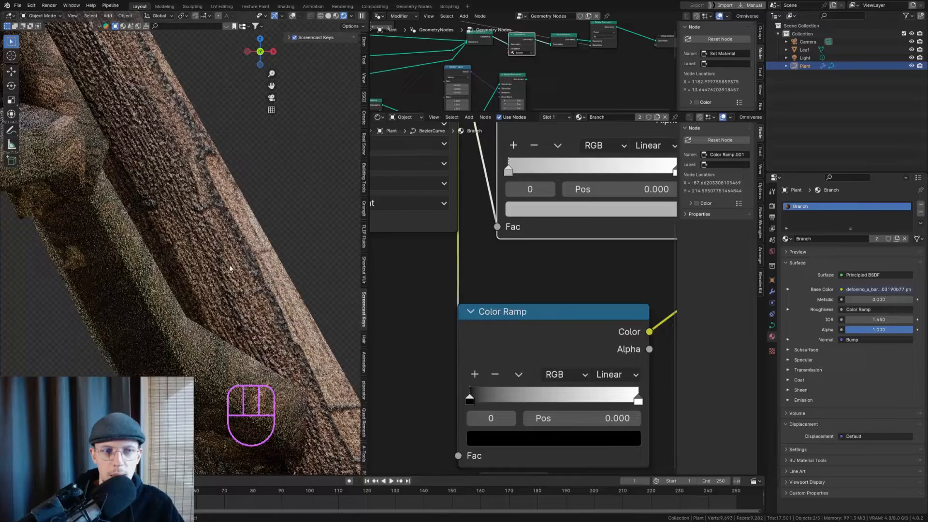
key(ctrl+s)
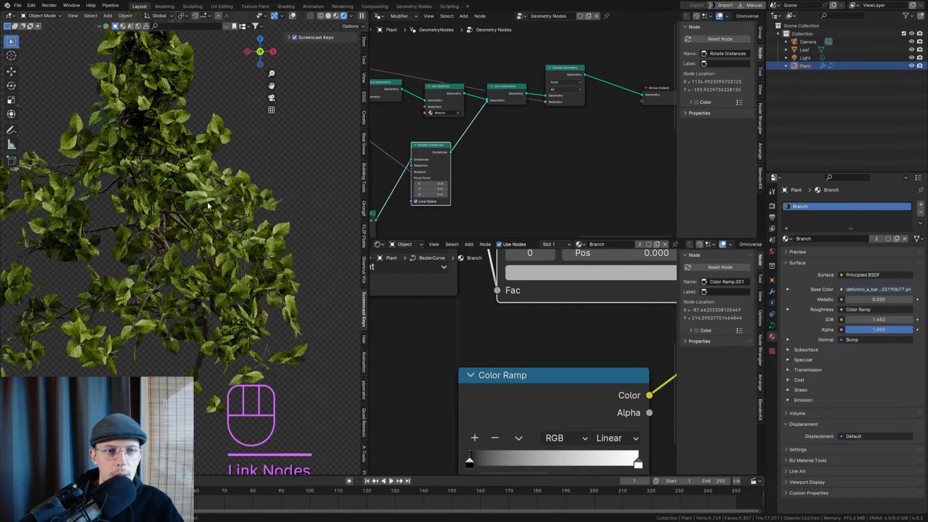
- Save the Plant Gen file, then briefly enter and leave Edit Mode on the plant's base curve
key(ctrl+s)
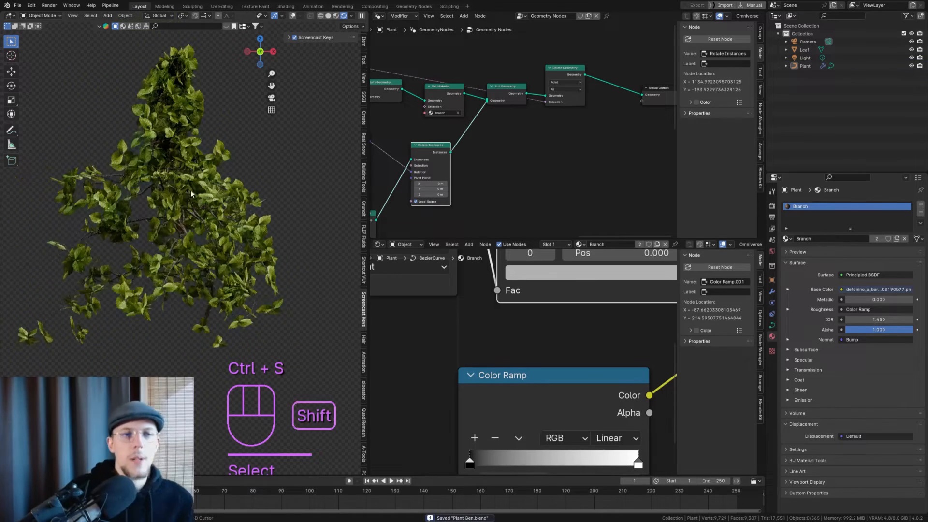
key(Ctrl+S)
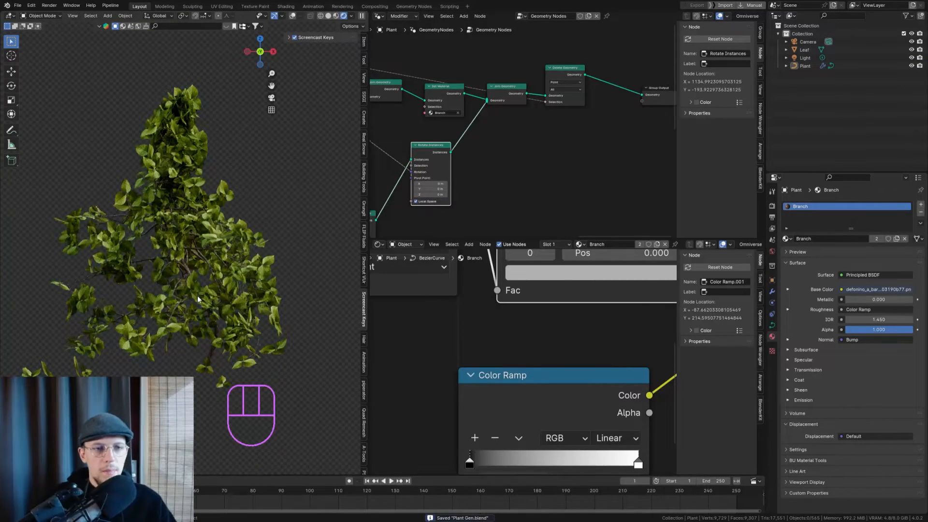
mouse_move(205, 302)
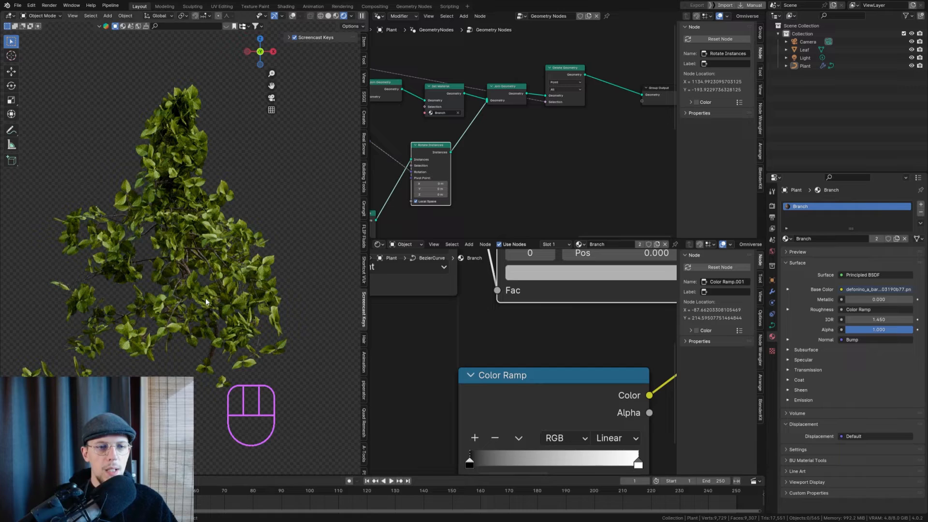
key(Tab)
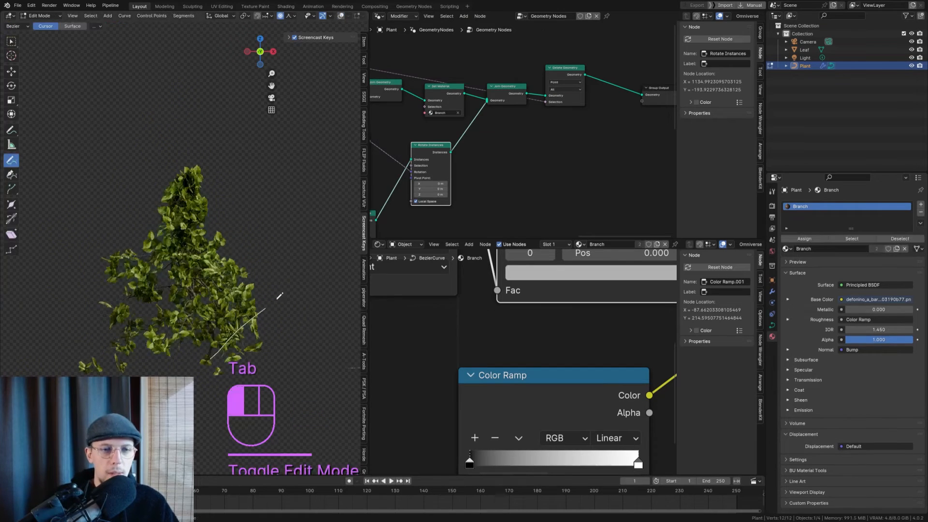
key(Tab)
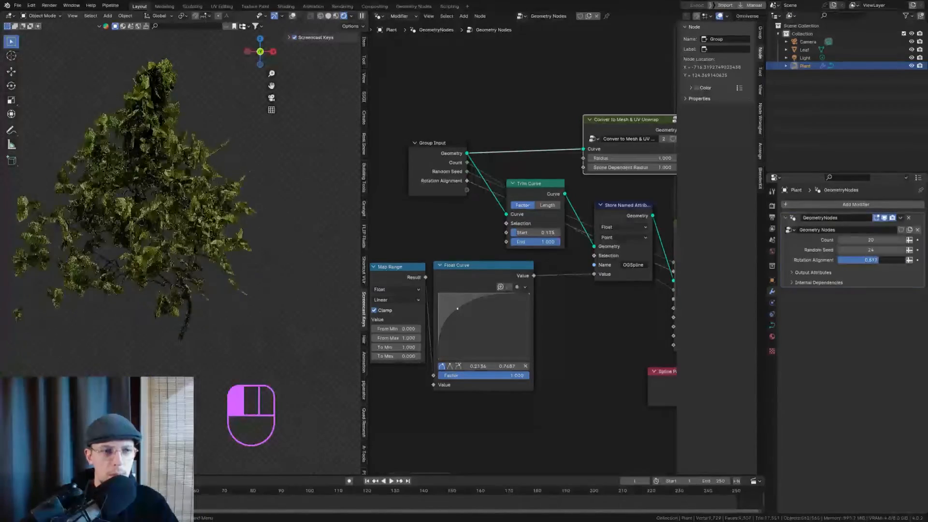
- Rename the group inputs to Rotation Alignment Sub Branch and Subbranch Density
key(ctrl+s)
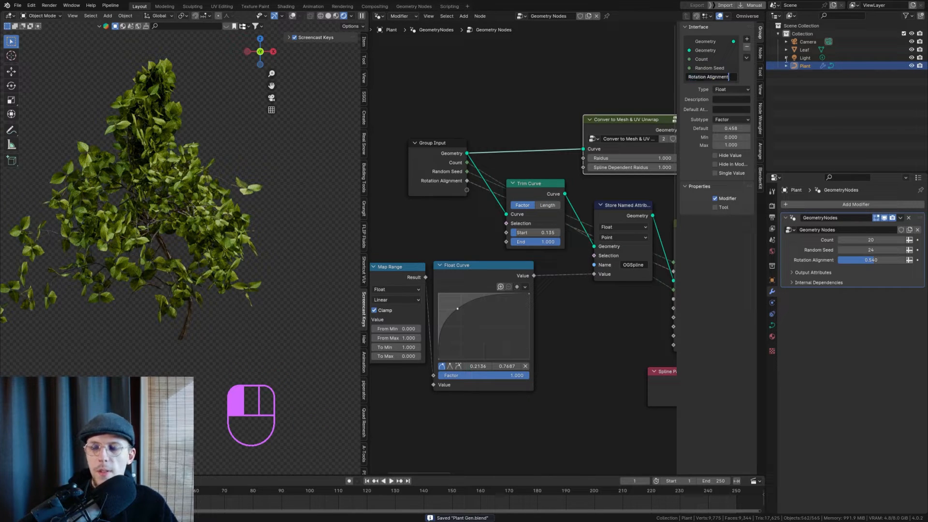
key(shift)
text( Sub)
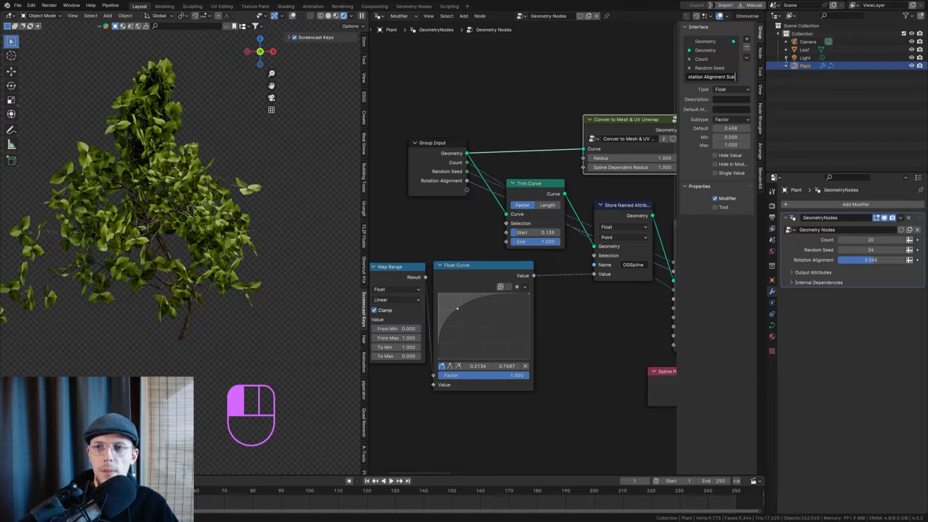
click(701, 59)
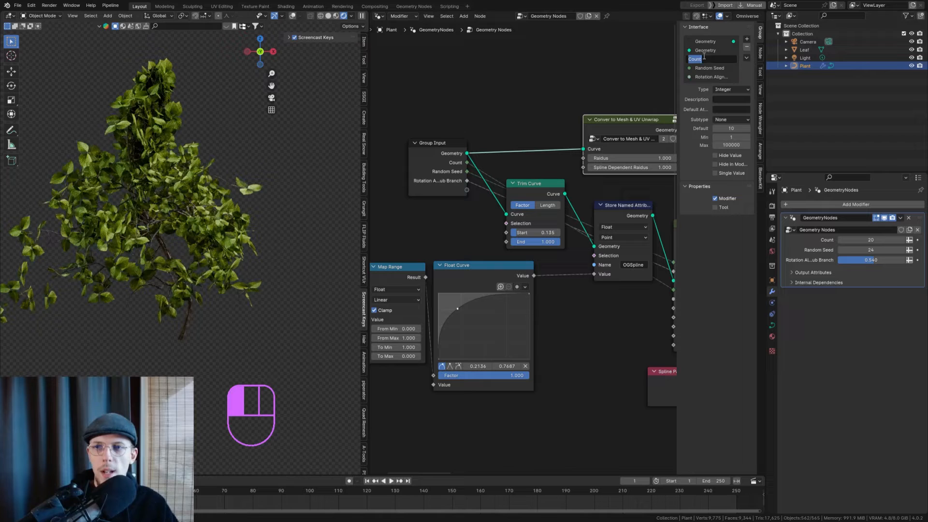
text(Subbranch Density)
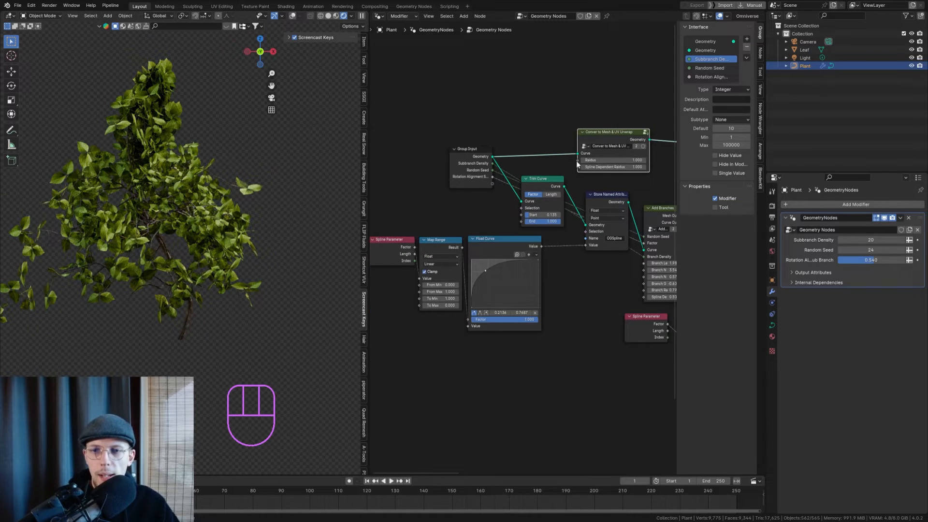
- Add a Subbranch Radius float input to the group interface and save
key(ctrl+s)
text(Subbranch Radius)
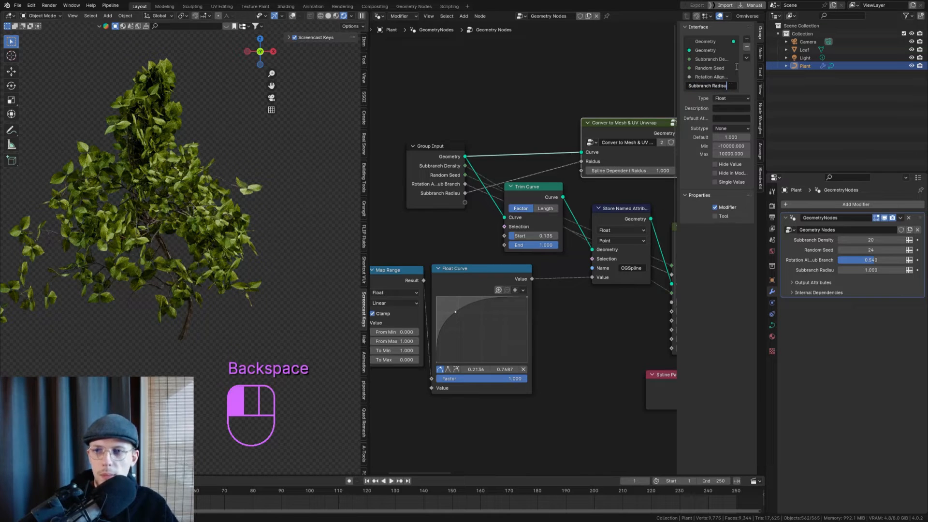
key(Backspace)
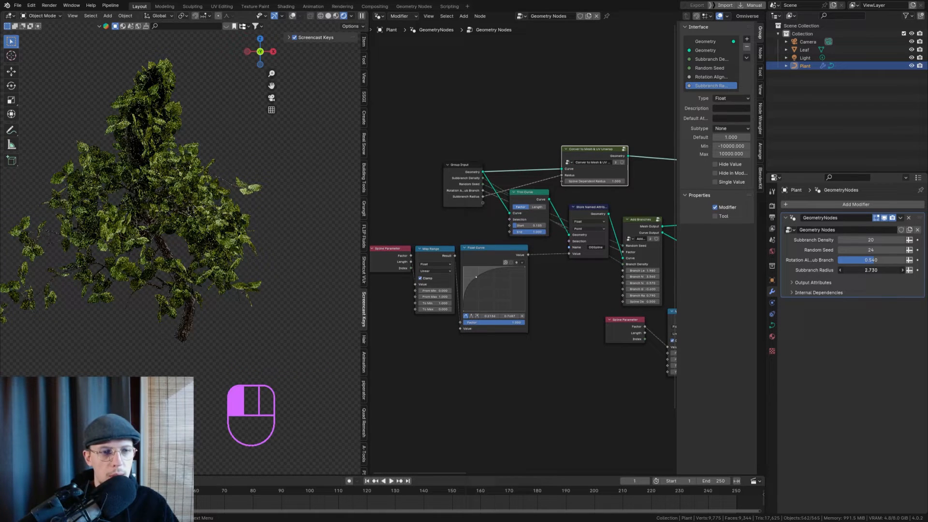
key(ctrl+z)
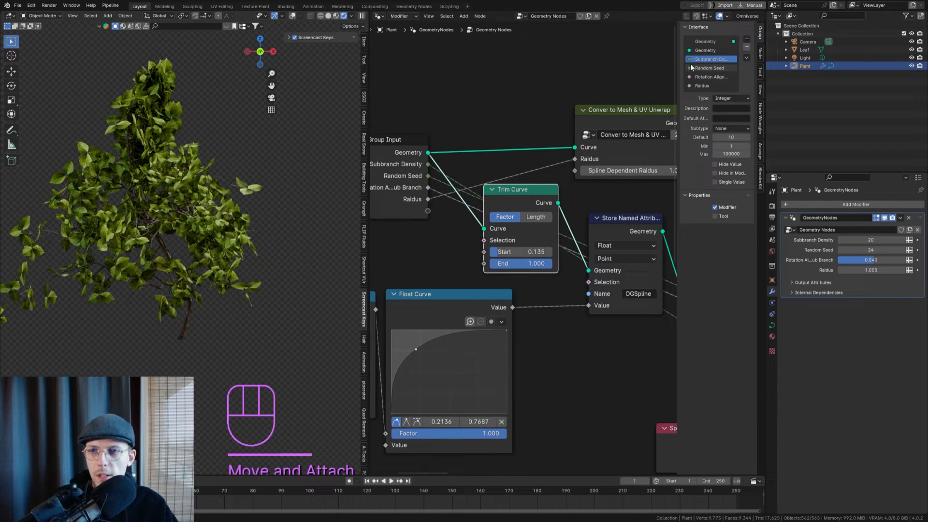
click(710, 86)
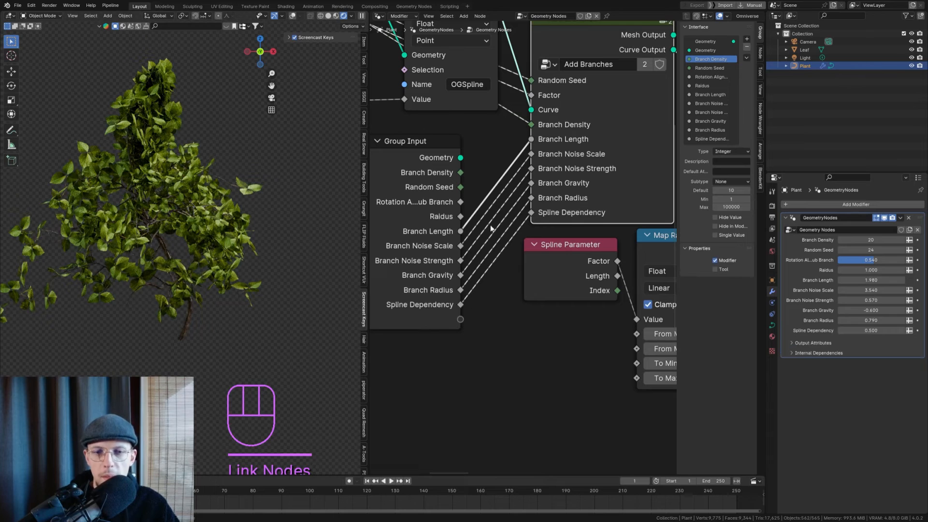
- Name the new inputs Branch Length, Noise Scale, Noise Strength, Gravity, Radius and Spline Dependency
click(709, 95)
text(Sub)
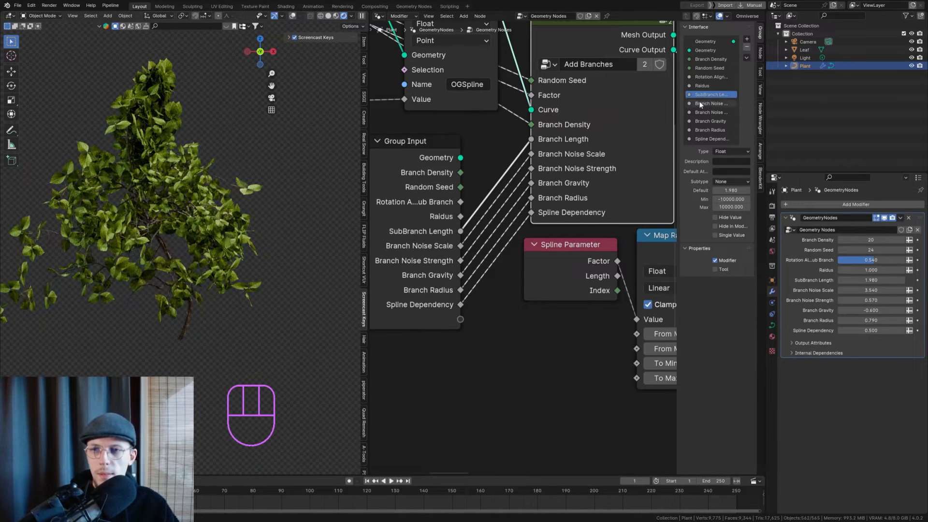
click(713, 104)
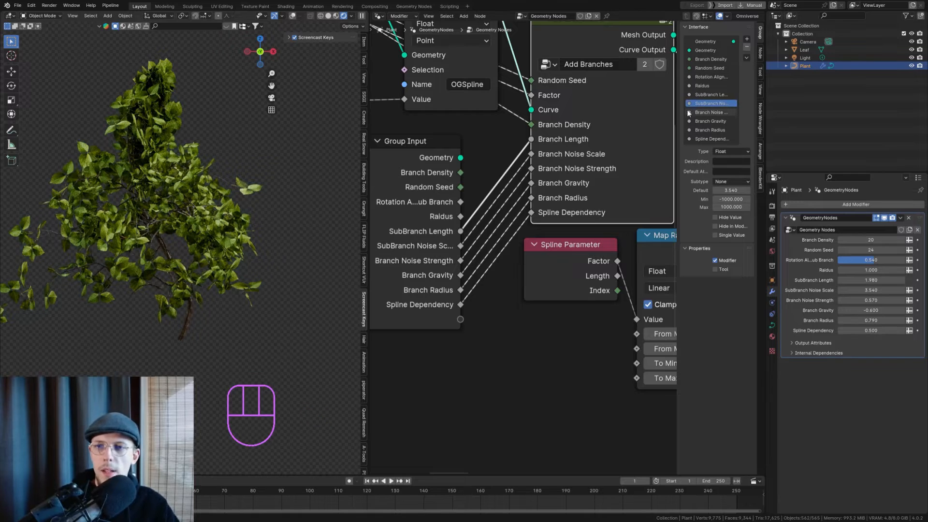
click(712, 112)
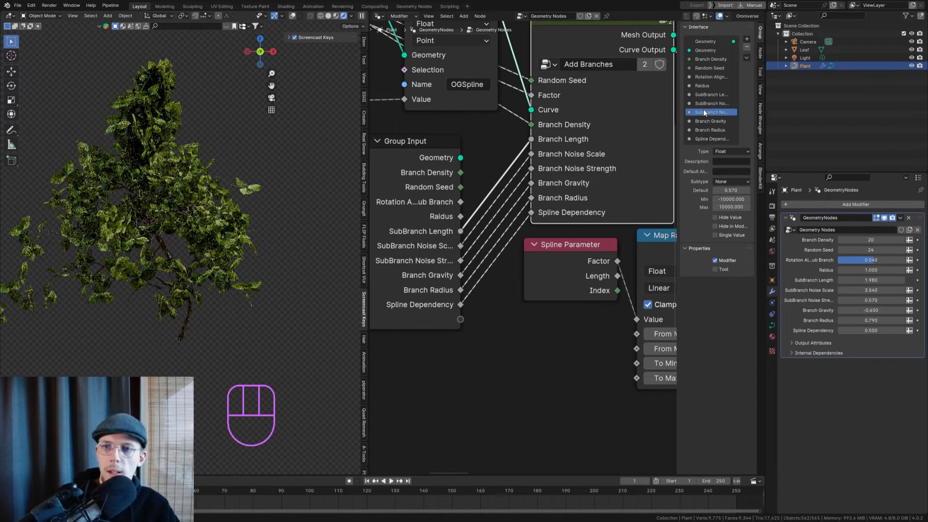
click(712, 120)
text(Sub)
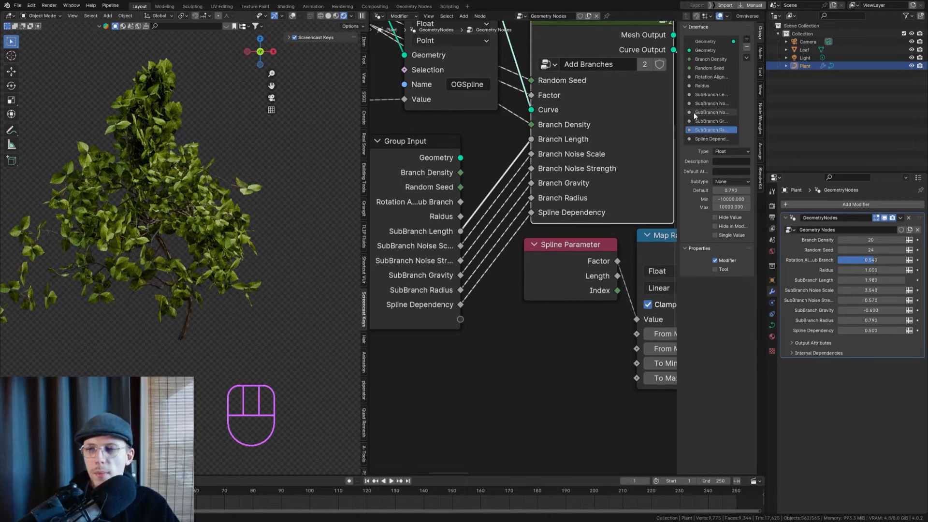
click(710, 59)
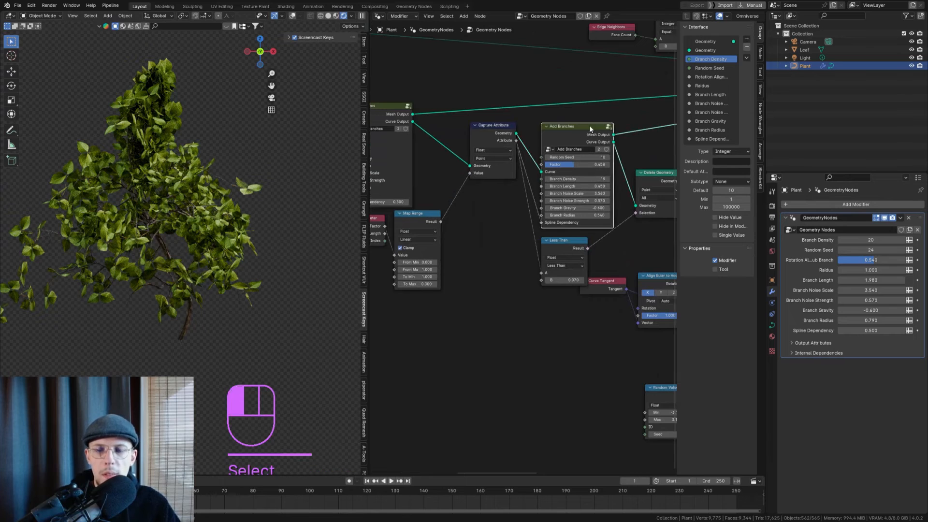
- Add a Group Input node feeding the third Add Branches node
key(shift+a)
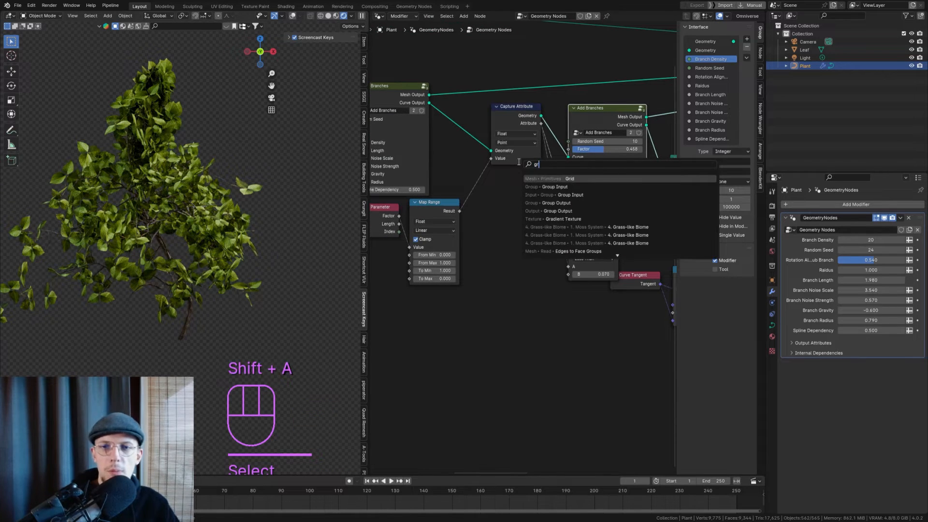
click(554, 194)
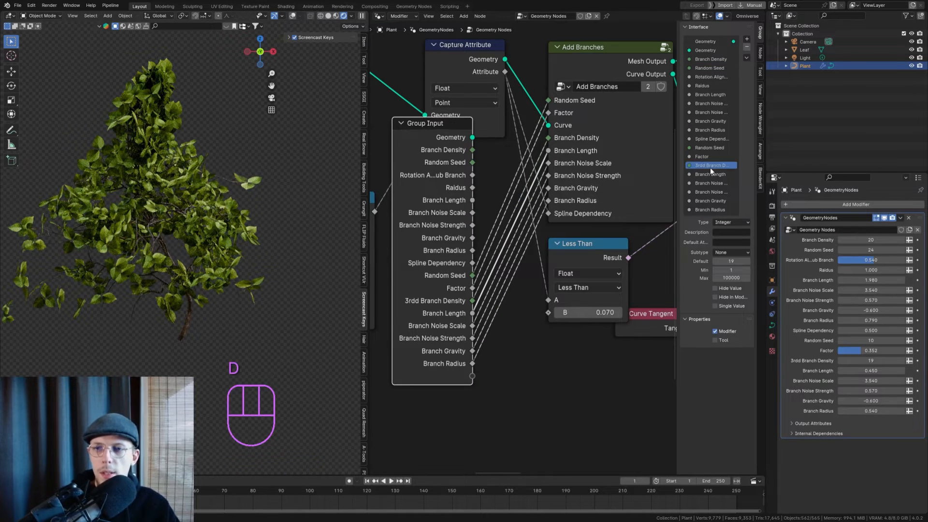
- Rename the new sockets 3rd Branch Length, Noise Strength, Gravity and Radius, and save
click(708, 174)
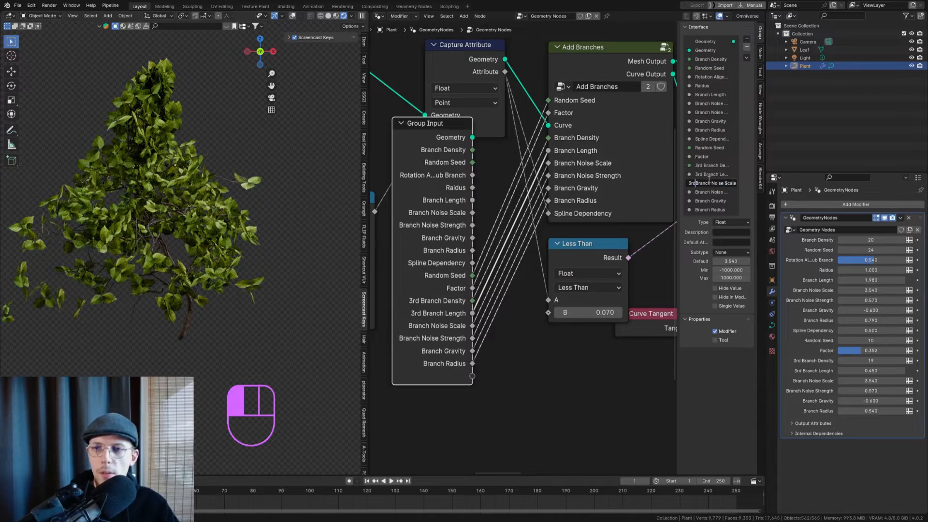
click(713, 192)
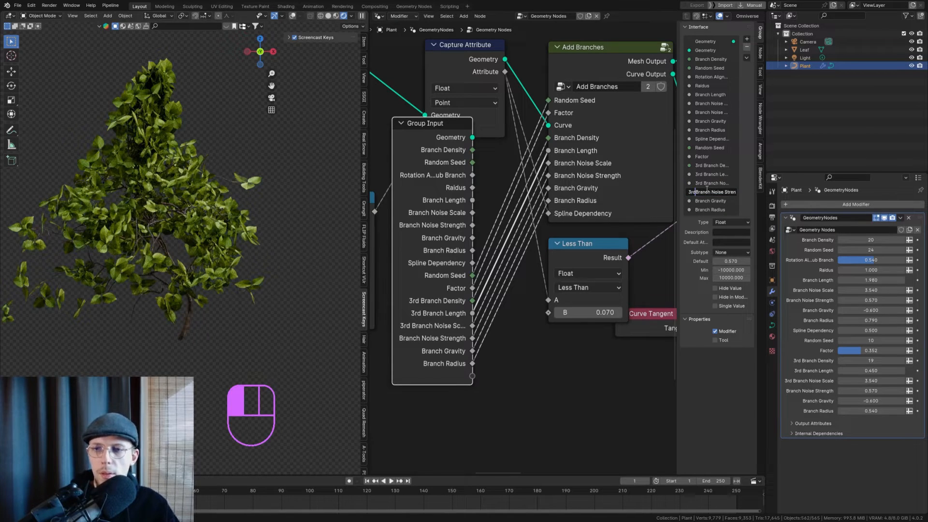
click(711, 201)
text(3rd )
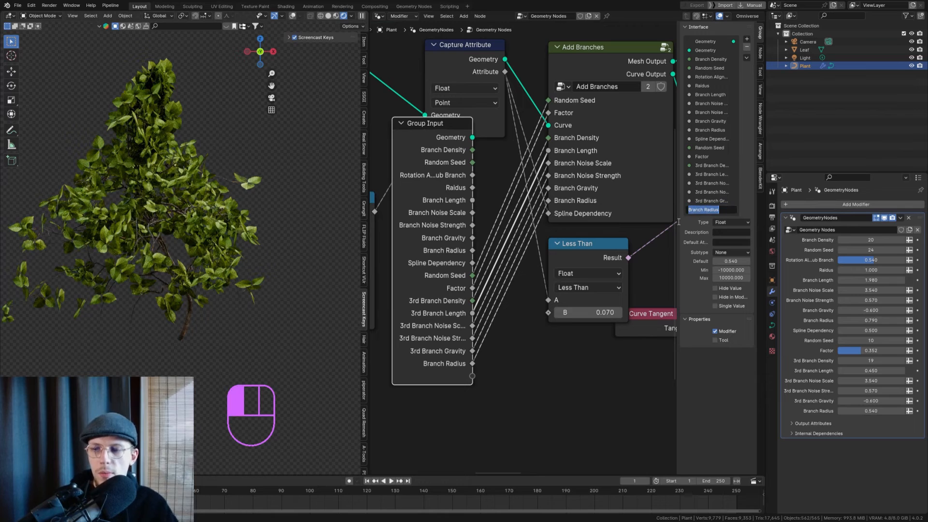
click(711, 208)
text(3rd )
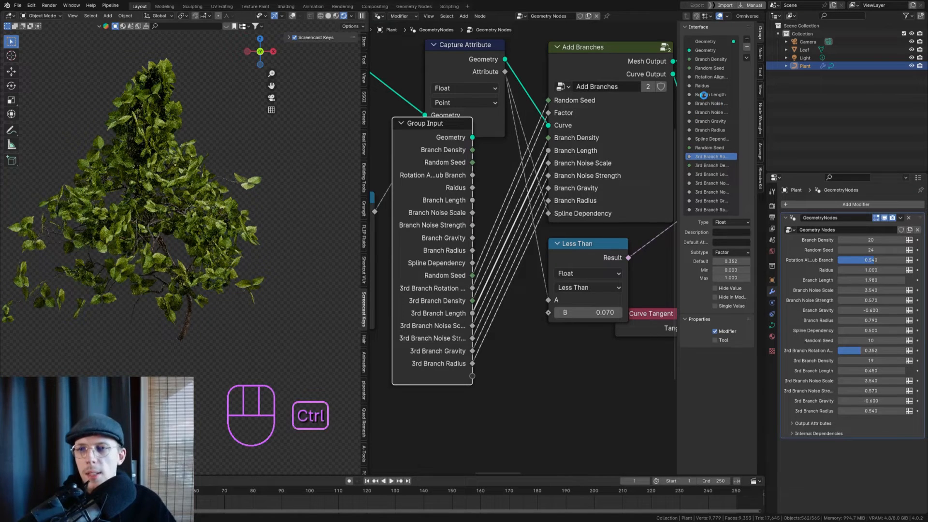
key(ctrl+s)
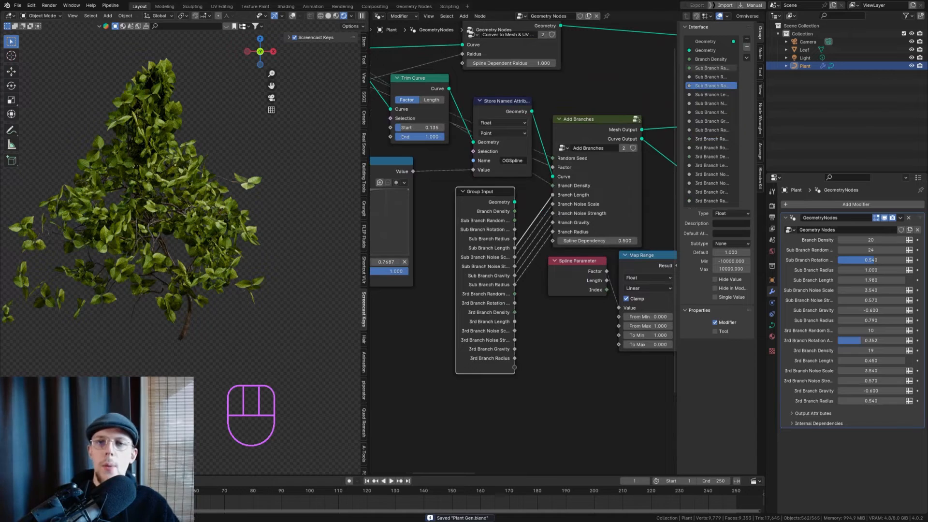
- Save the file and rename the geometry nodes modifier to Plant Gen
key(ctrl)
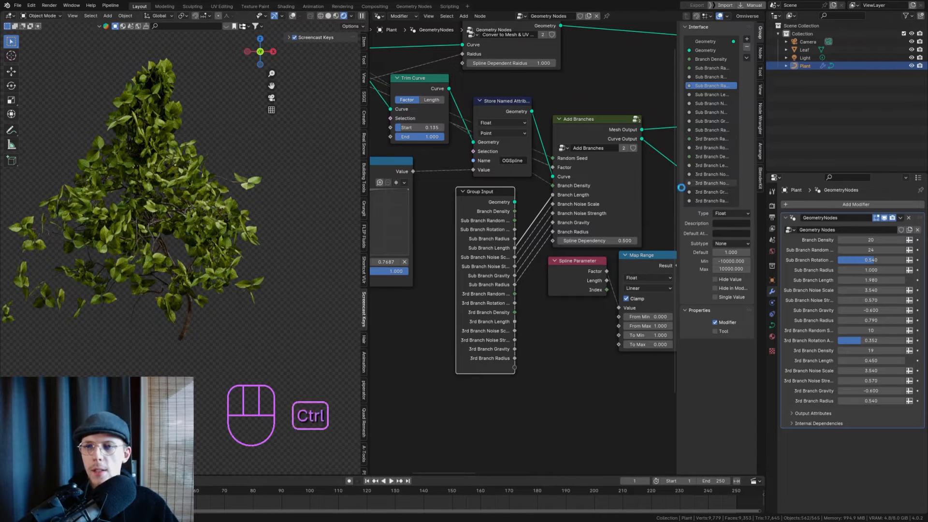
key(ctrl+s)
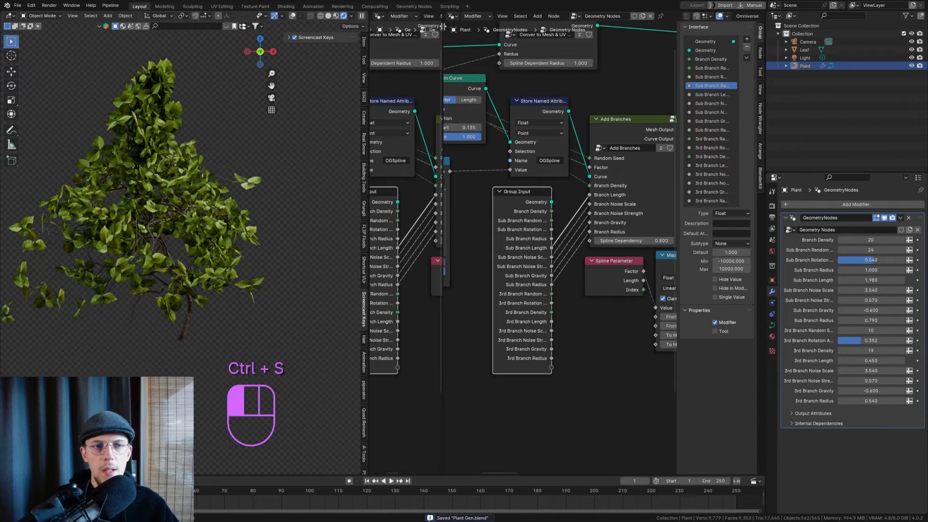
key(ctrl+s)
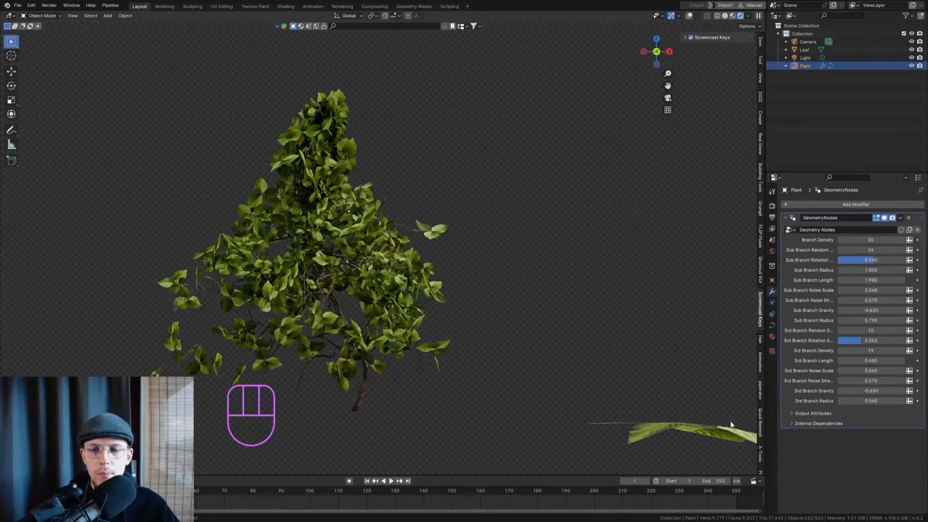
key(h)
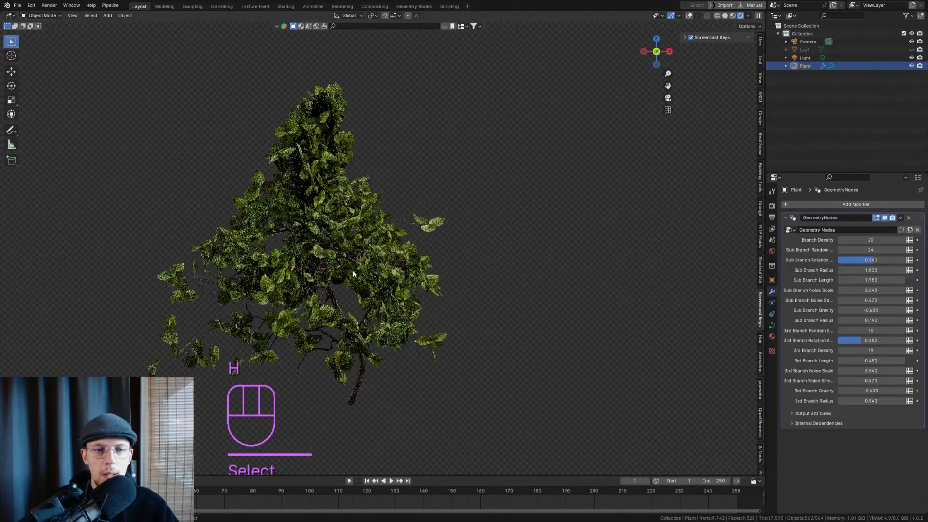
key(ctrl+s)
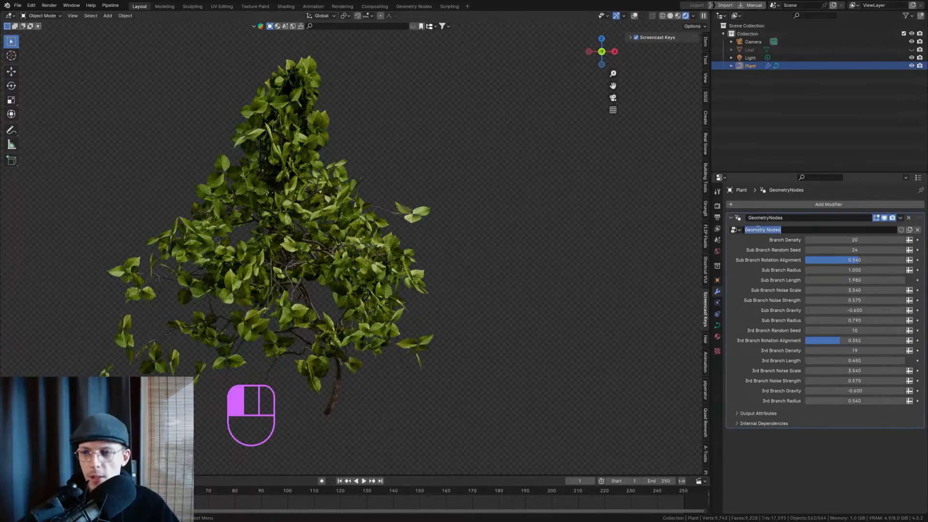
text(Plant Gen)
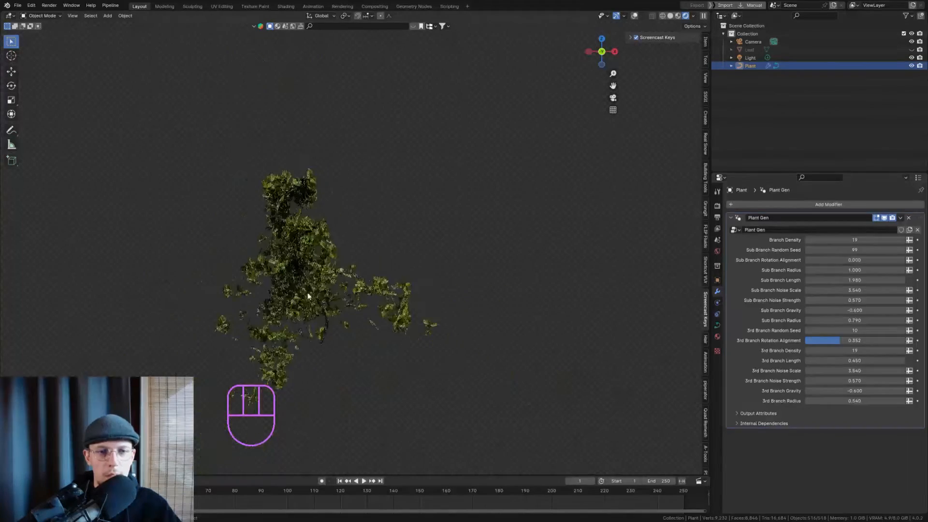
- Raise Branch Density, Sub Branch Length, Rotation Alignment and negative Sub Branch Gravity for a dense drooping plant
click(839, 279)
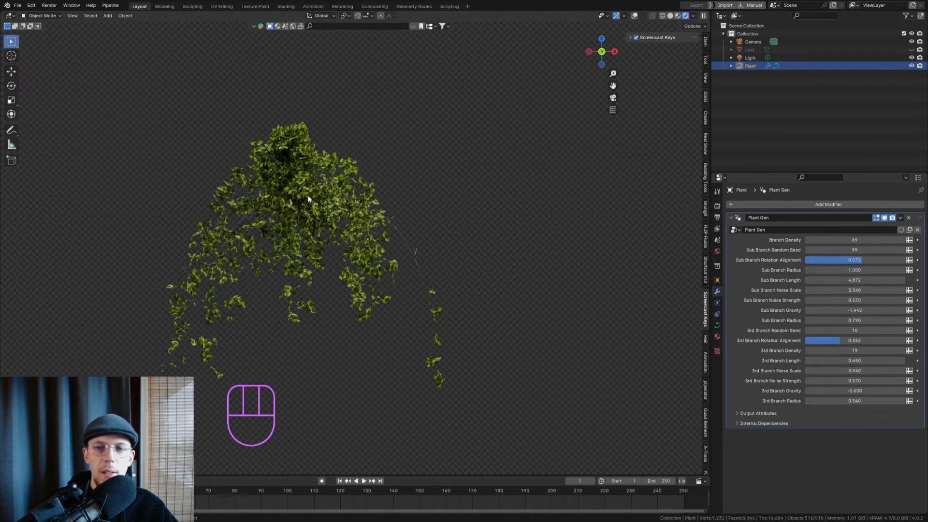
- Add a plane at the plant's origin and extrude, scale and position it as a tall slab
key(shift+s)
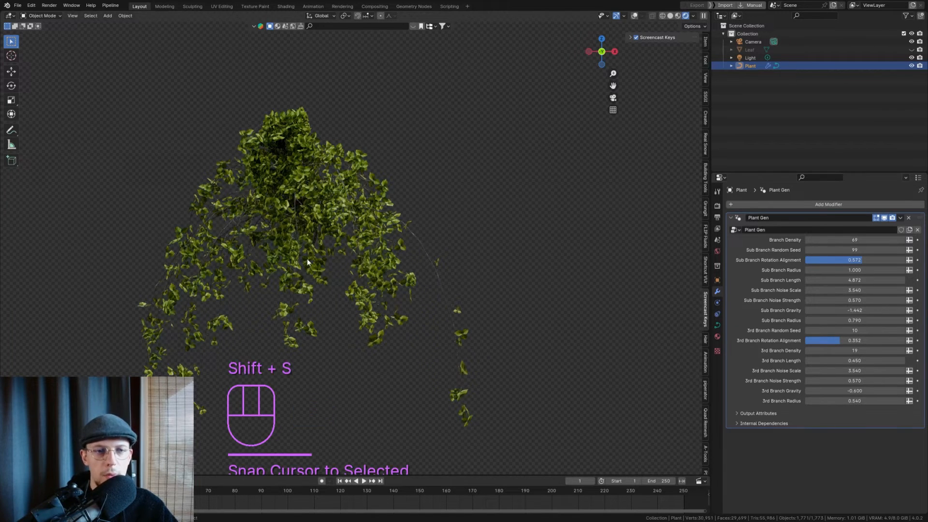
key(shift+a)
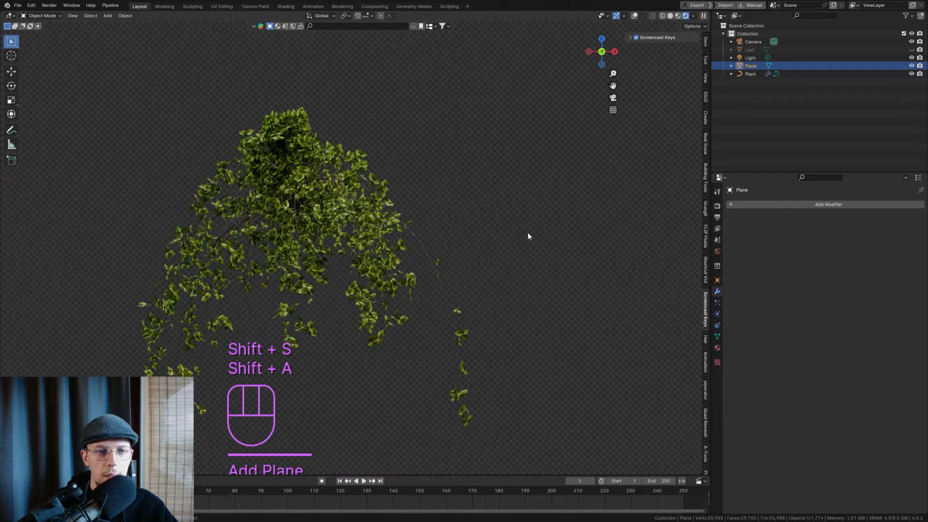
key(Tab)
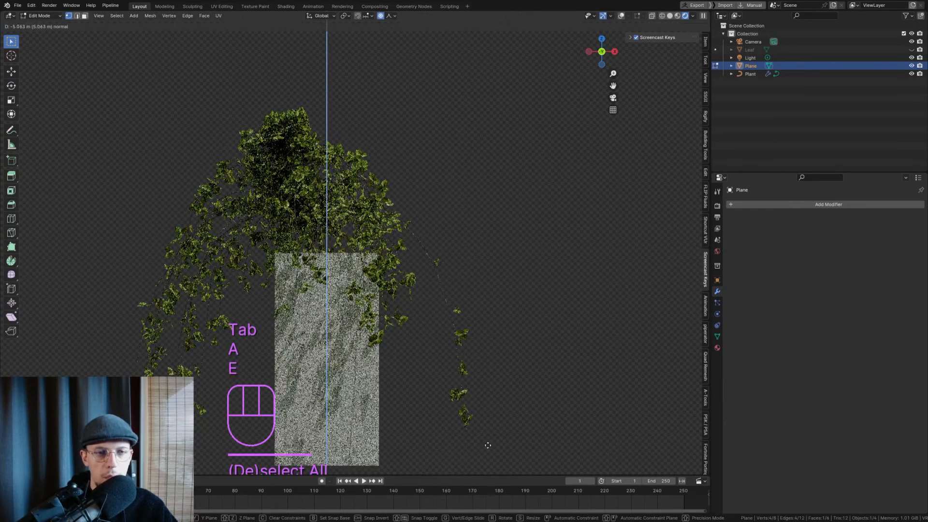
key(s)
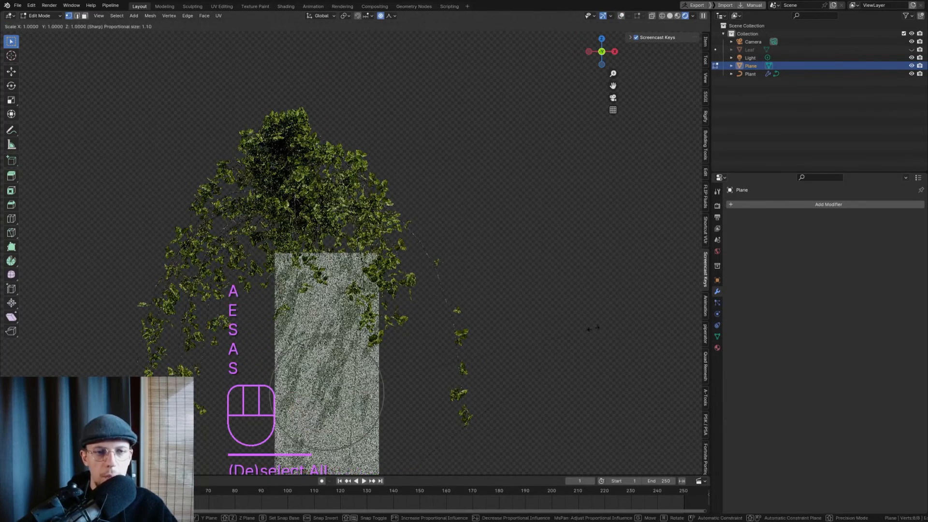
key(Tab)
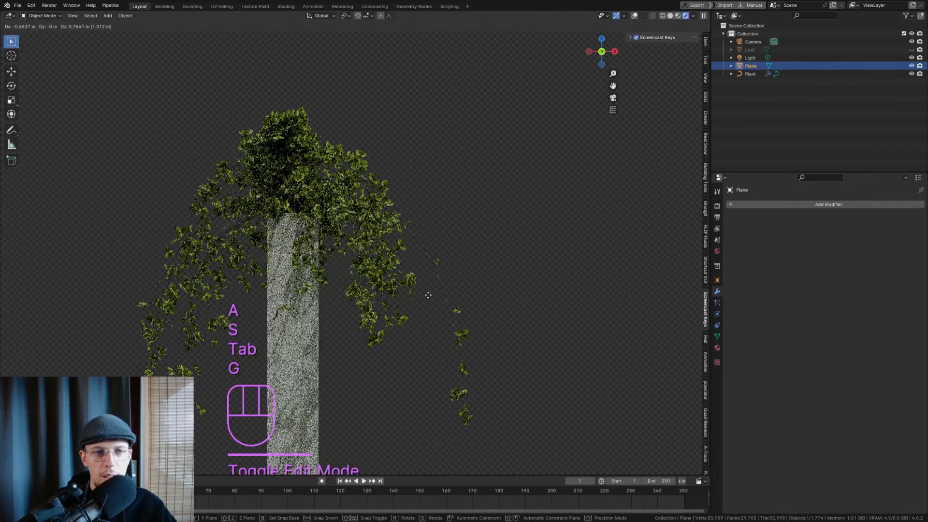
click(750, 74)
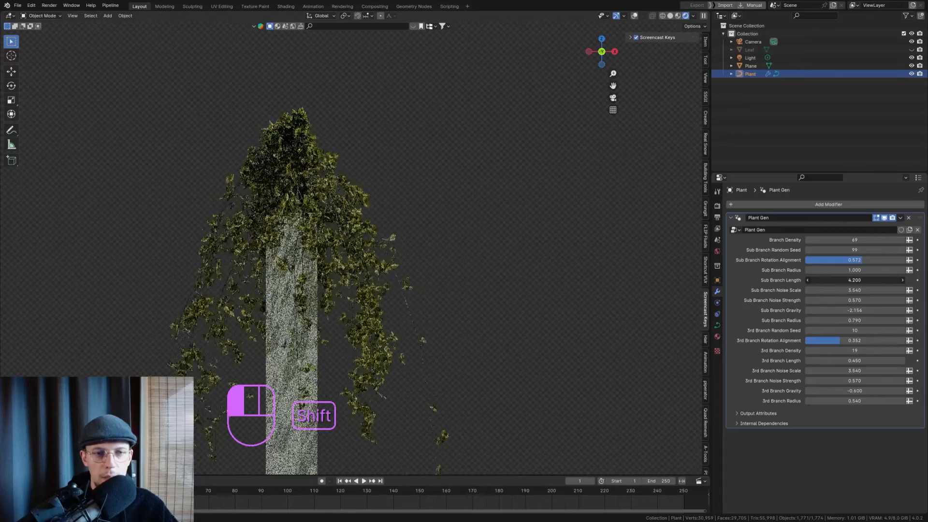
- Undo the slab and set sub-branch length 4.872 and gravity -0.612 for a rounded bush
key(ctrl+z)
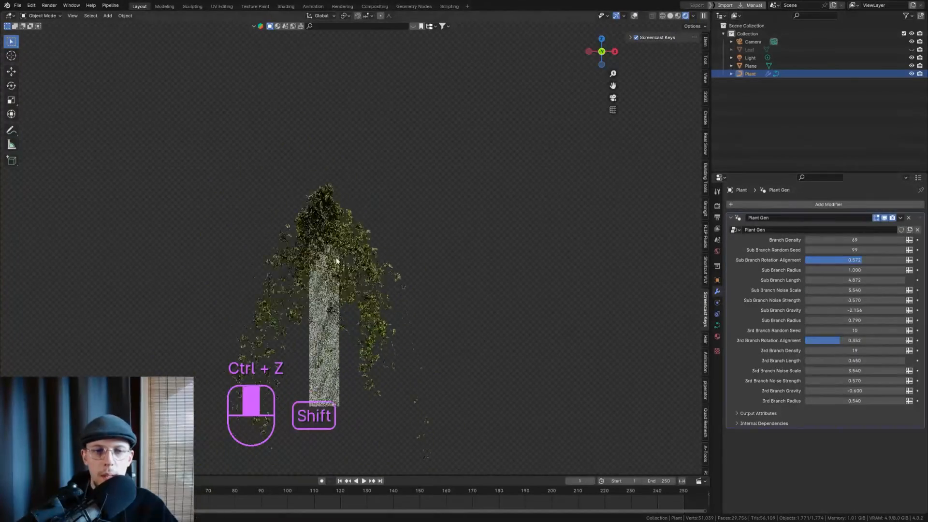
key(ctrl+z)
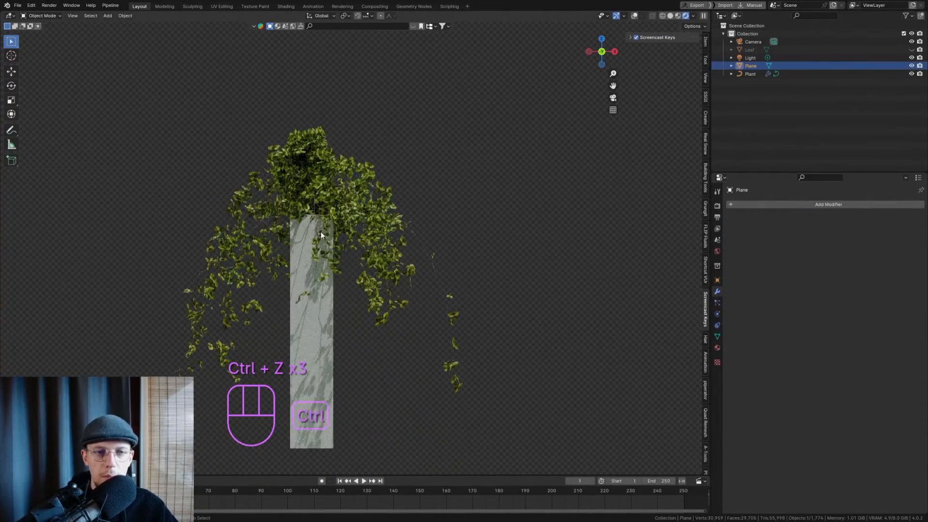
key(ctrl+s)
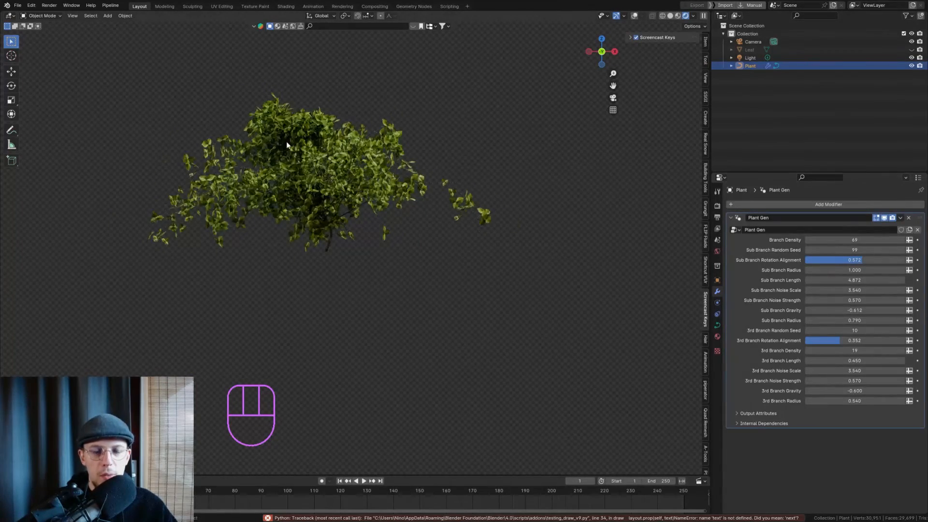
- Set 3rd Branch seed 114, length 0.752 and gravity -0.076, undoing noise and density trials, and save
key(ctrl+s)
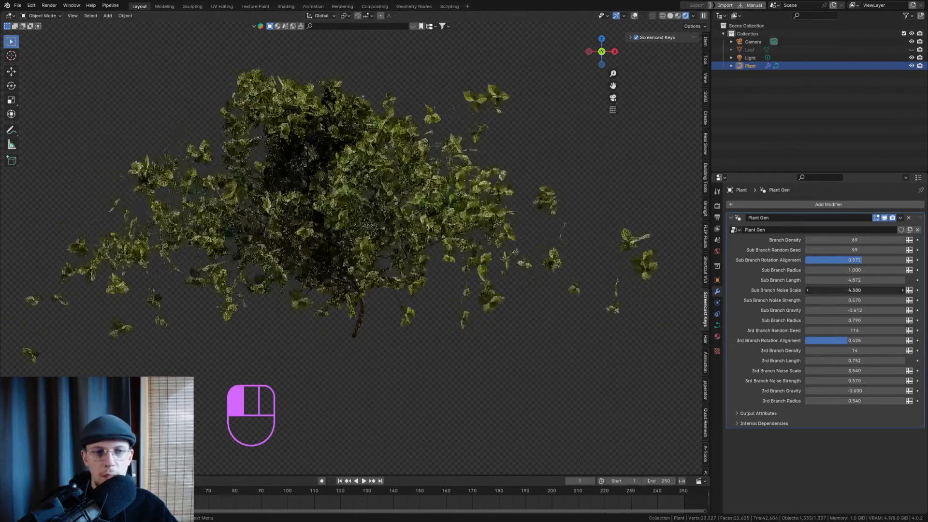
key(ctrl+z)
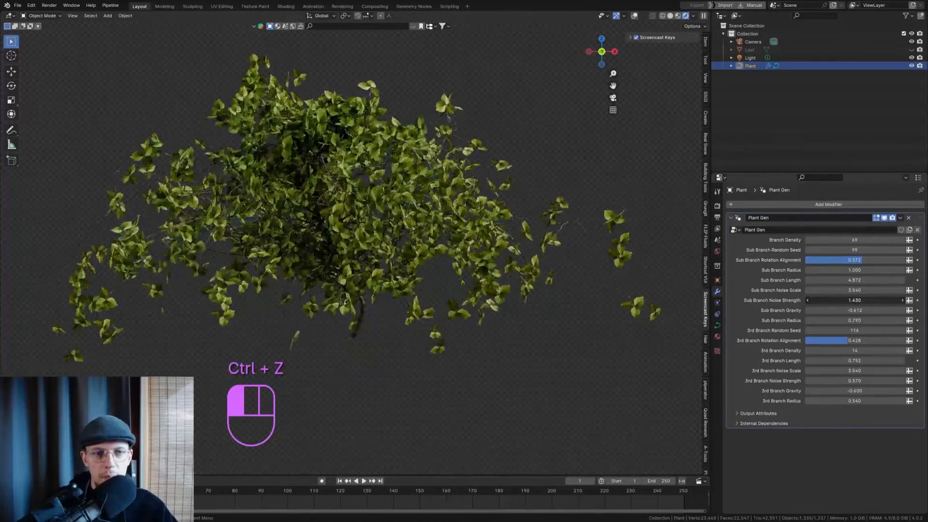
key(ctrl+z)
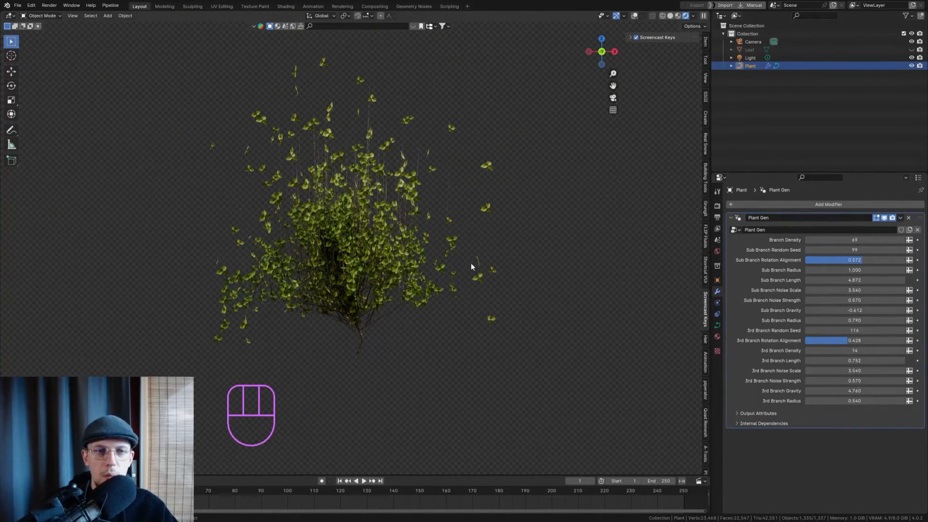
mouse_move(414, 288)
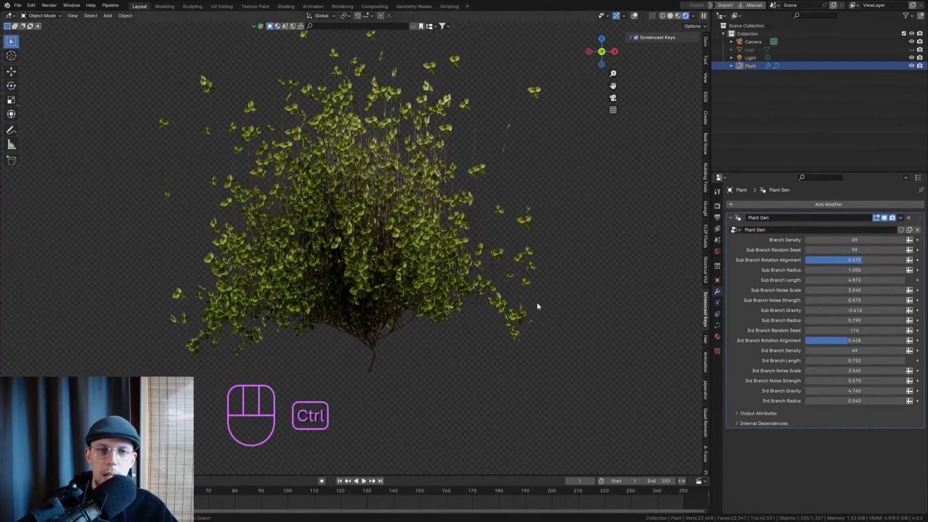
key(ctrl+z)
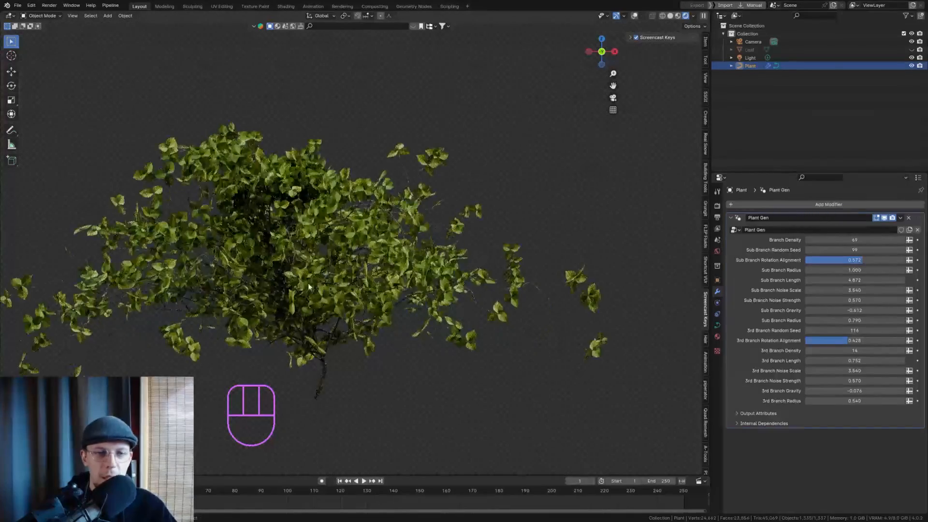
key(ctrl+s)
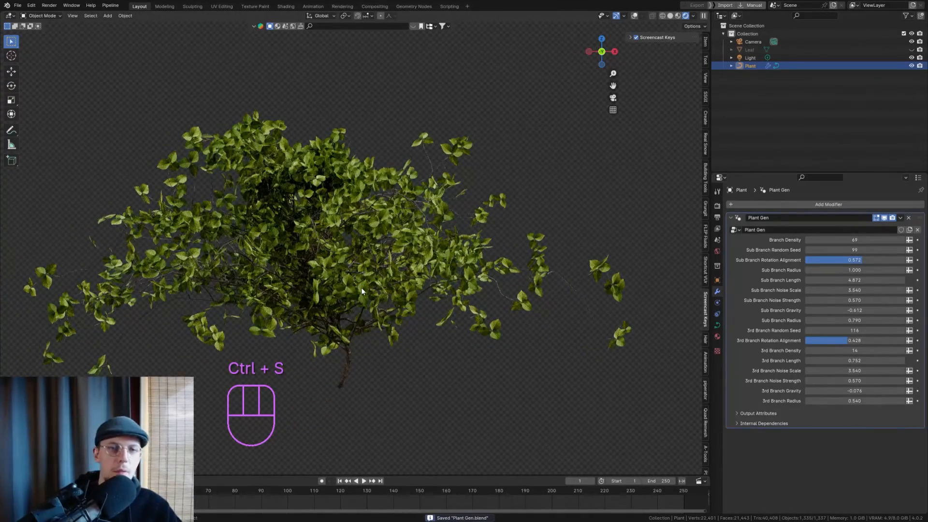
key(ctrl+s)
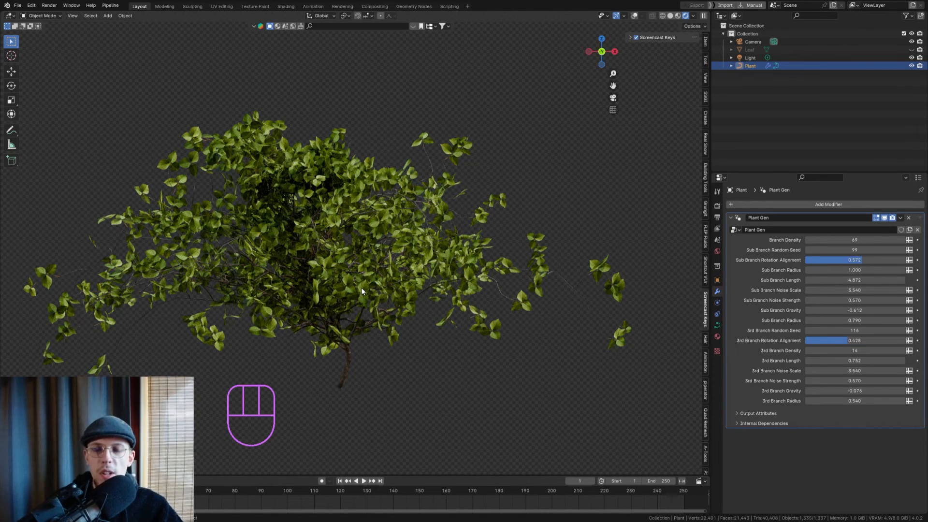
- Shift the Leaf material's Hue/Saturation/Value hue toward a reddish-brown autumn colour
click(749, 49)
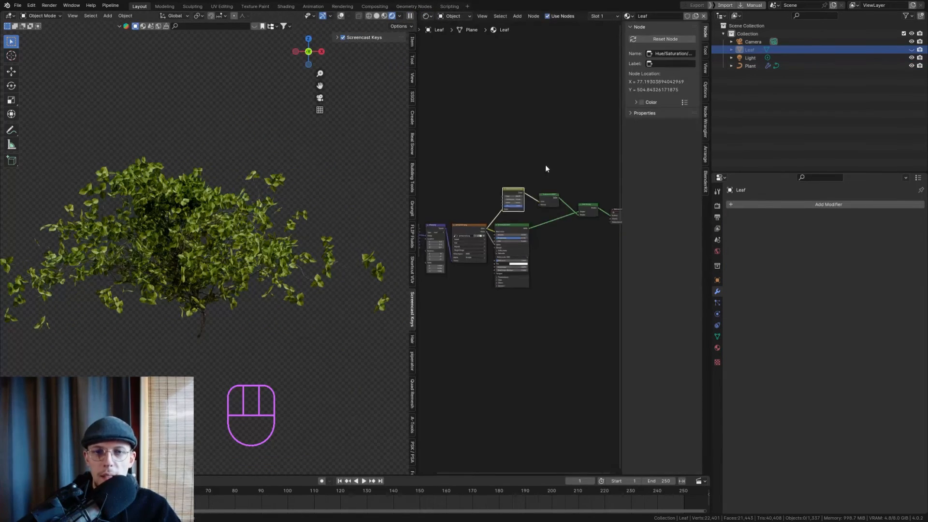
scroll(up, 3)
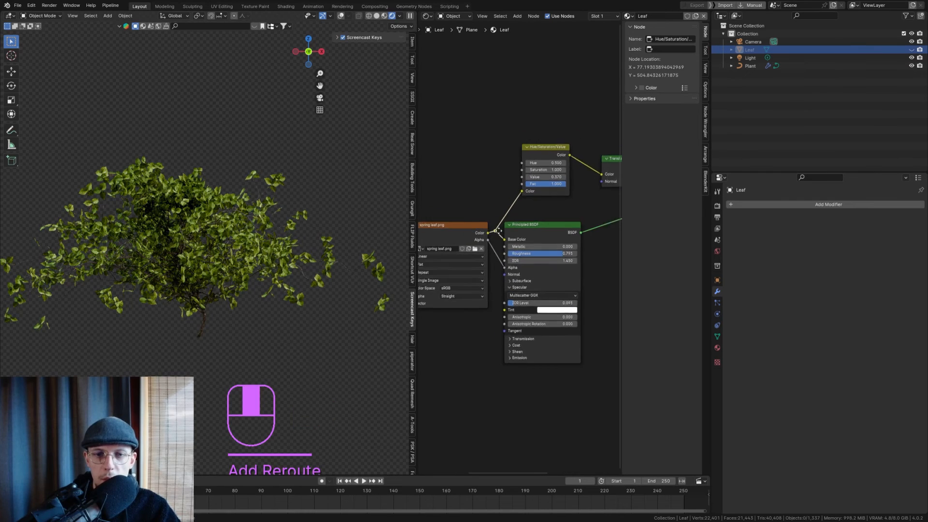
key(g)
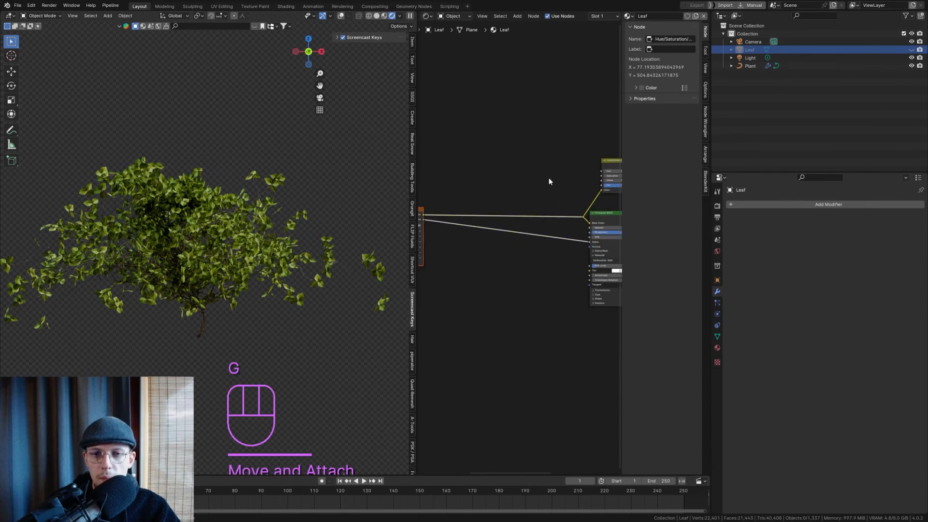
key(shift+a)
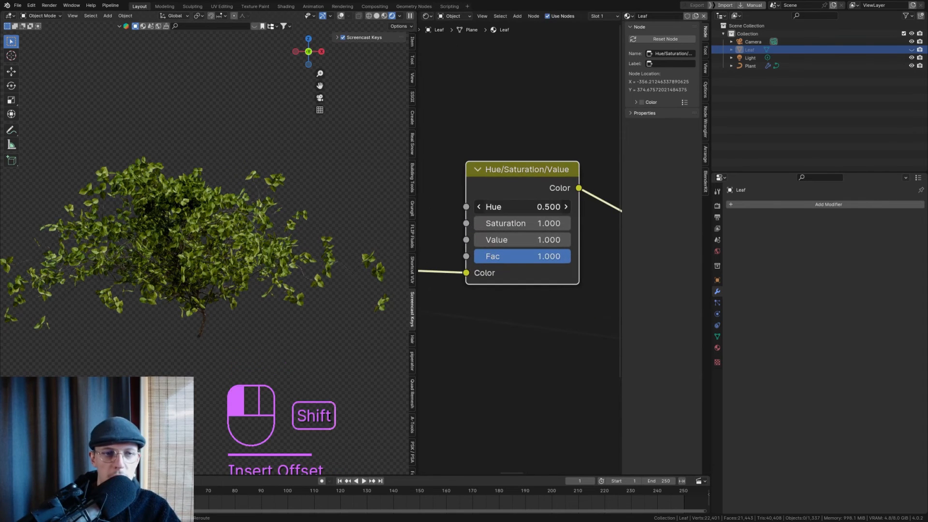
drag(521, 206, 485, 207)
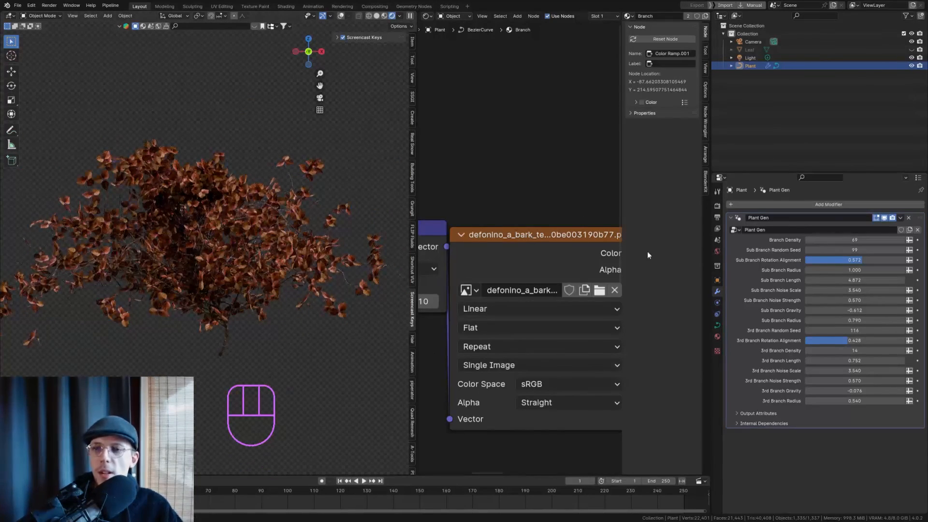
- Redraw the plant's base curve and raise branch density to 270 and sub-branch seed to 141
key(Tab)
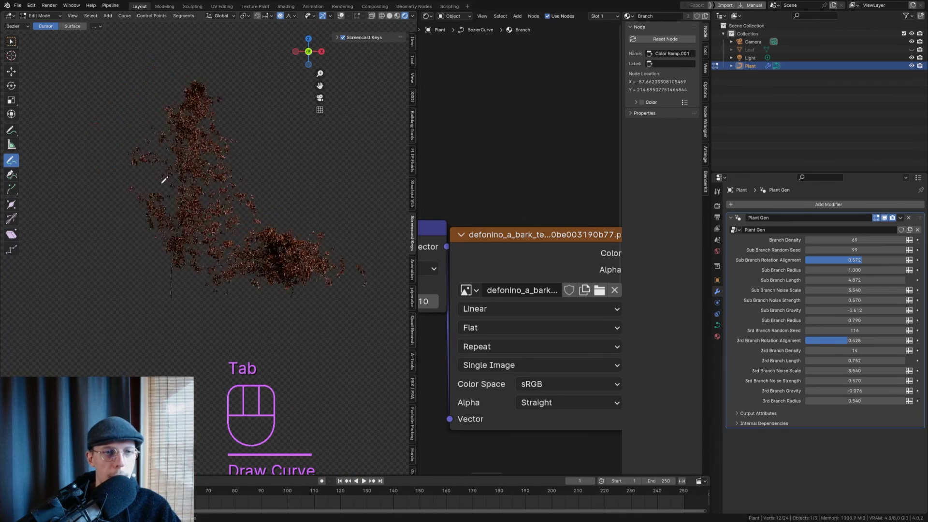
key(Tab)
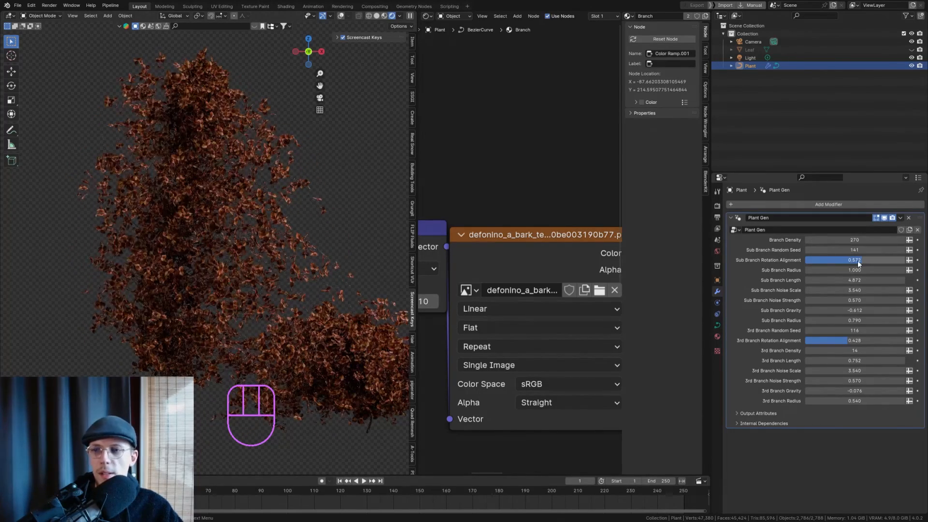
click(853, 300)
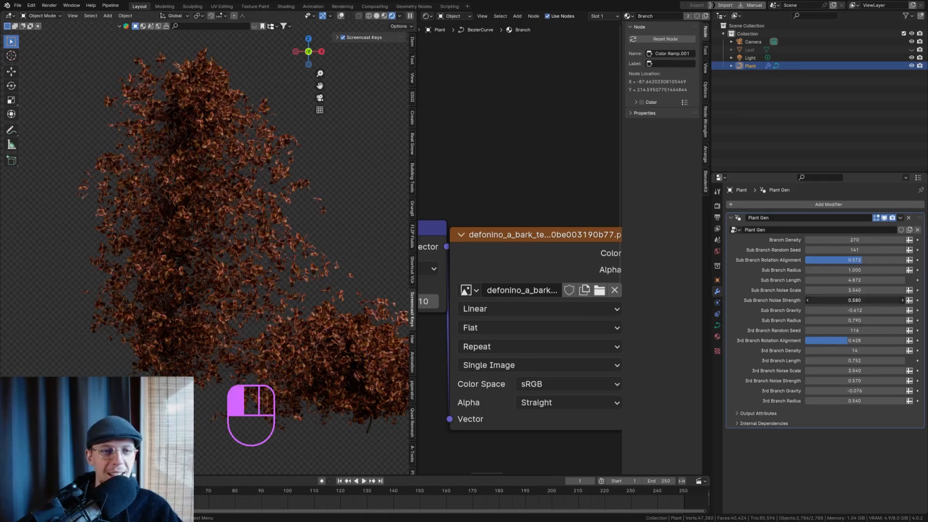